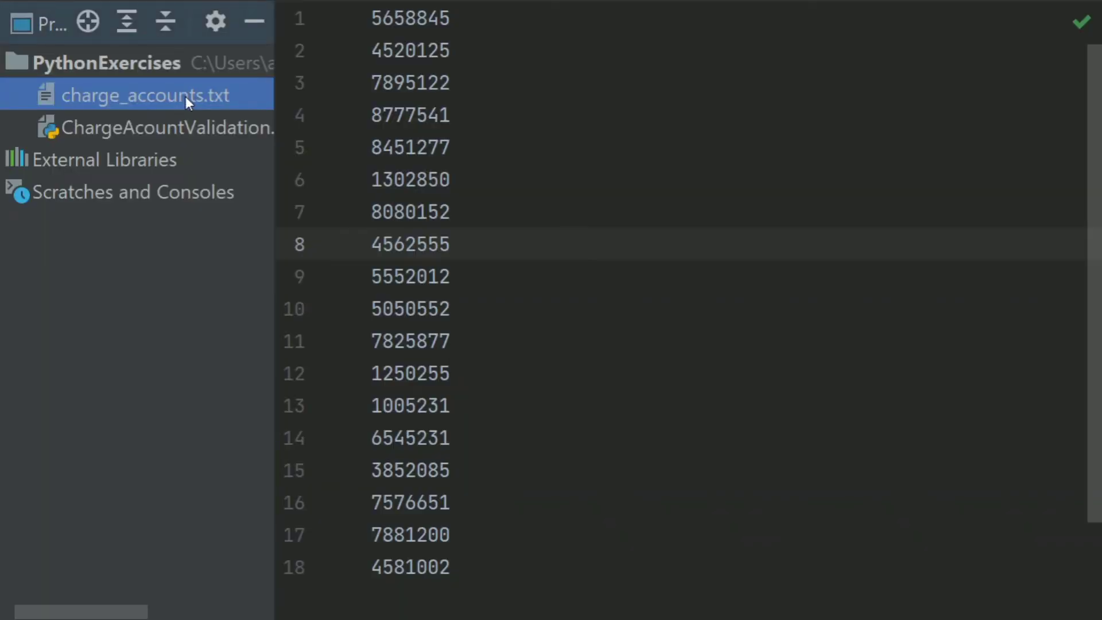
Step: Review charge_accounts.txt, then switch to the empty ChargeAcountValidation.py in the editor
{"action": "scroll", "scroll_direction": "down", "scroll_amount": 3}
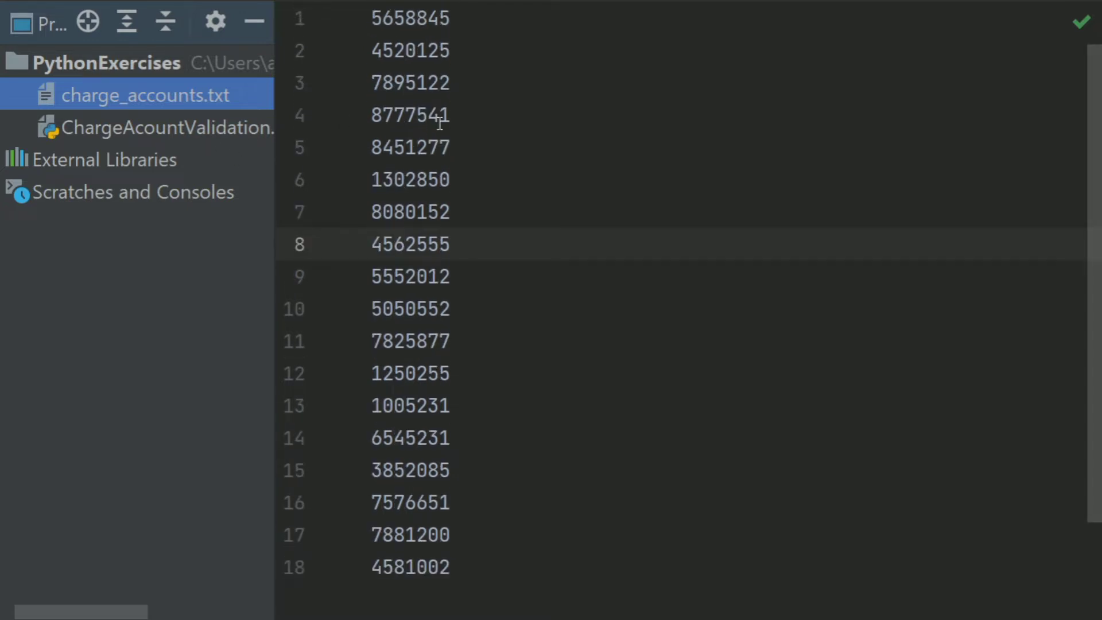
{"action": "mouse_move", "coordinate": [162, 130]}
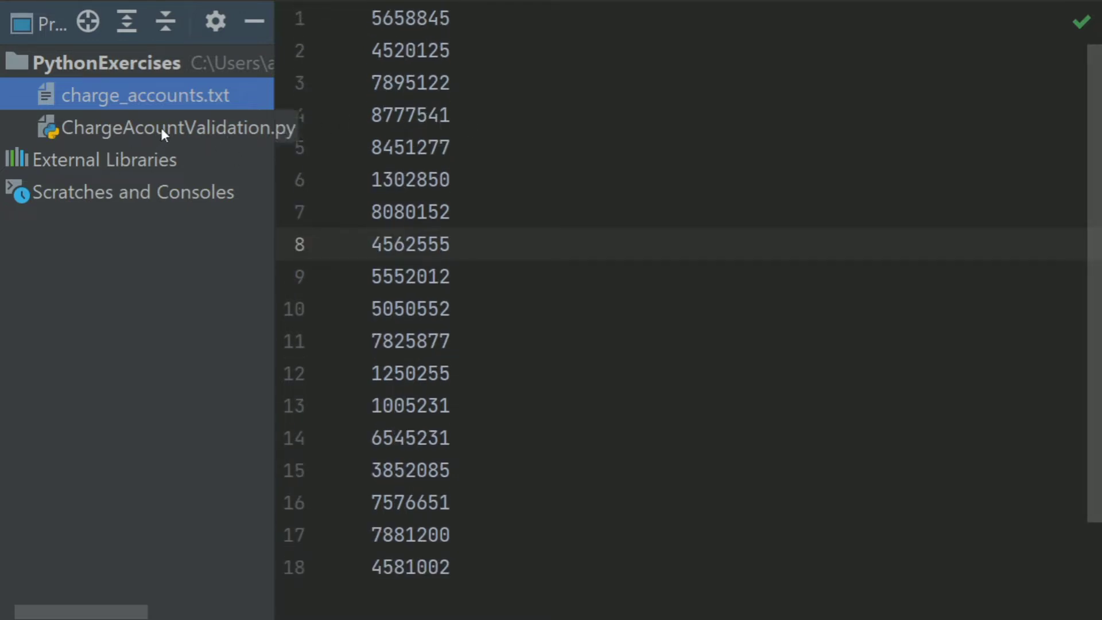
{"action": "left_click", "coordinate": [164, 127]}
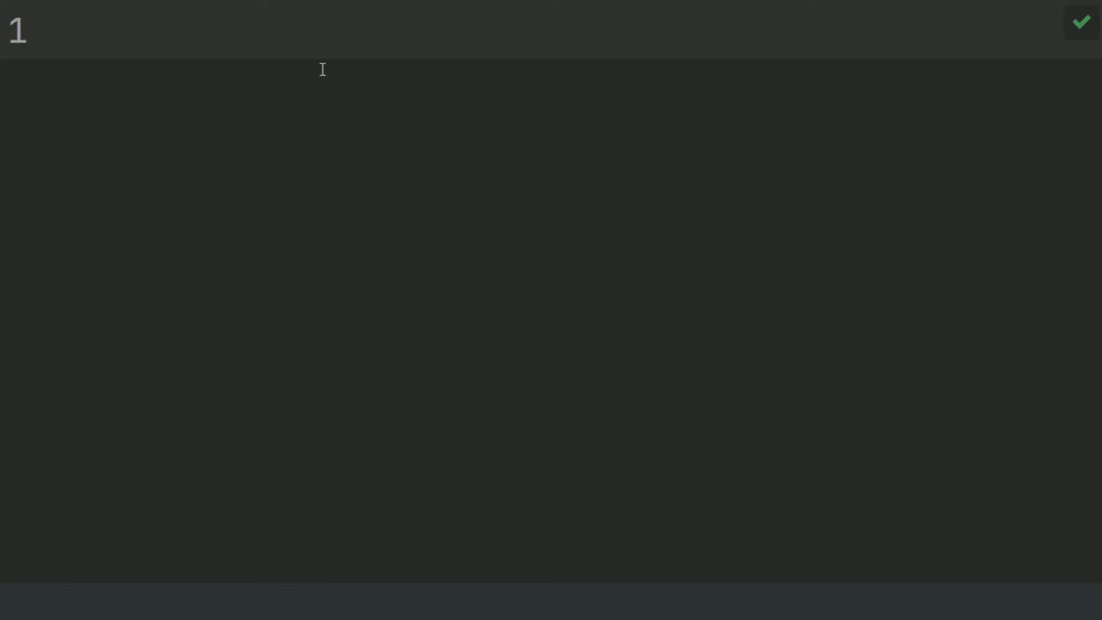
Step: Begin def main(): with found = False on its first line
{"action": "type", "text": "def ma"}
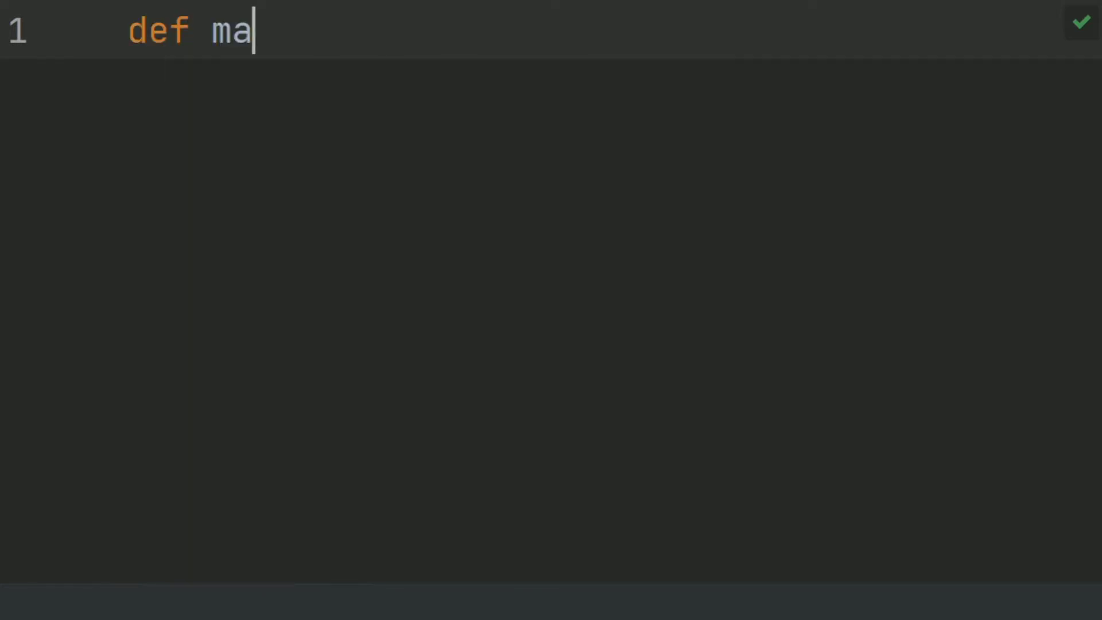
{"action": "type", "text": "in():"}
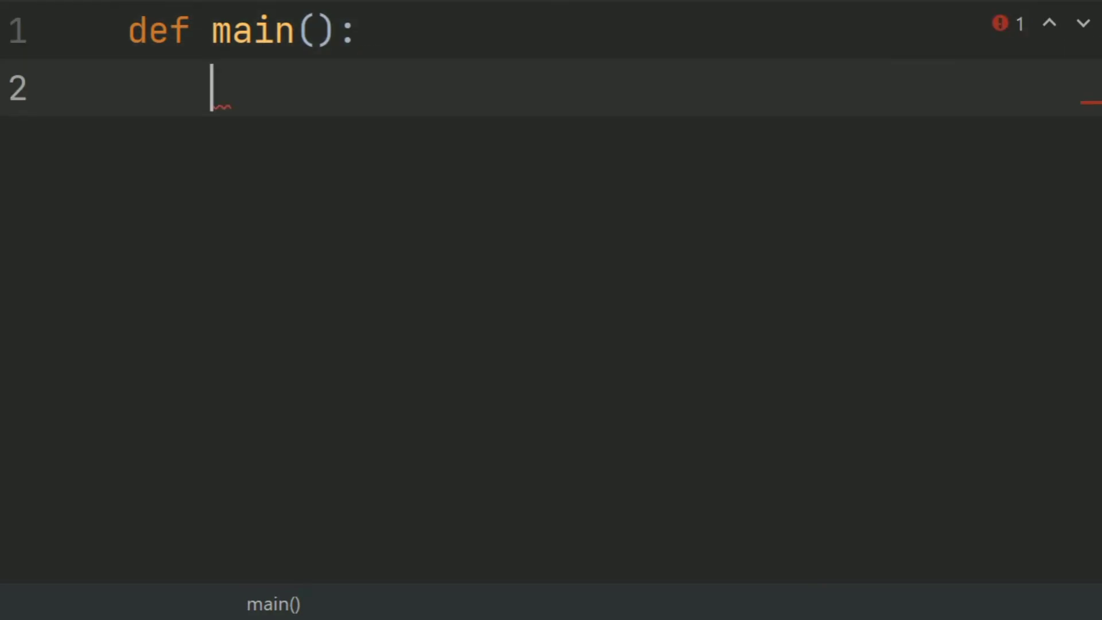
{"action": "type", "text": "f"}
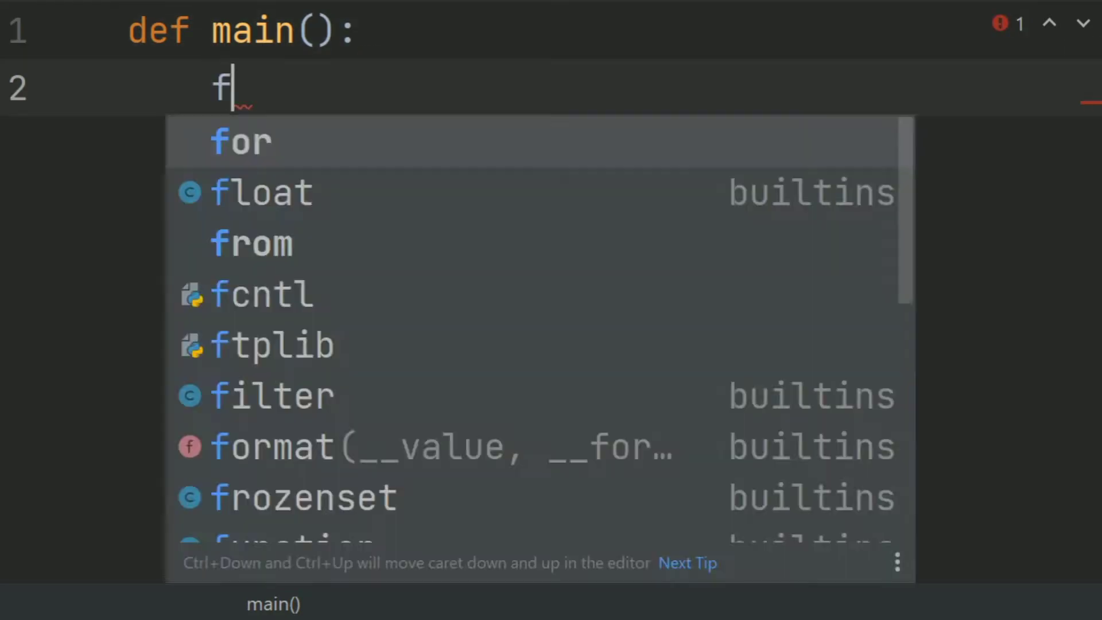
{"action": "type", "text": "ound"}
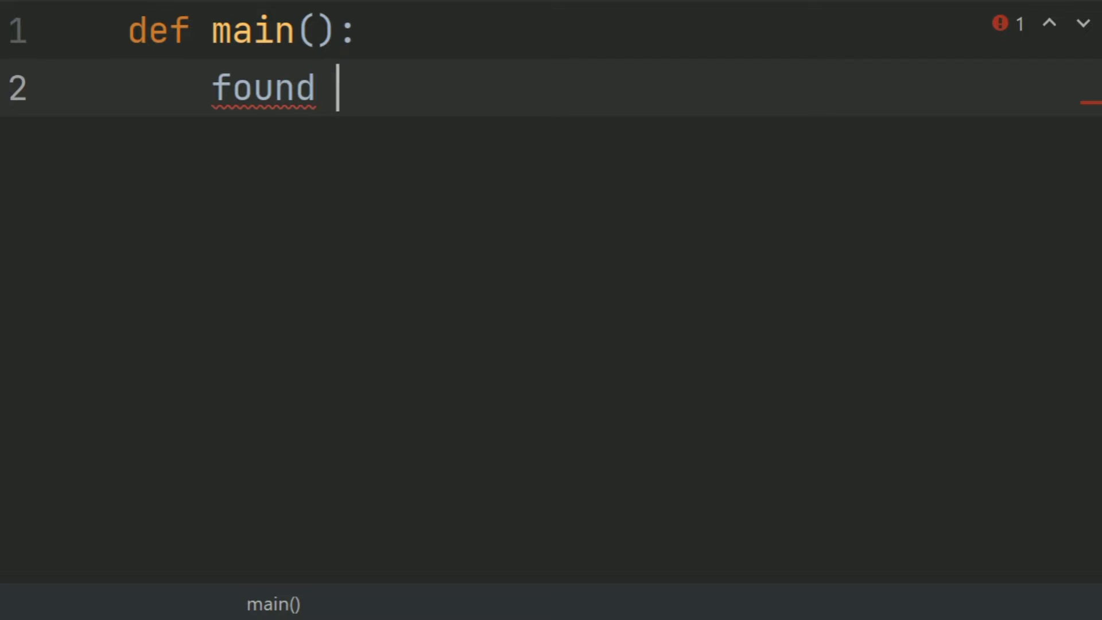
{"action": "type", "text": "= false"}
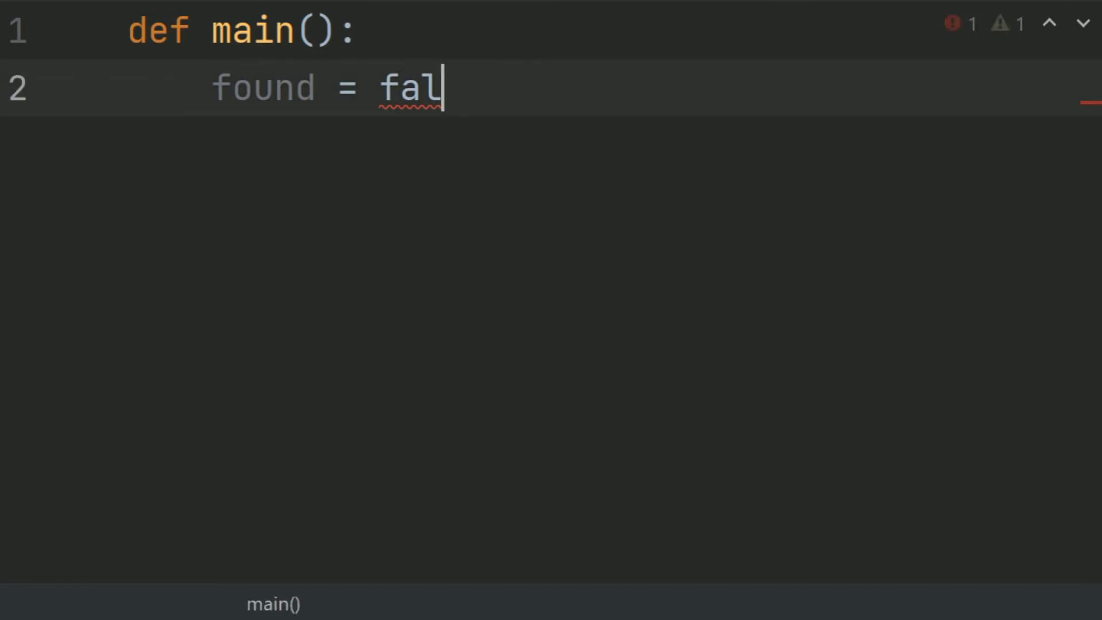
{"action": "key", "text": "Backspace"}
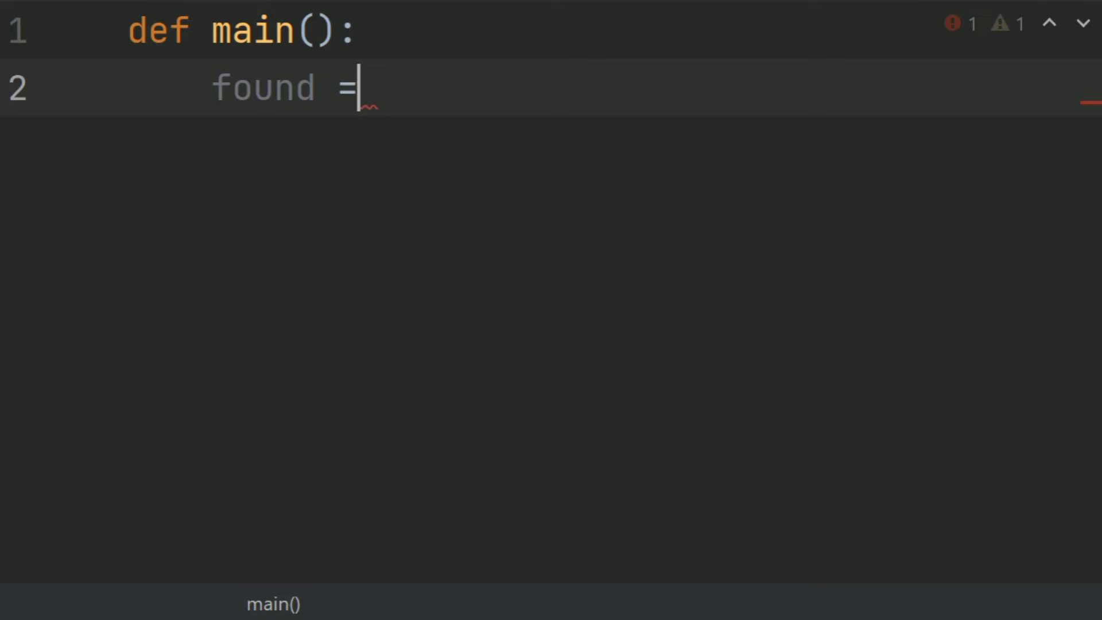
{"action": "type", "text": "Fa"}
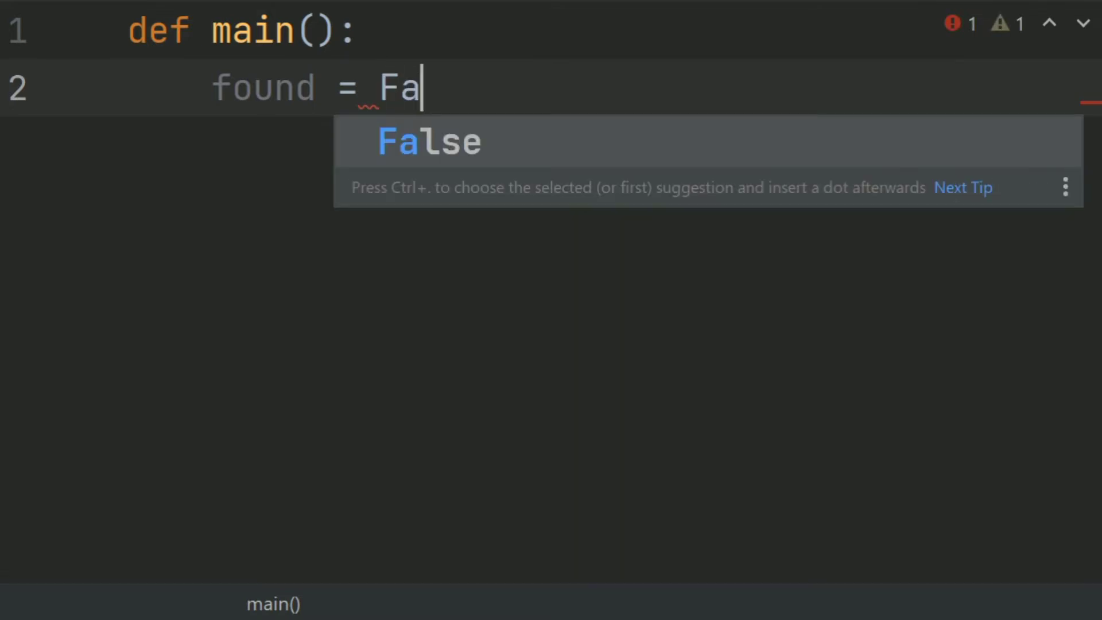
{"action": "key", "text": "enter"}
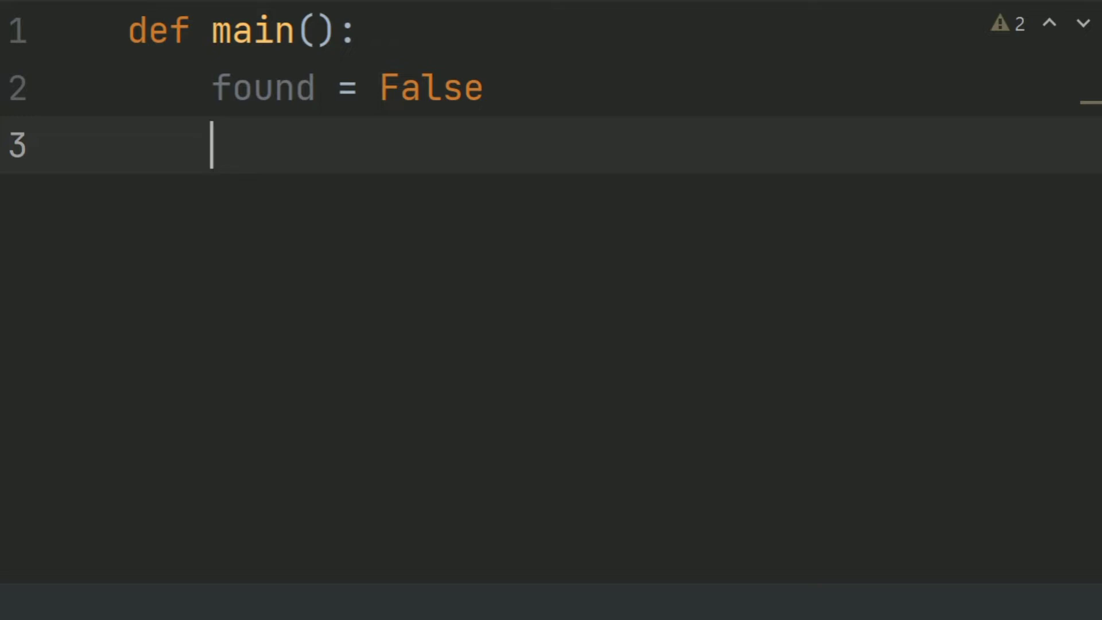
Step: Add infile = open("charge_accounts.txt", 'r') to read the accounts file
{"action": "type", "text": "in"}
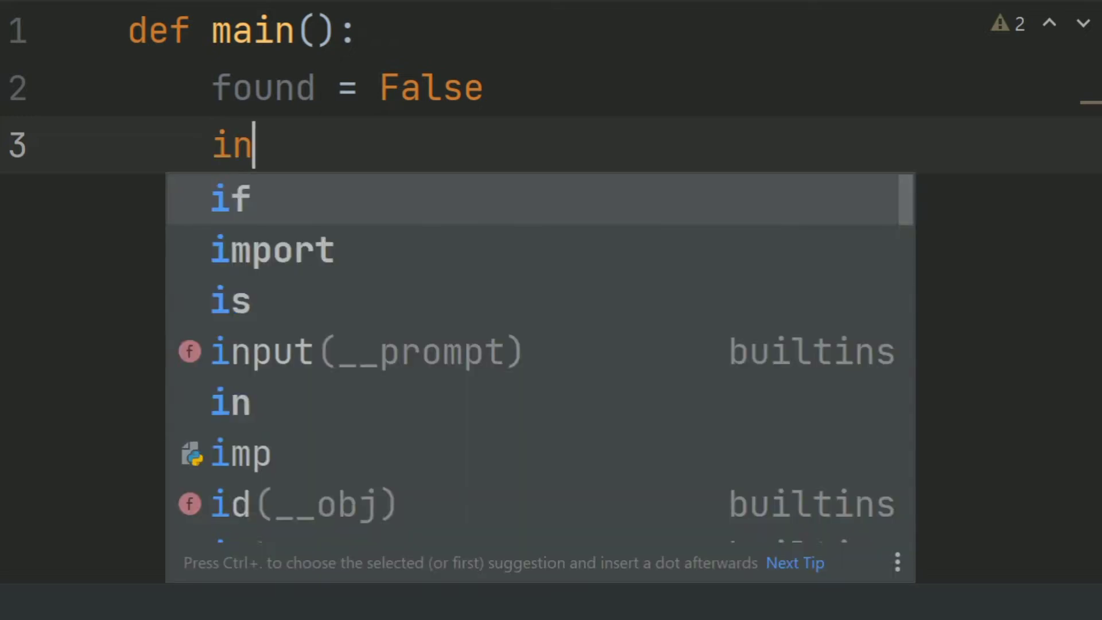
{"action": "type", "text": "file"}
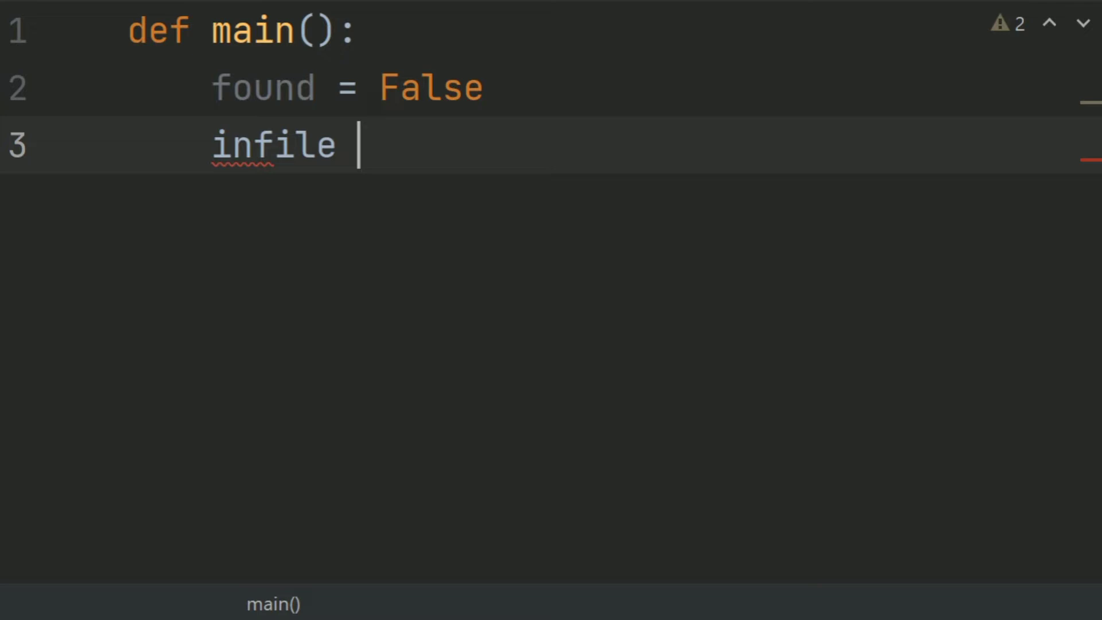
{"action": "type", "text": "= open("}
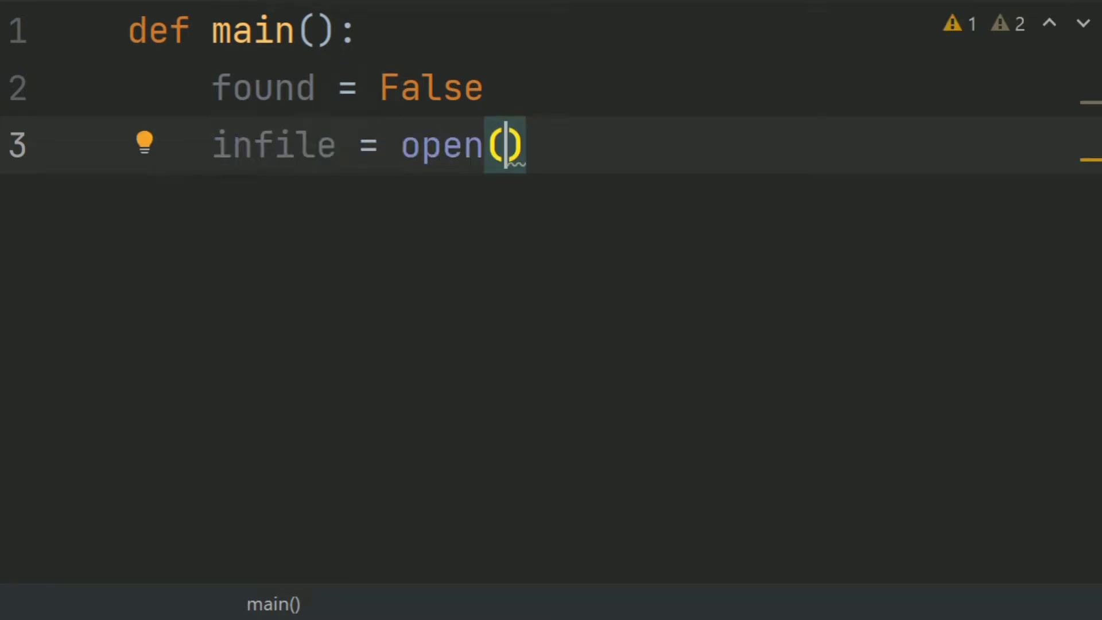
{"action": "type", "text": "cah"}
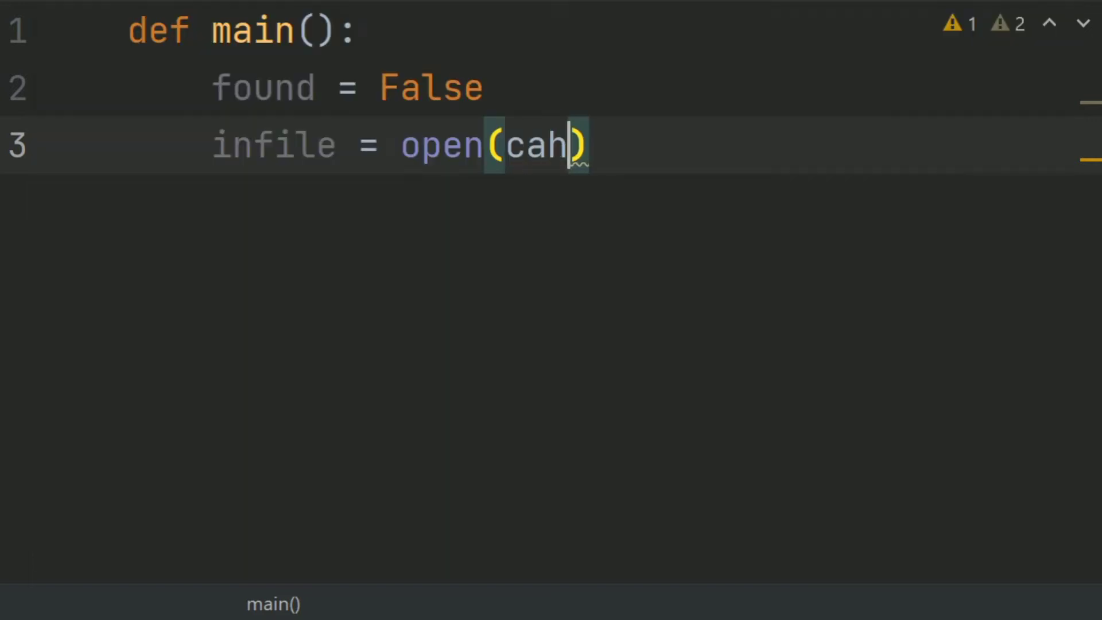
{"action": "type", "text": "\"\""}
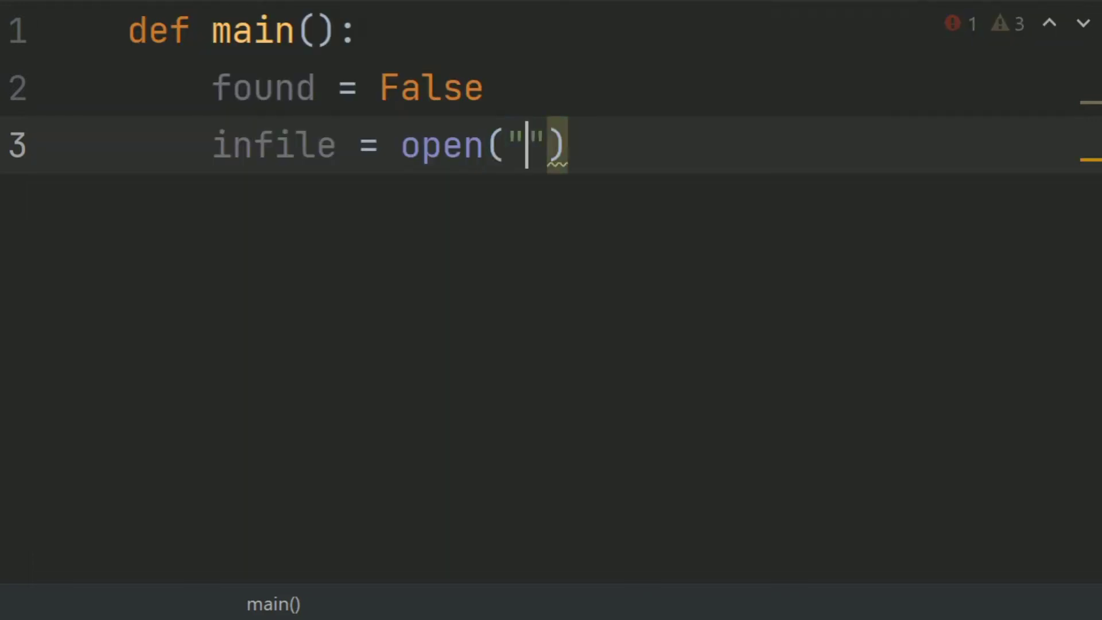
{"action": "type", "text": "charge_accounts.txt"}
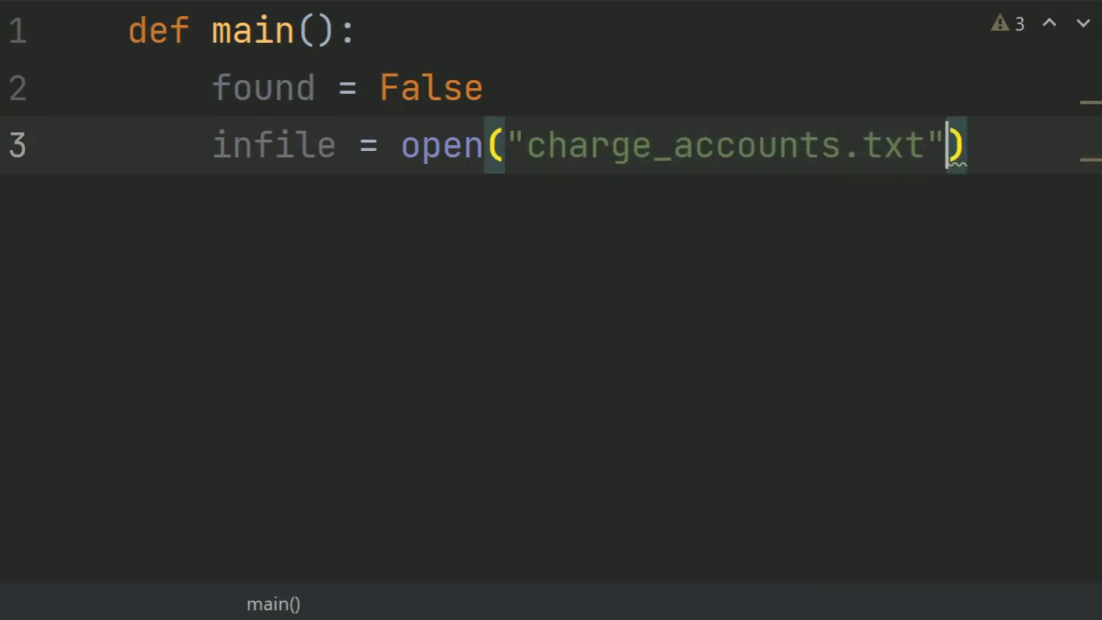
{"action": "type", "text": ", 'r'"}
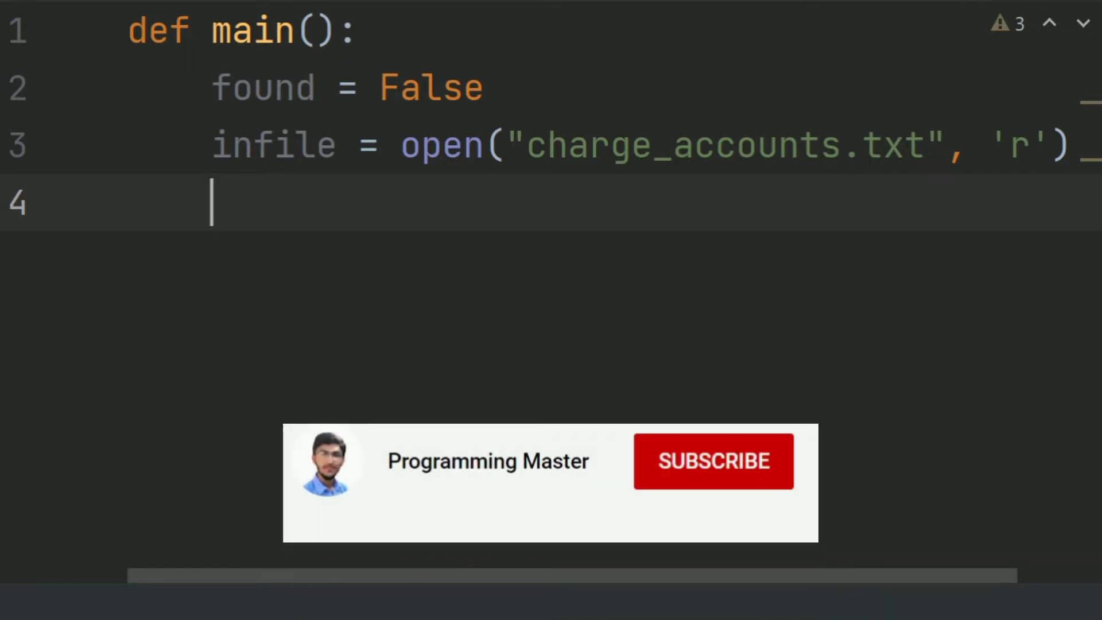
Step: Add charge_account = infile.readlines() to load every line into a list
{"action": "type", "text": "cha"}
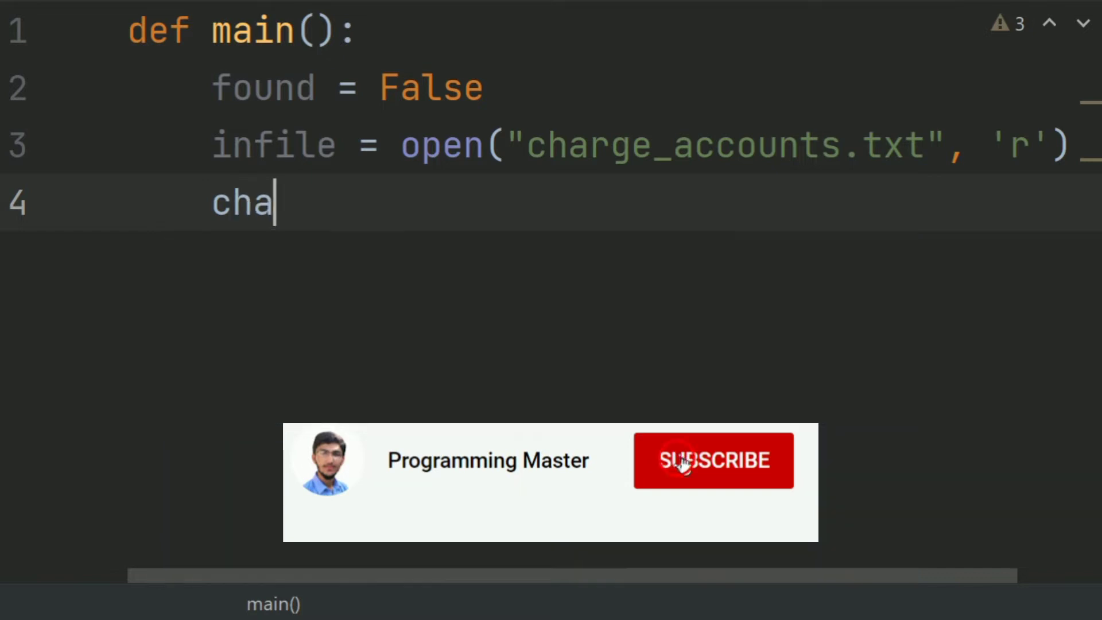
{"action": "type", "text": "c"}
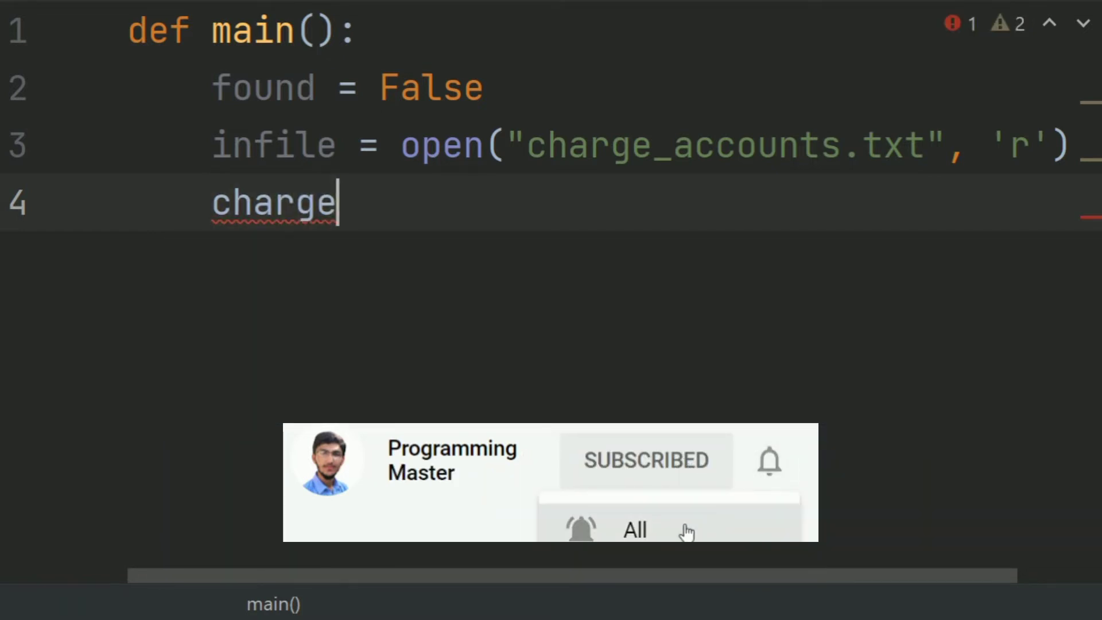
{"action": "type", "text": "_acoun"}
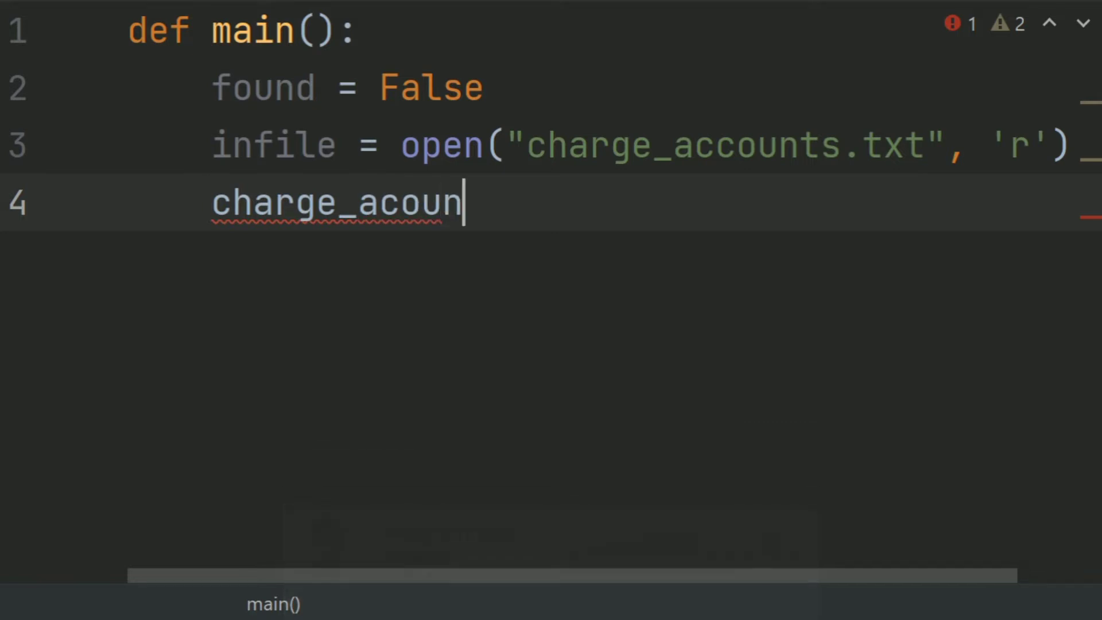
{"action": "type", "text": "t ="}
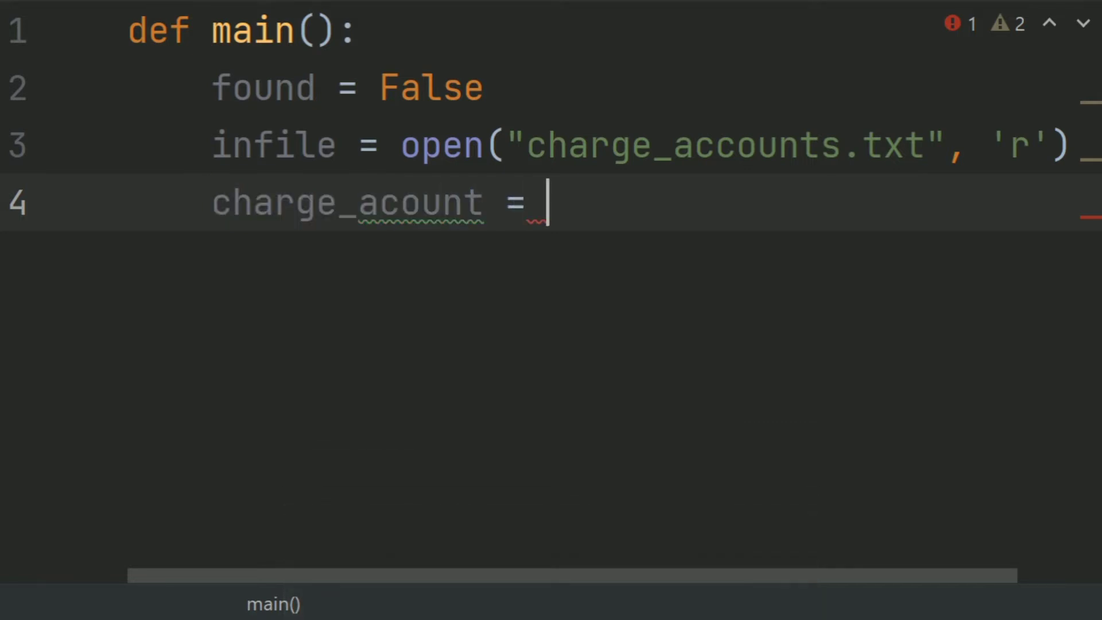
{"action": "type", "text": "infile"}
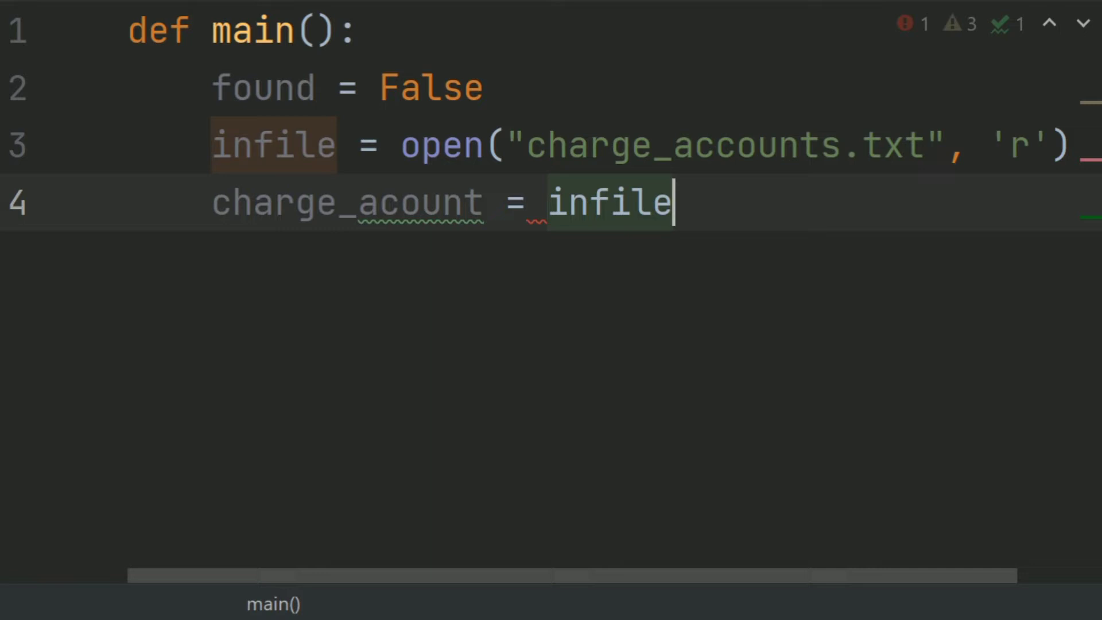
{"action": "type", "text": ".r"}
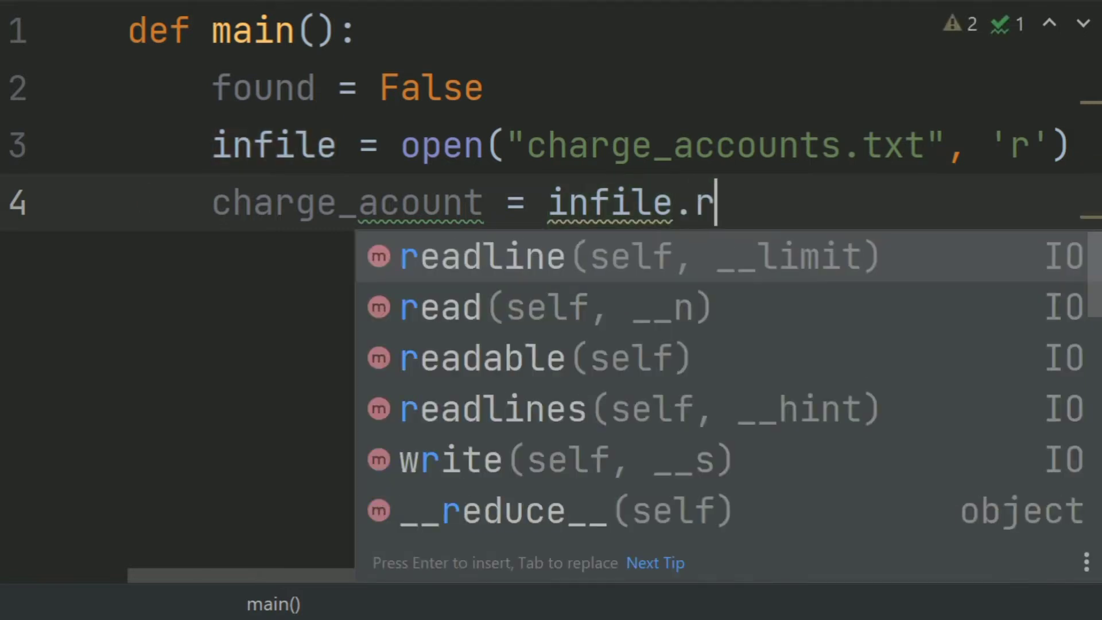
{"action": "type", "text": "ead"}
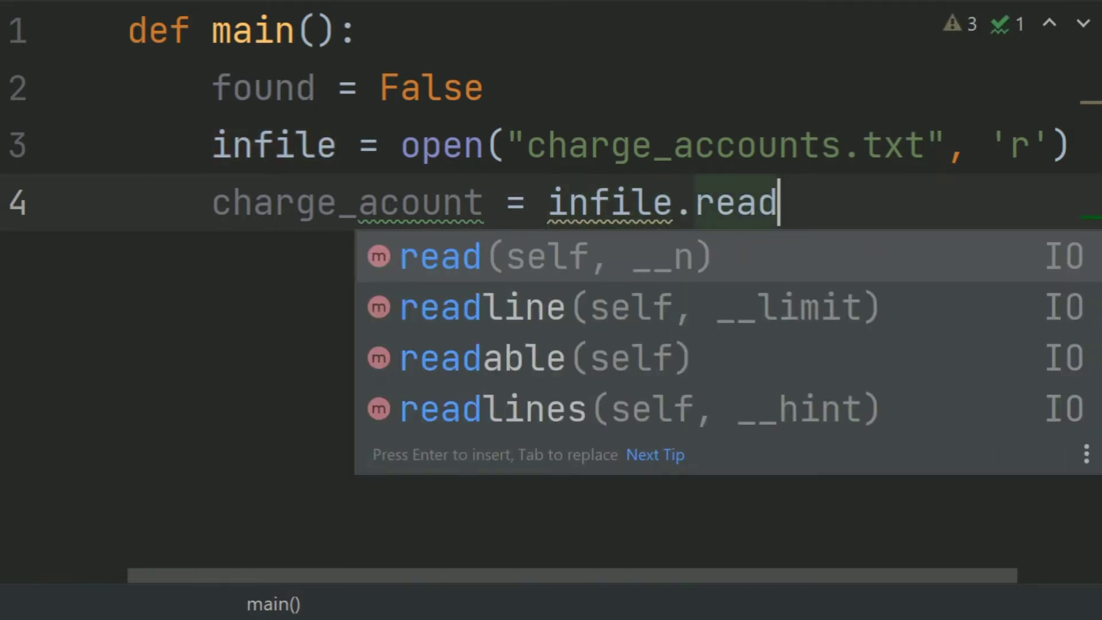
{"action": "left_click", "coordinate": [481, 307]}
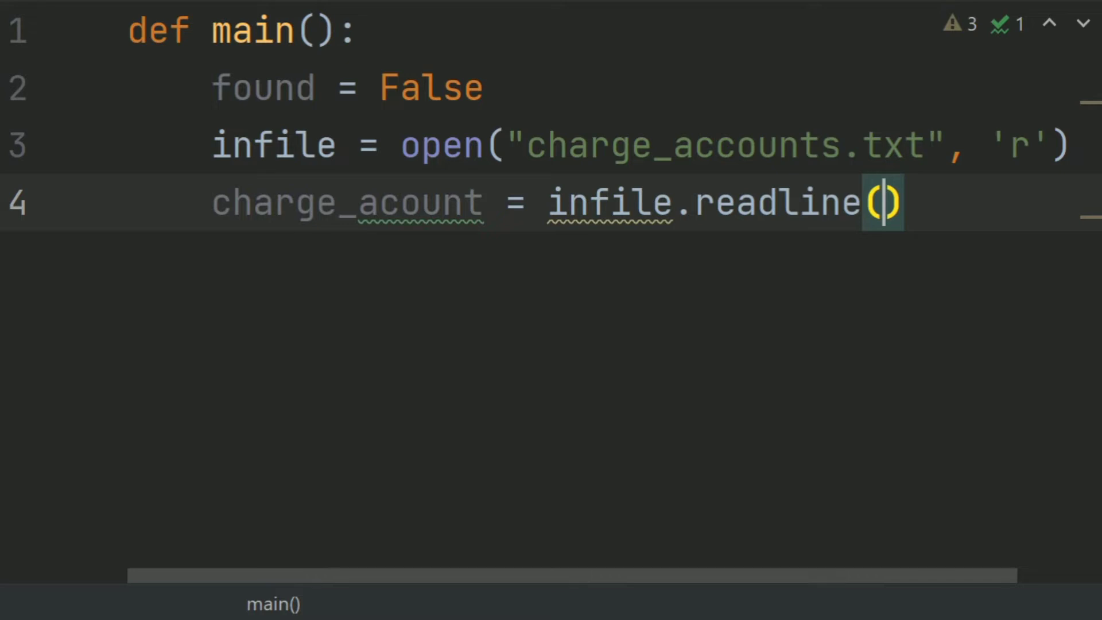
{"action": "key", "text": "Backspace"}
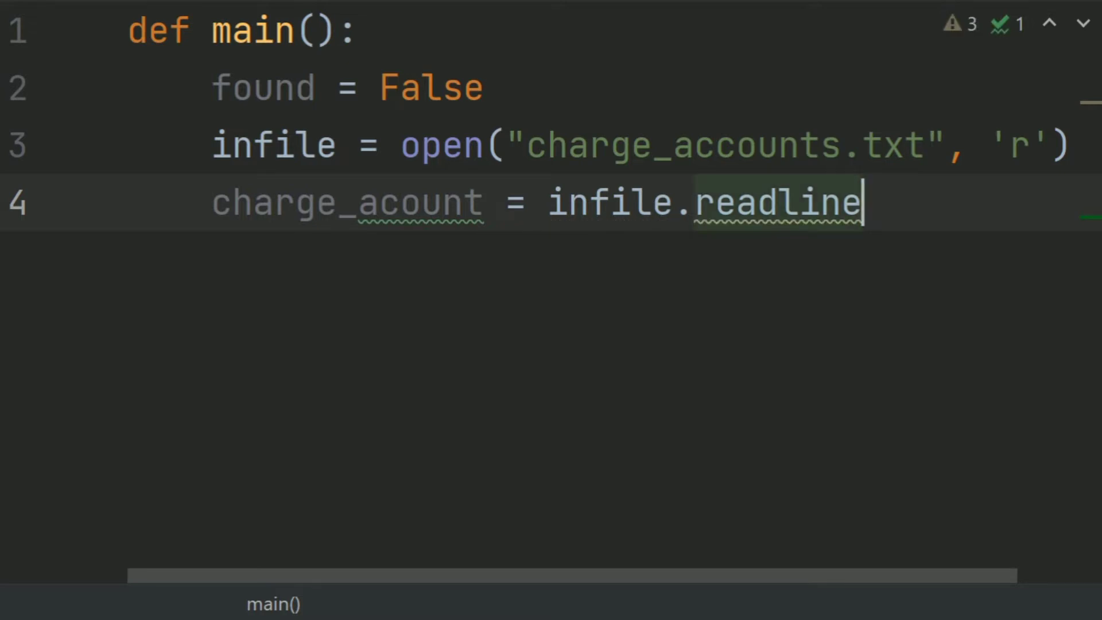
{"action": "type", "text": "s("}
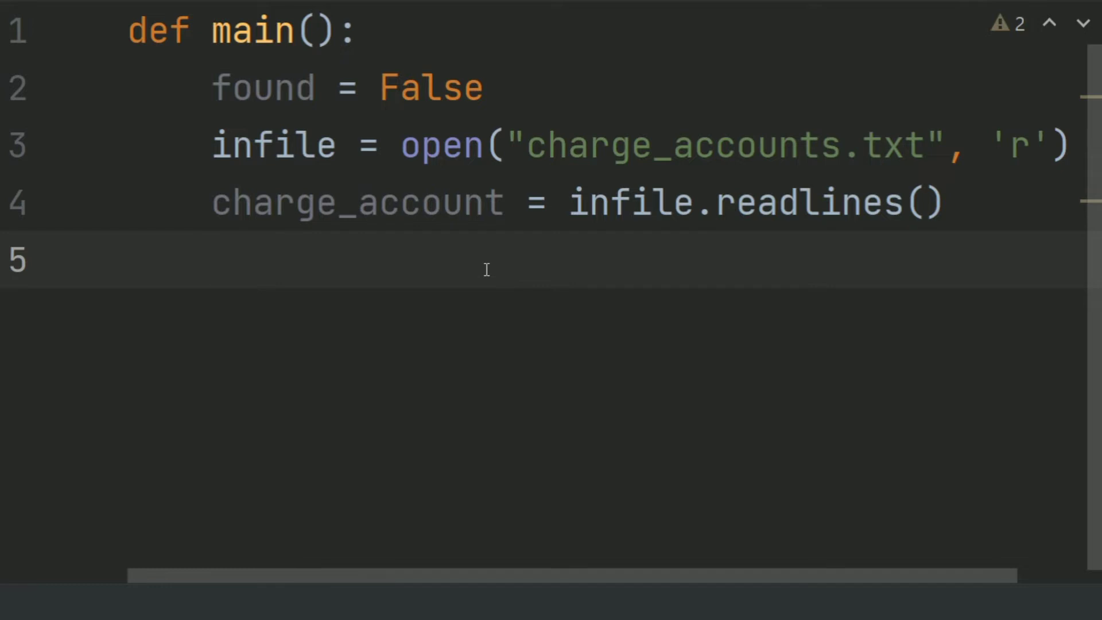
Step: Write index = 0 and the while index < len(charge_account): loop header
{"action": "type", "text": "index -"}
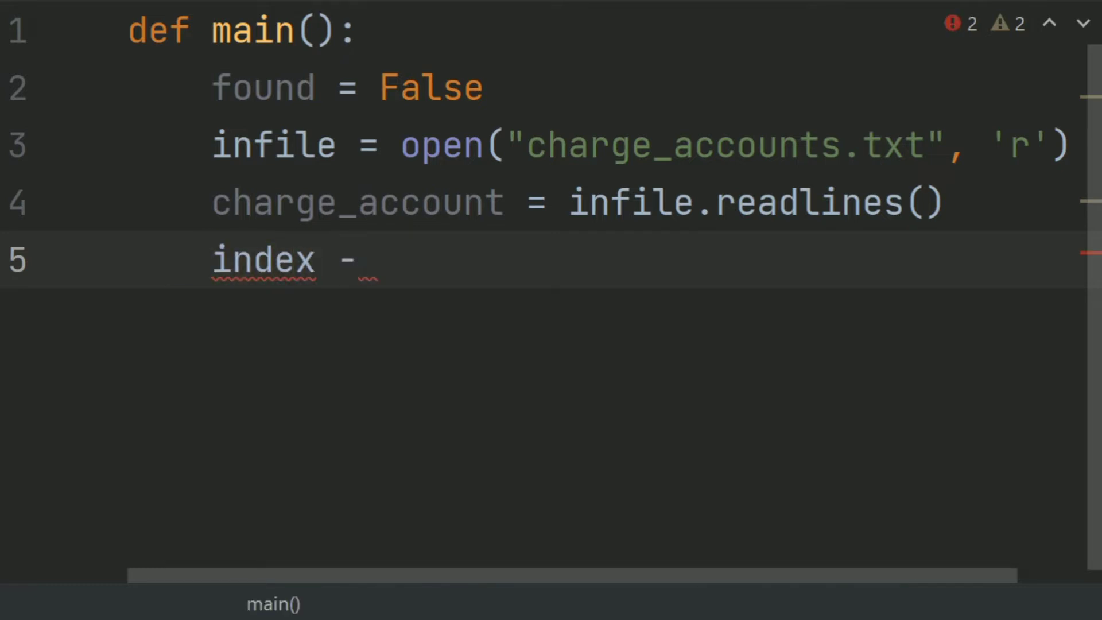
{"action": "type", "text": "="}
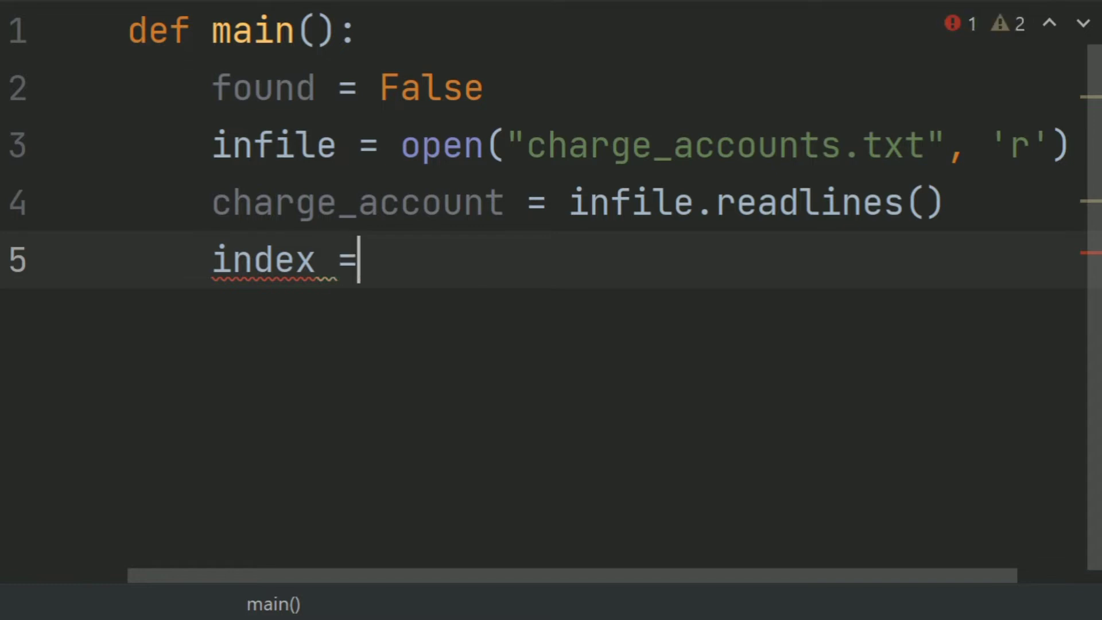
{"action": "type", "text": "0"}
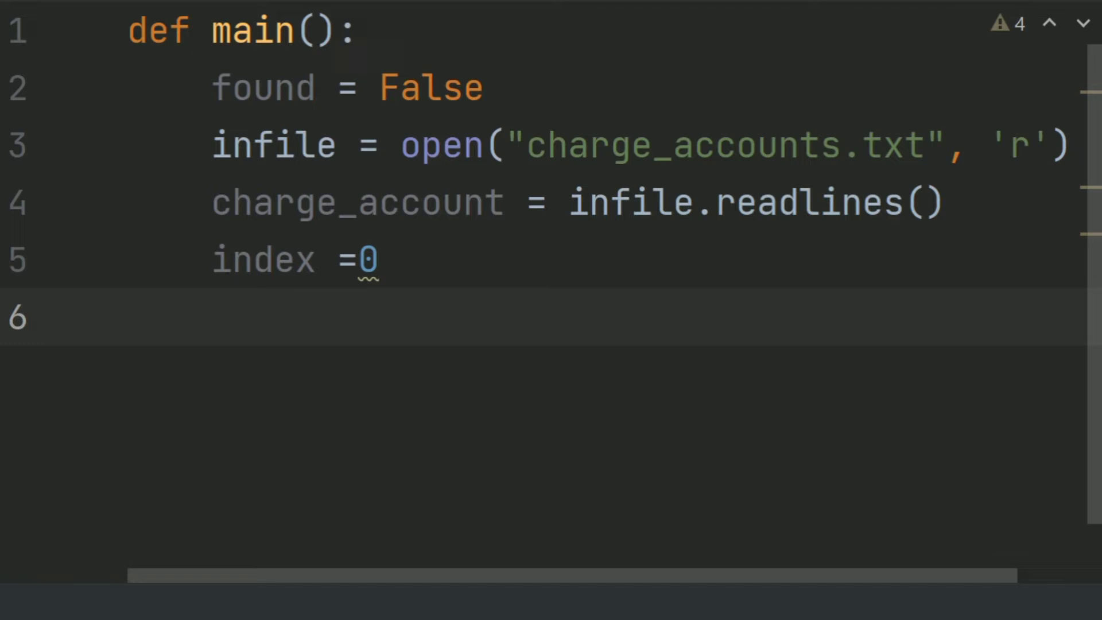
{"action": "type", "text": "while"}
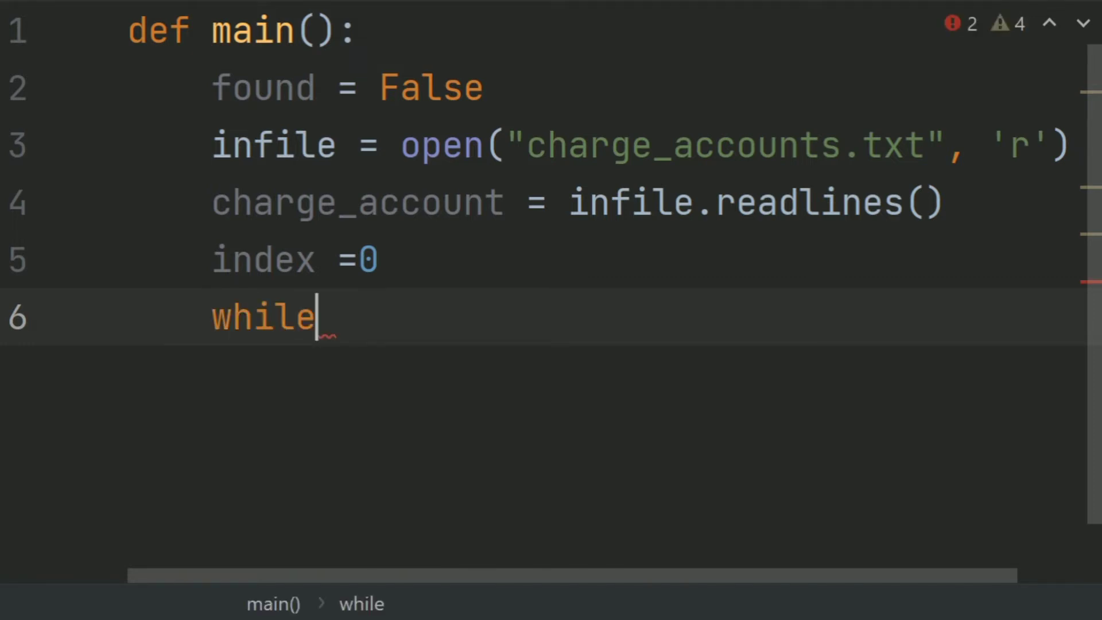
{"action": "type", "text": "index"}
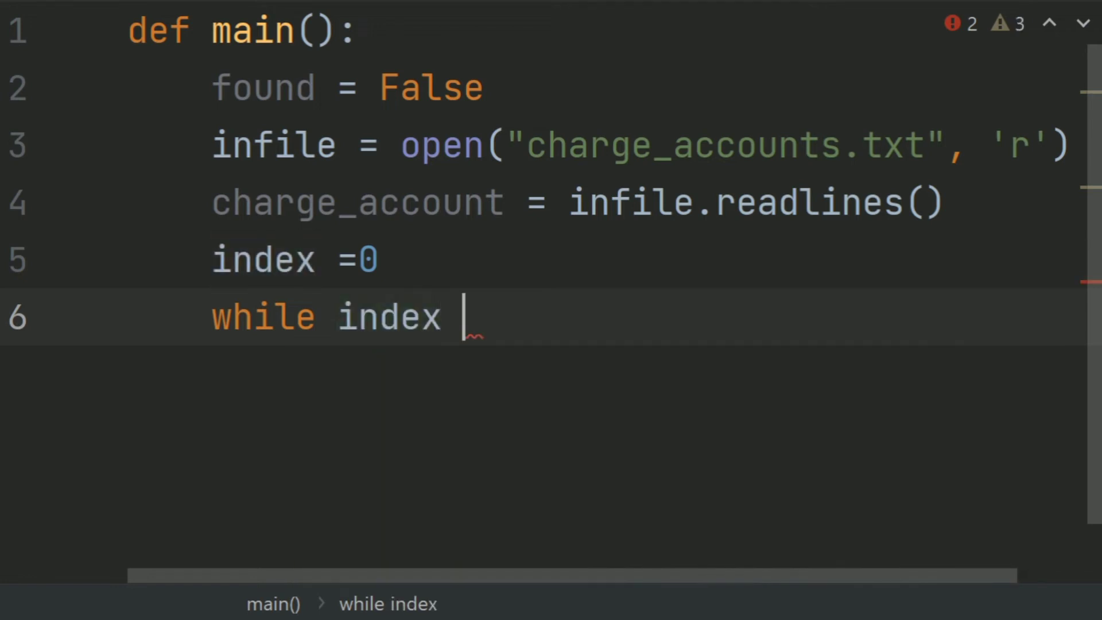
{"action": "type", "text": "< l"}
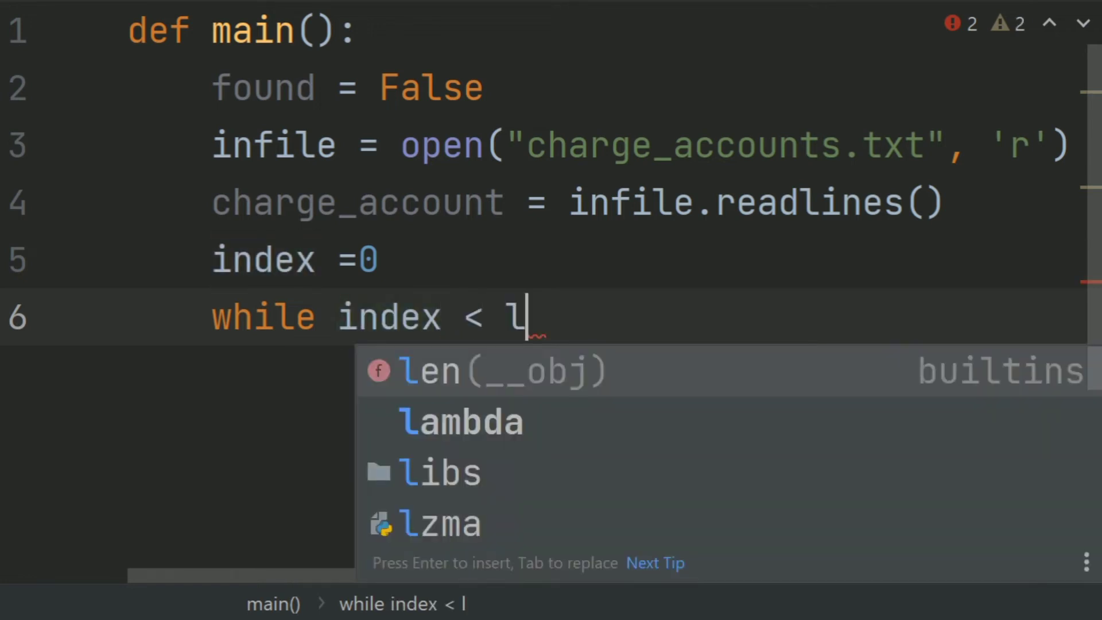
{"action": "key", "text": "Enter"}
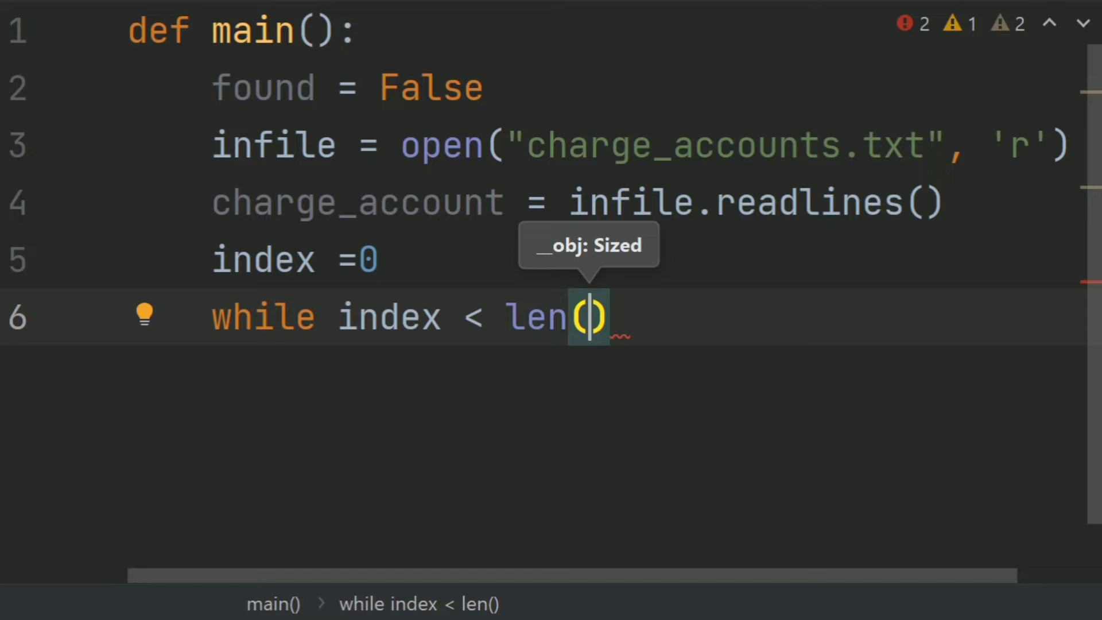
{"action": "type", "text": "charge_account"}
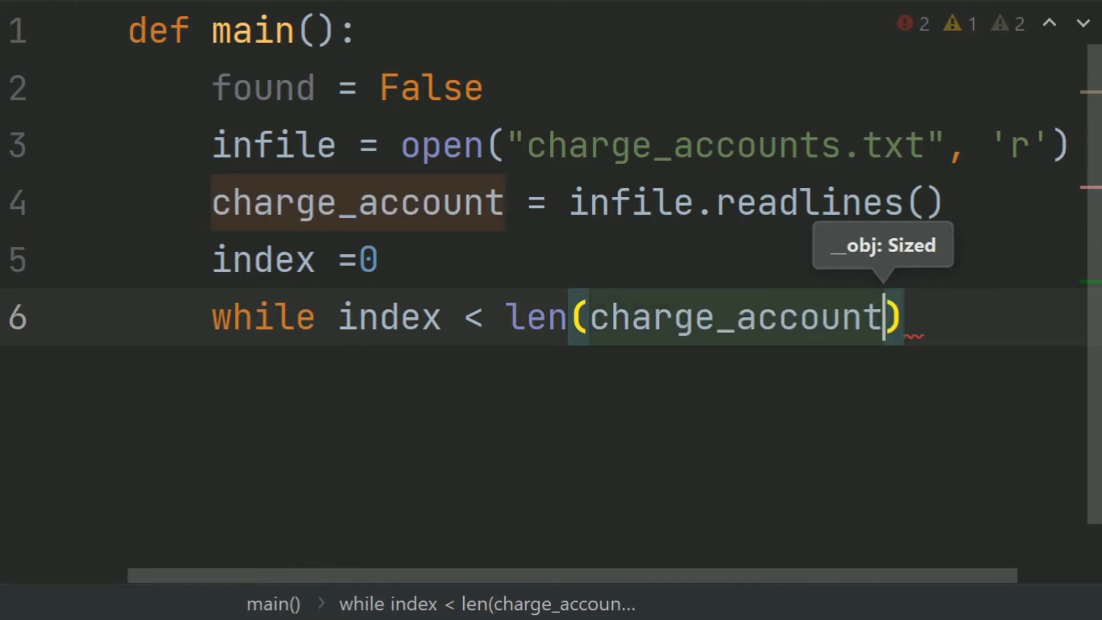
{"action": "type", "text": ":"}
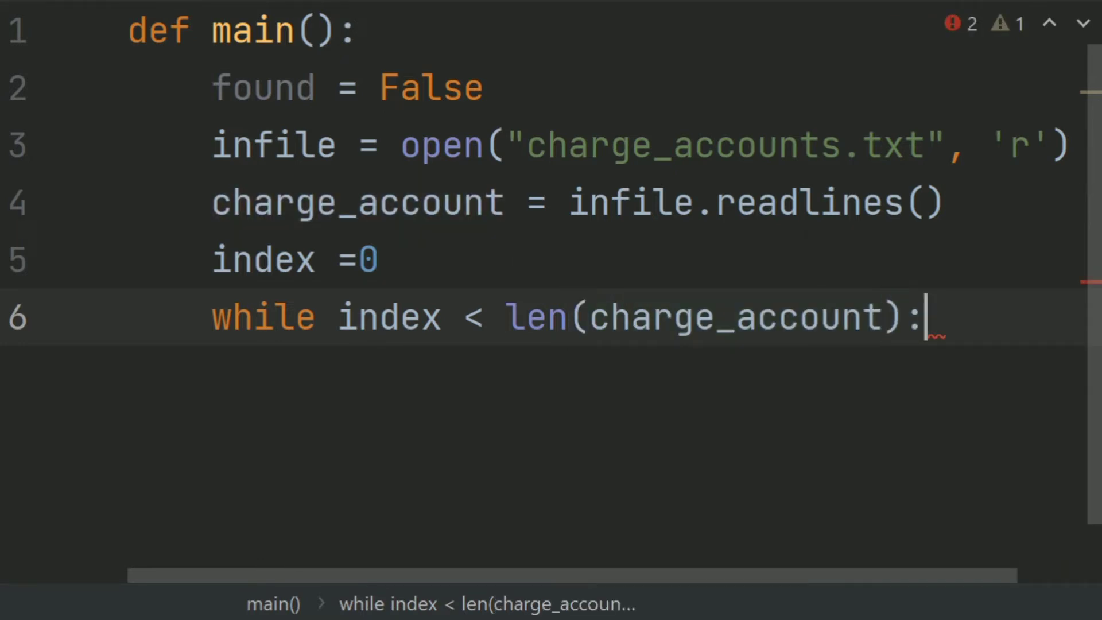
{"action": "key", "text": "Enter"}
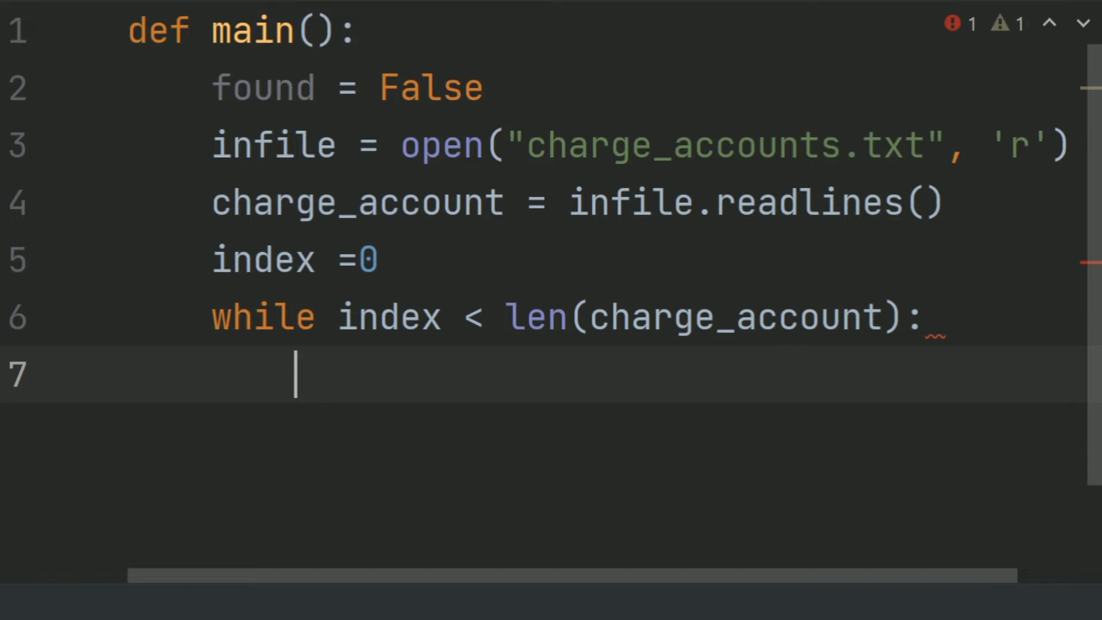
Step: In the loop body convert charge_account[index] with int() and add index += 1
{"action": "type", "text": "charge_account"}
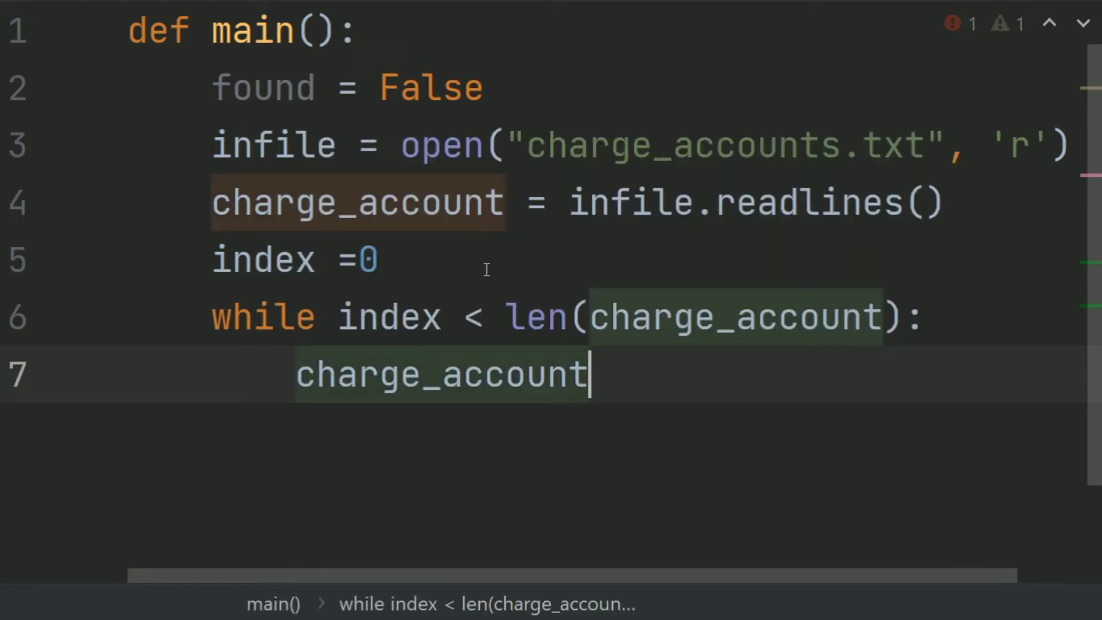
{"action": "type", "text": "[]"}
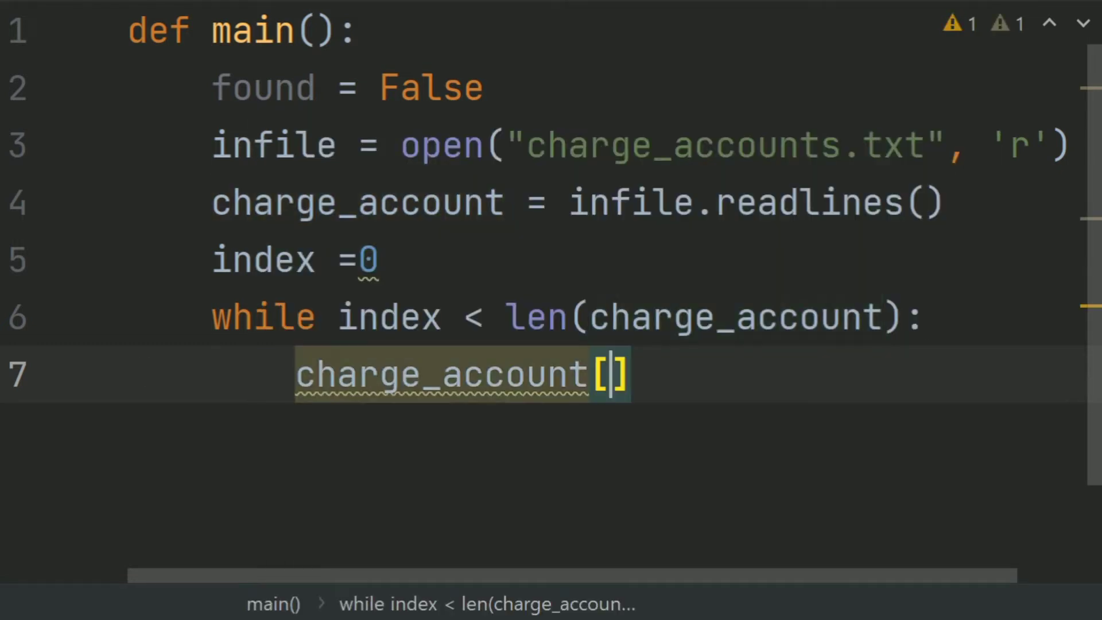
{"action": "type", "text": "index"}
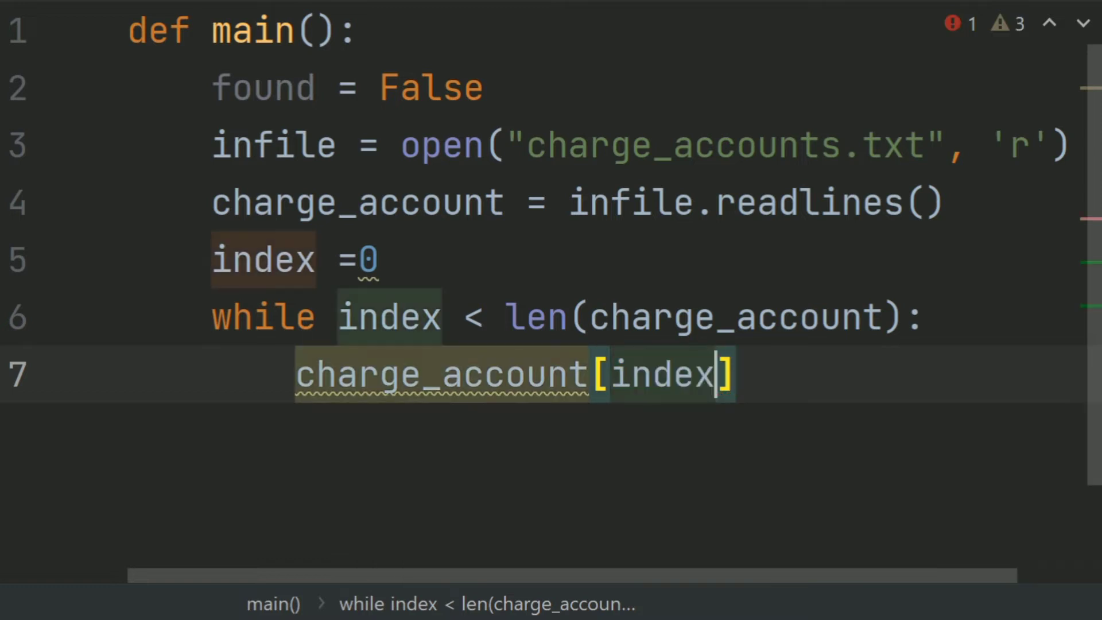
{"action": "type", "text": "="}
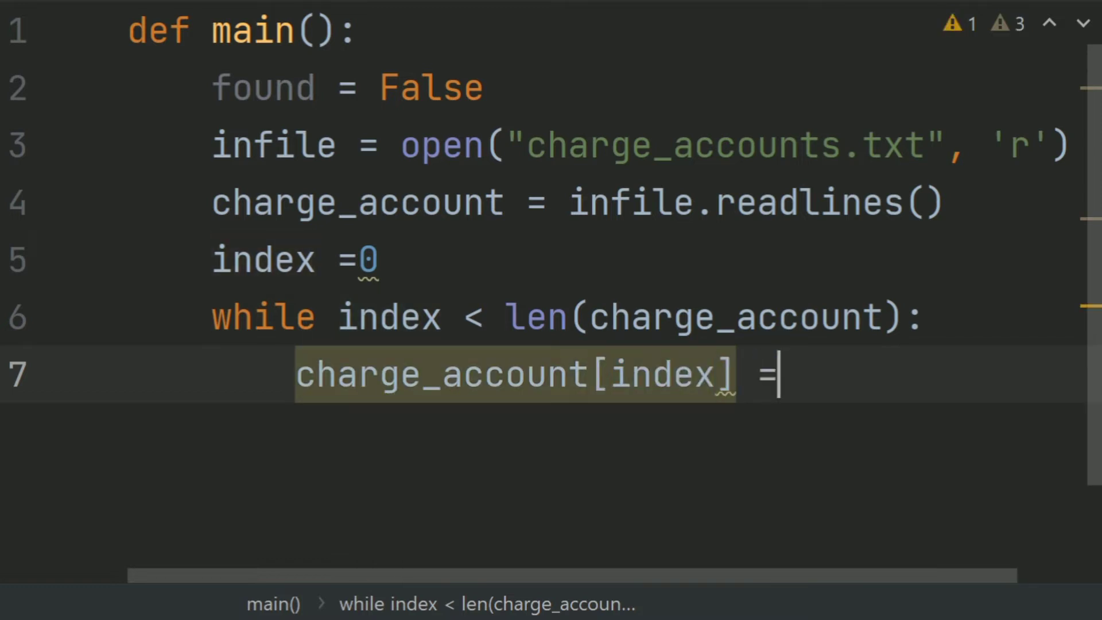
{"action": "type", "text": "int("}
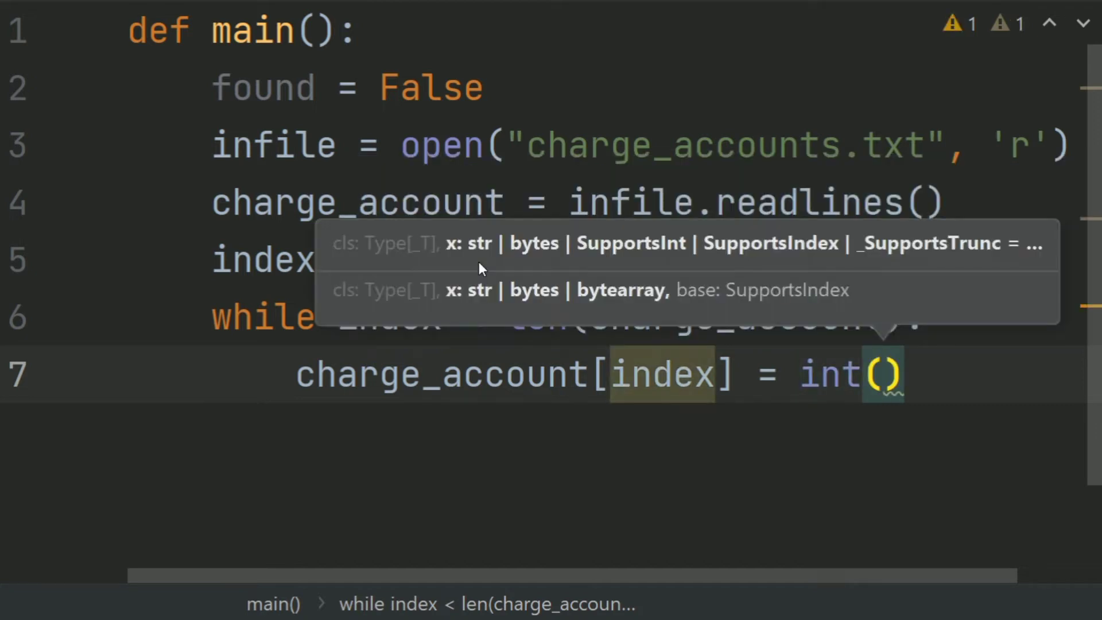
{"action": "type", "text": "charge_account"}
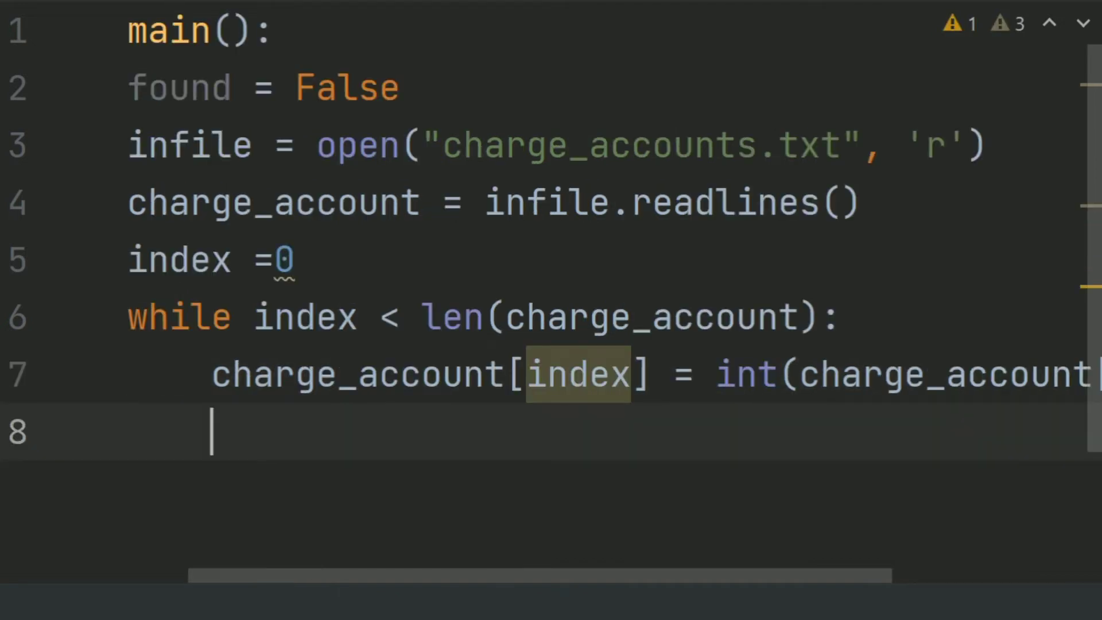
{"action": "type", "text": "in"}
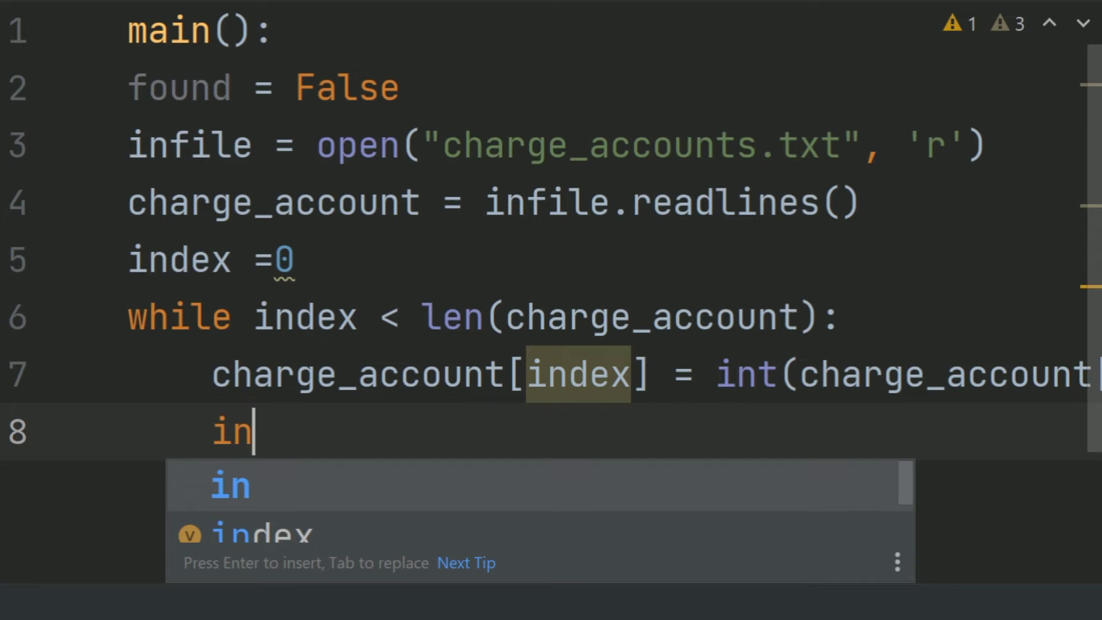
{"action": "type", "text": "dex +"}
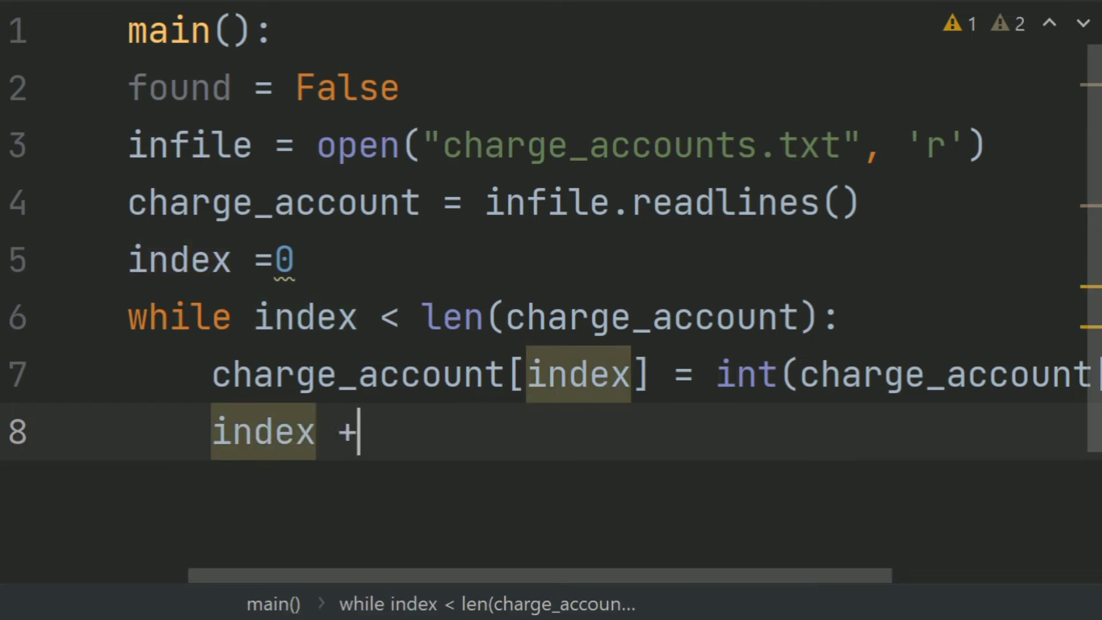
{"action": "type", "text": "=1"}
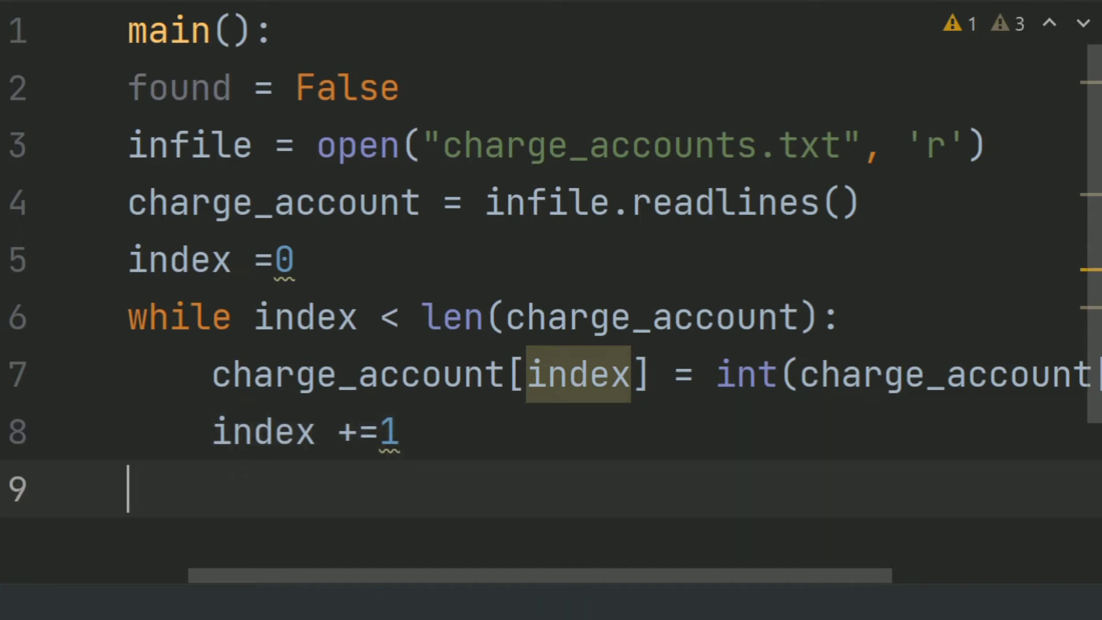
Step: Add infile.close() after the conversion loop, leaving an empty line below it
{"action": "type", "text": "i"}
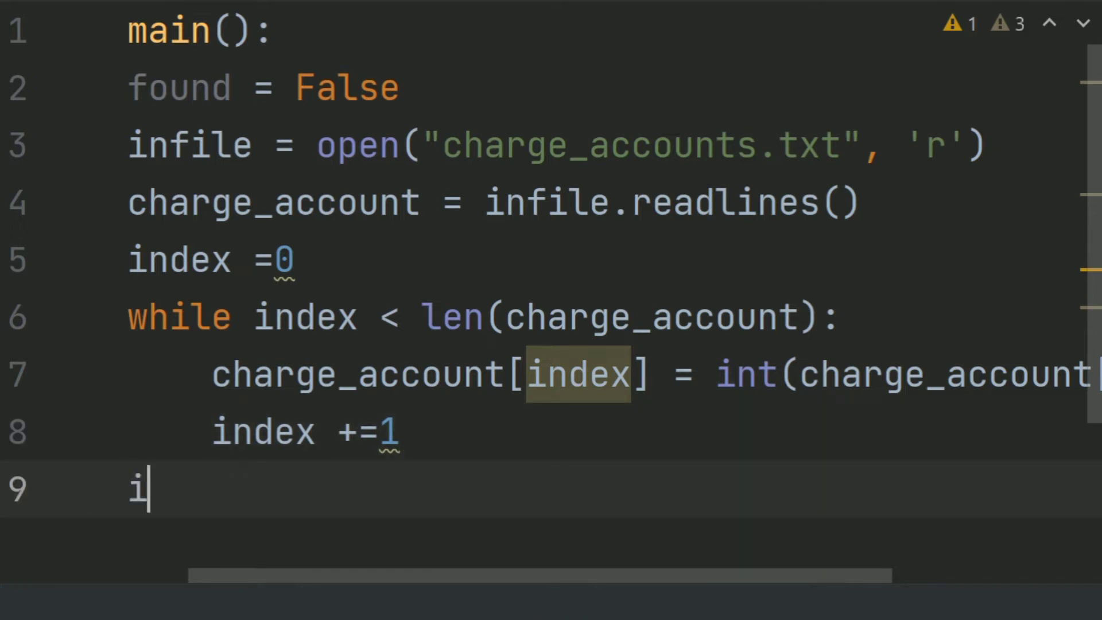
{"action": "type", "text": "nfile"}
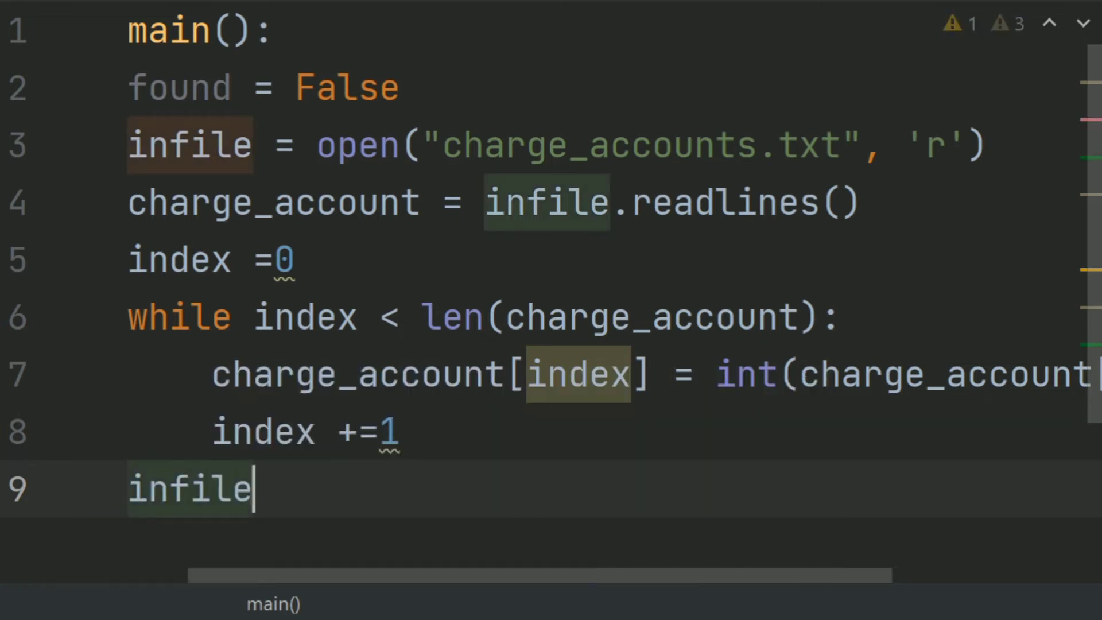
{"action": "type", "text": ".close("}
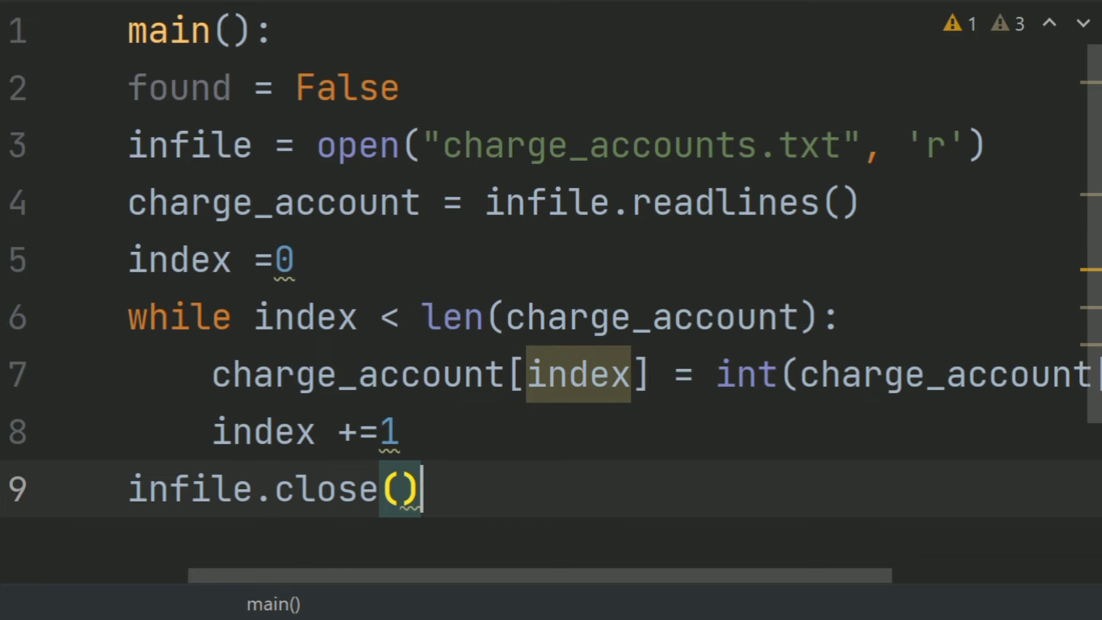
{"action": "scroll", "scroll_direction": "down", "scroll_amount": 3}
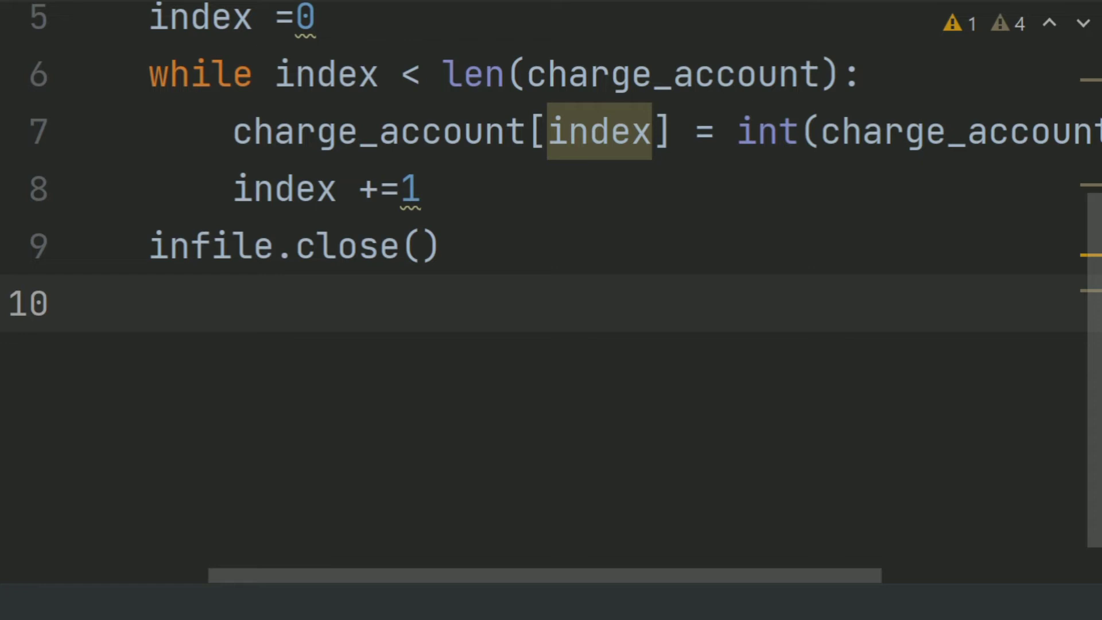
Step: Write search = int(input("Enter the account number...")) to read the number to check
{"action": "type", "text": "seacr"}
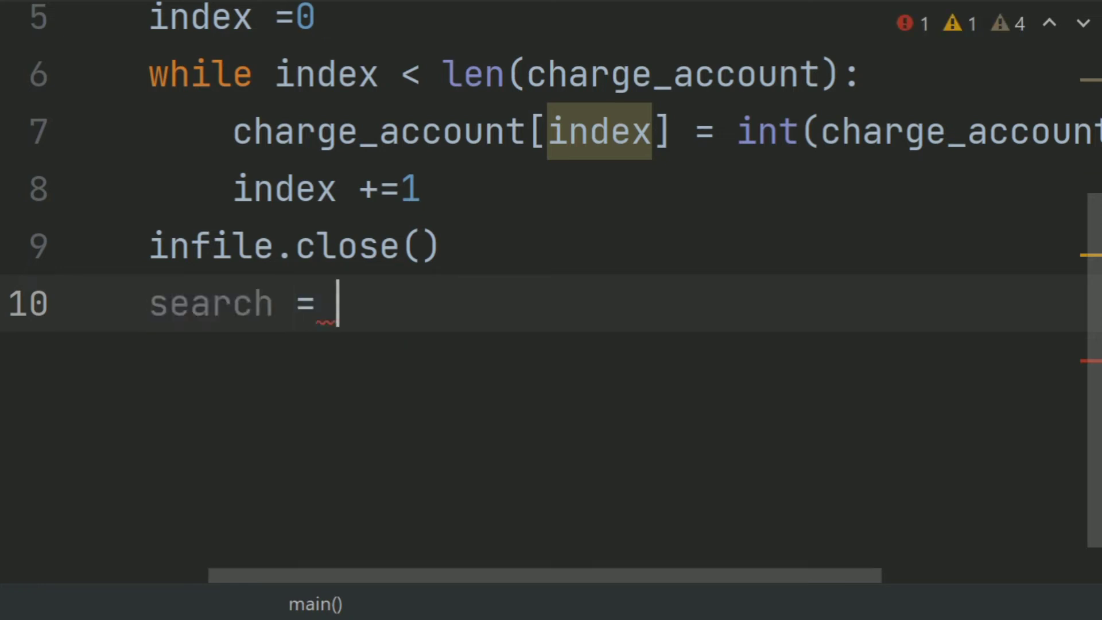
{"action": "type", "text": "int"}
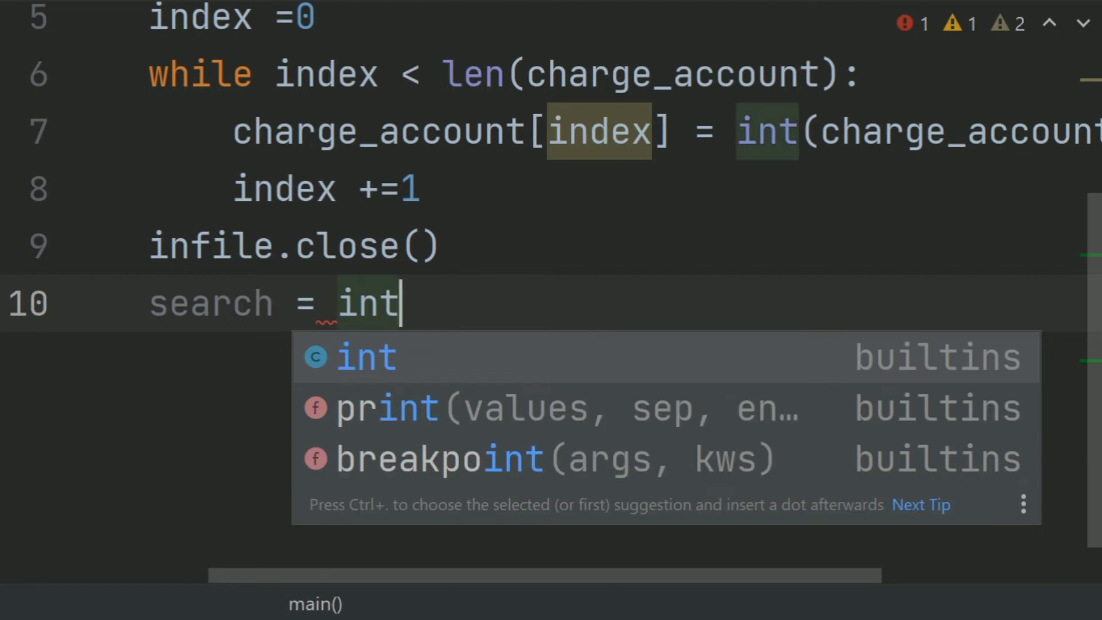
{"action": "type", "text": "(input(\""}
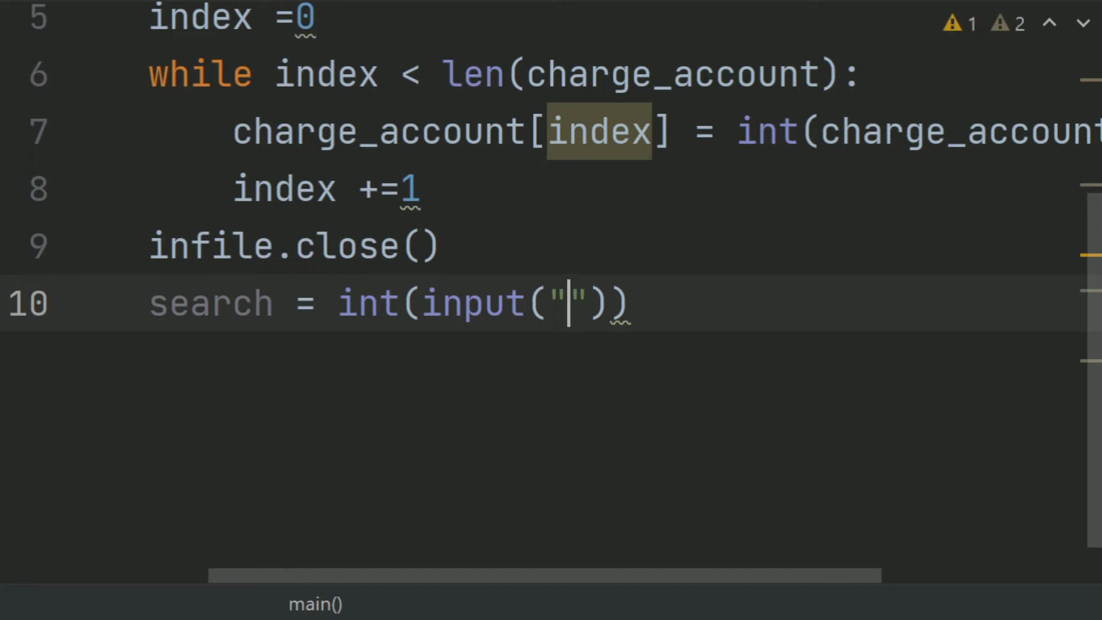
{"action": "type", "text": "Enter the"}
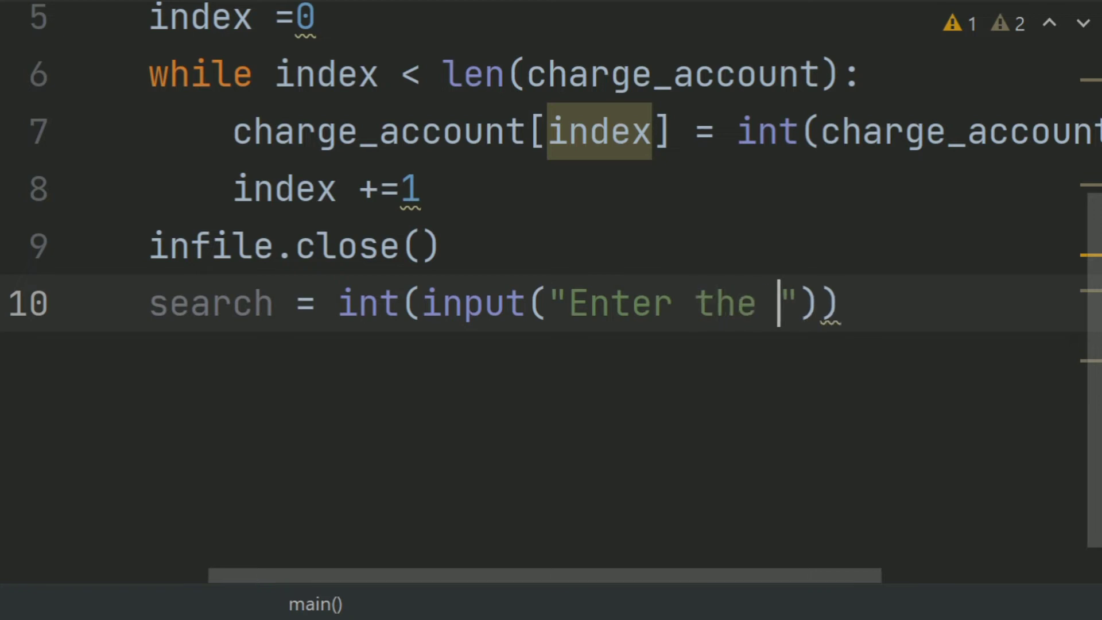
{"action": "type", "text": "account numb"}
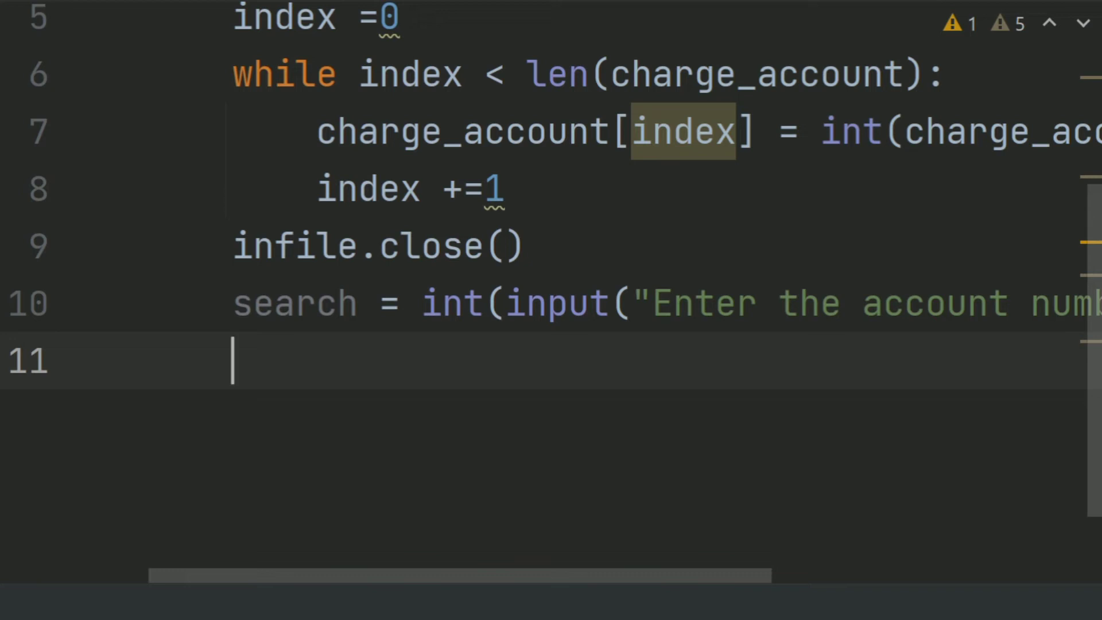
Step: Write the for account in charge_account: loop header
{"action": "type", "text": "for"}
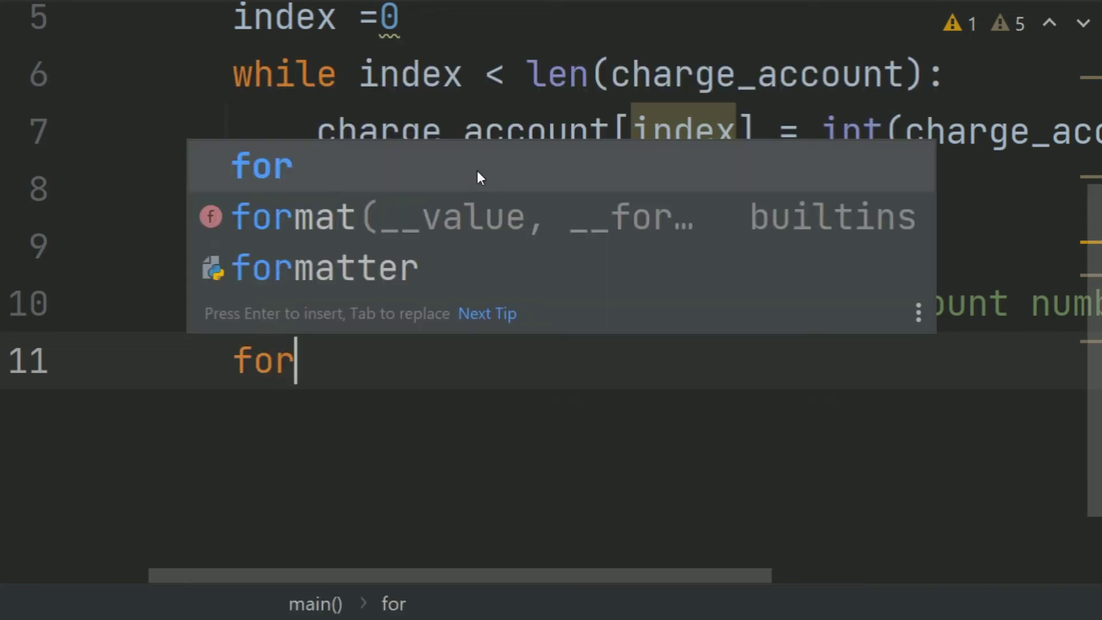
{"action": "type", "text": "_ac"}
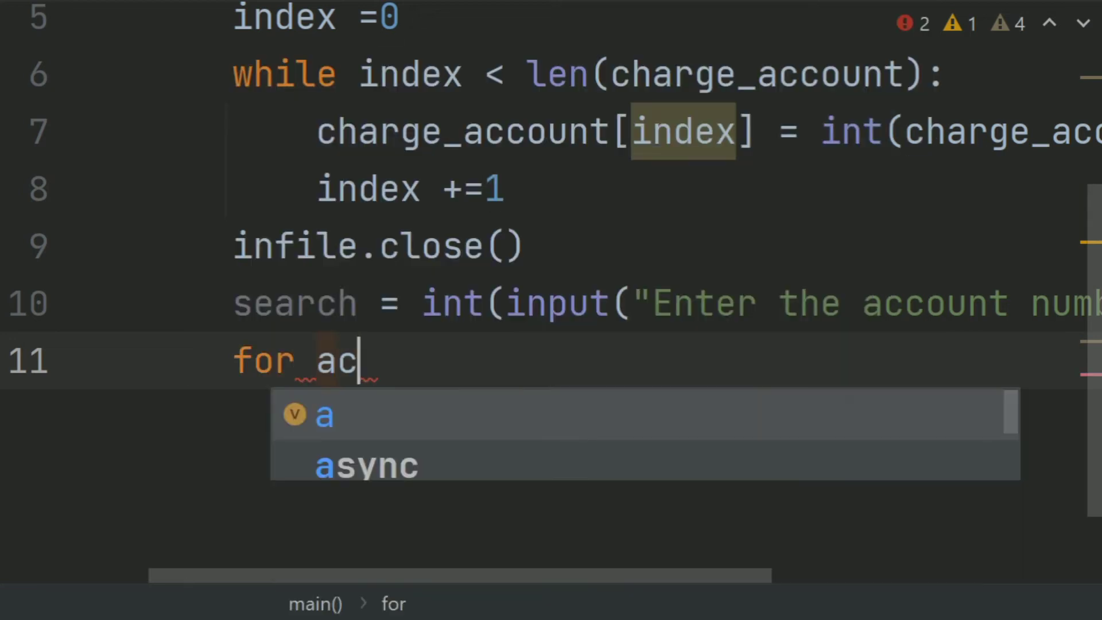
{"action": "type", "text": "cou"}
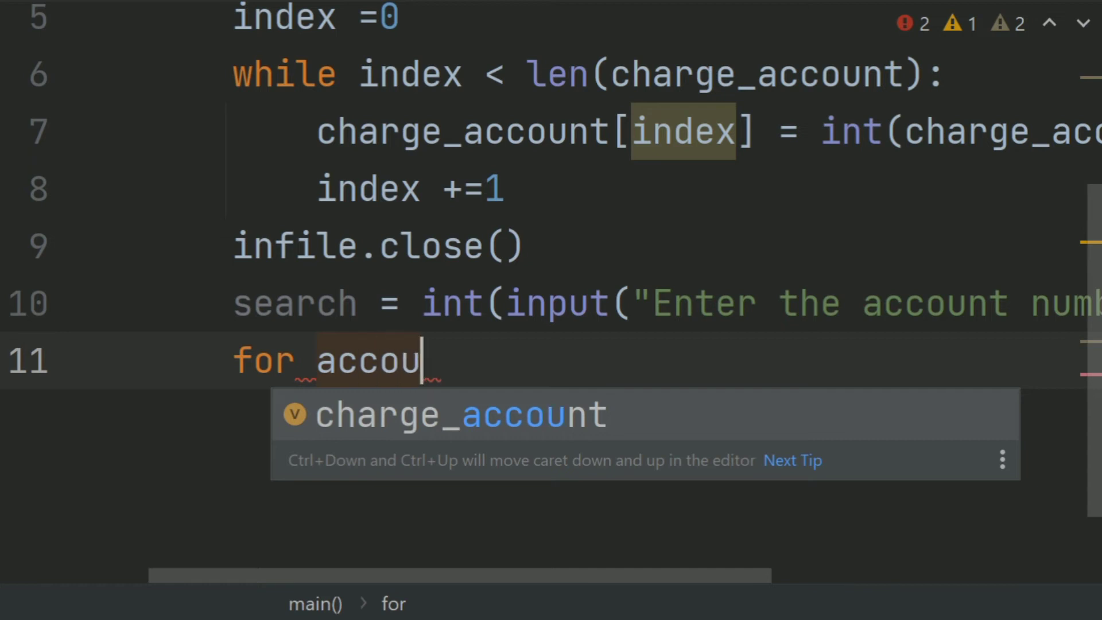
{"action": "type", "text": "nt in"}
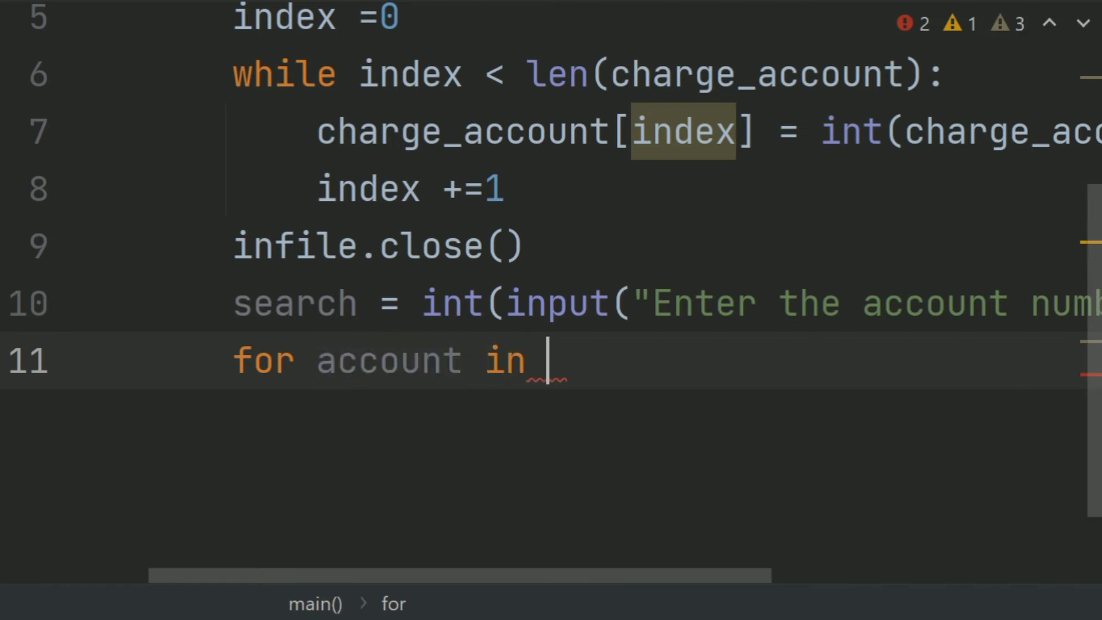
{"action": "type", "text": "c"}
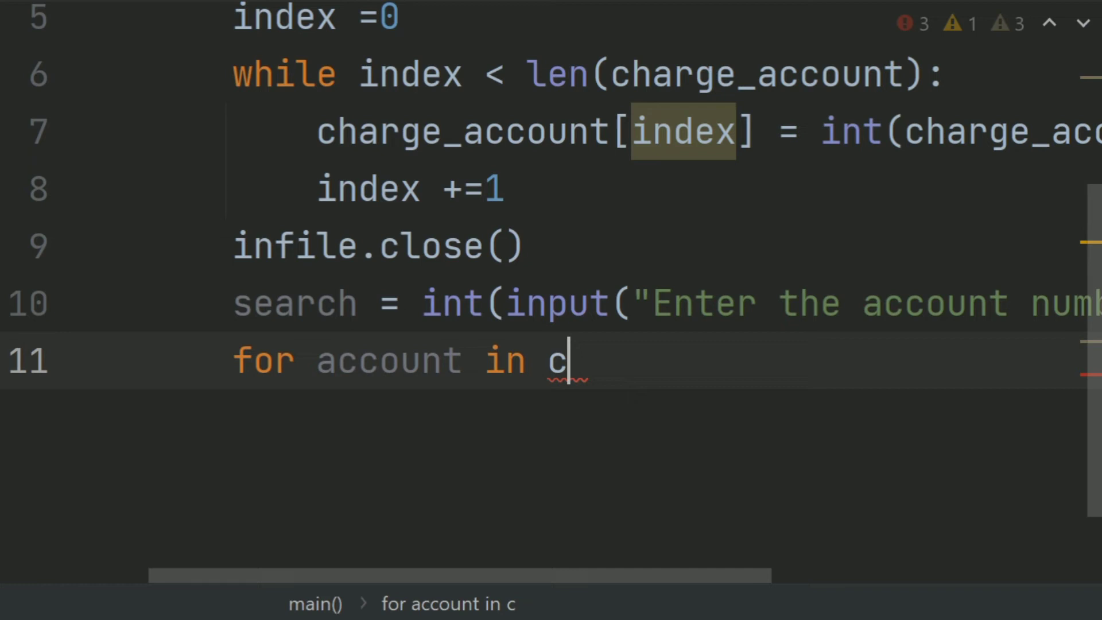
{"action": "type", "text": "harge_account"}
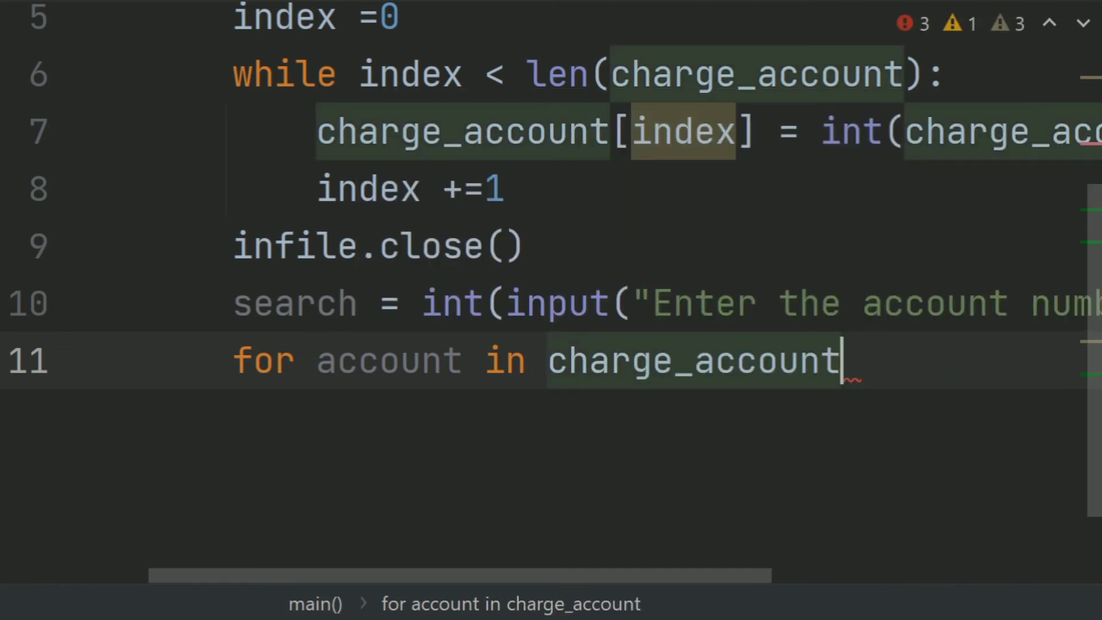
{"action": "key", "text": "enter"}
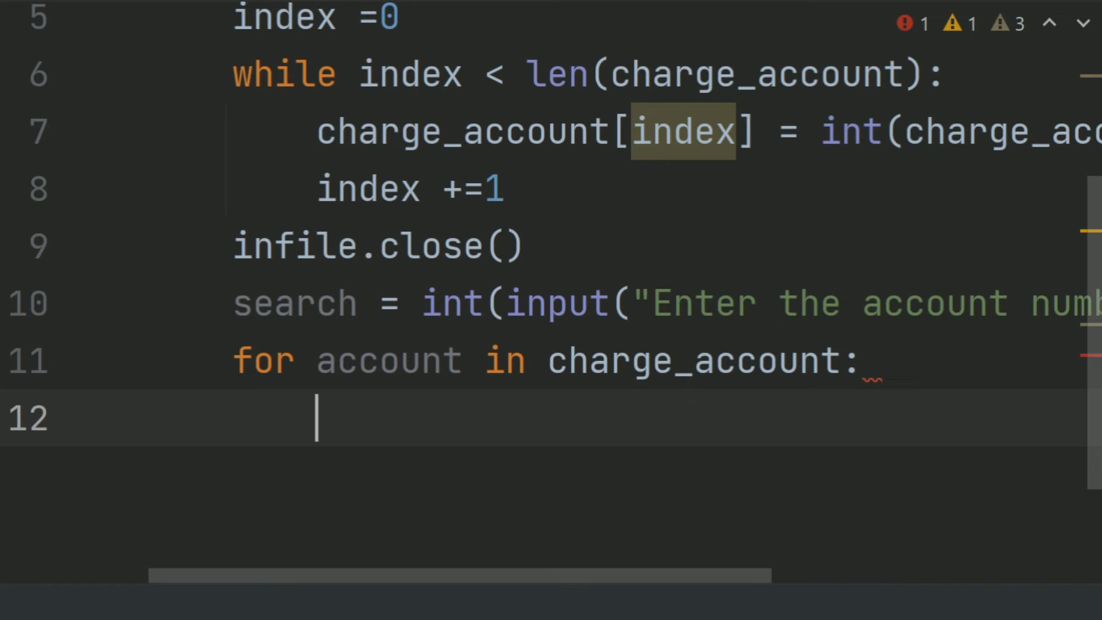
Step: Inside the loop add if account == search: setting found = True
{"action": "type", "text": "iff a"}
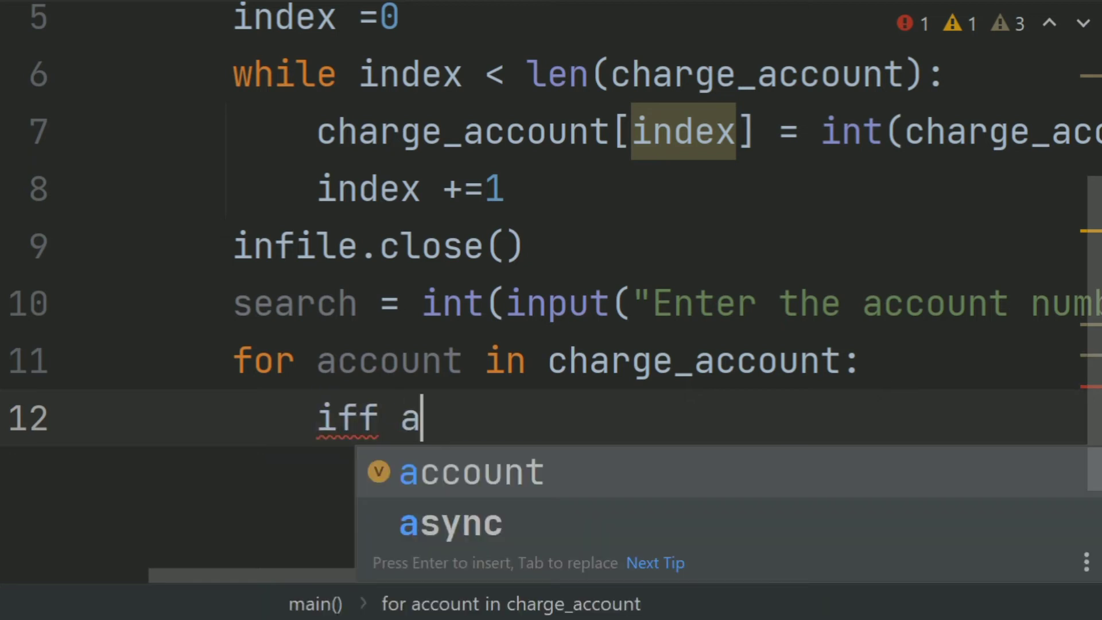
{"action": "key", "text": "Enter"}
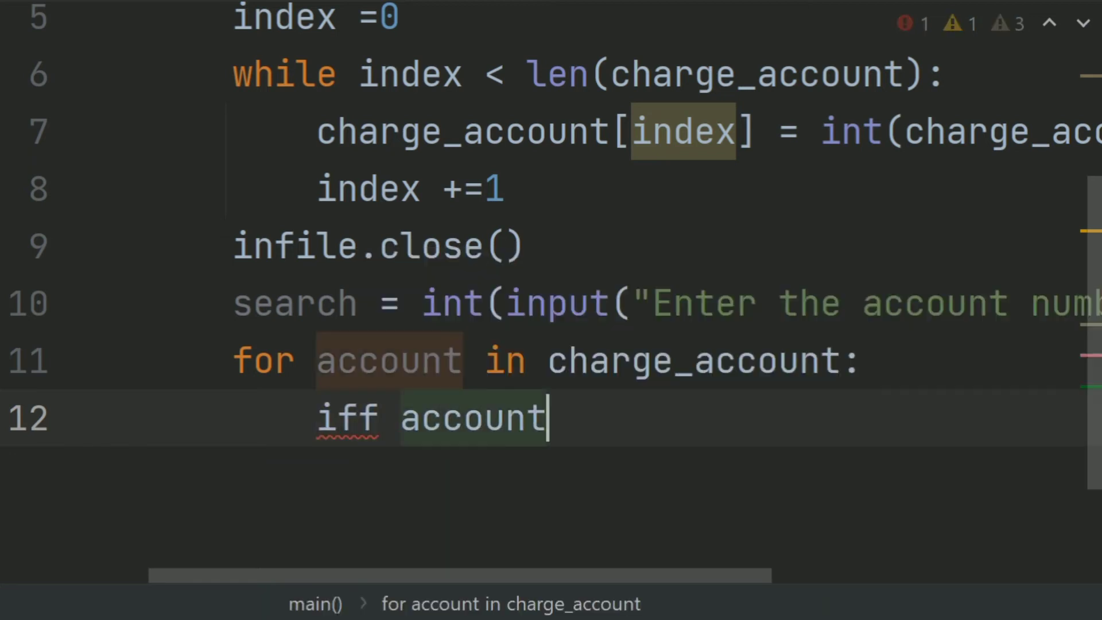
{"action": "type", "text": "== search"}
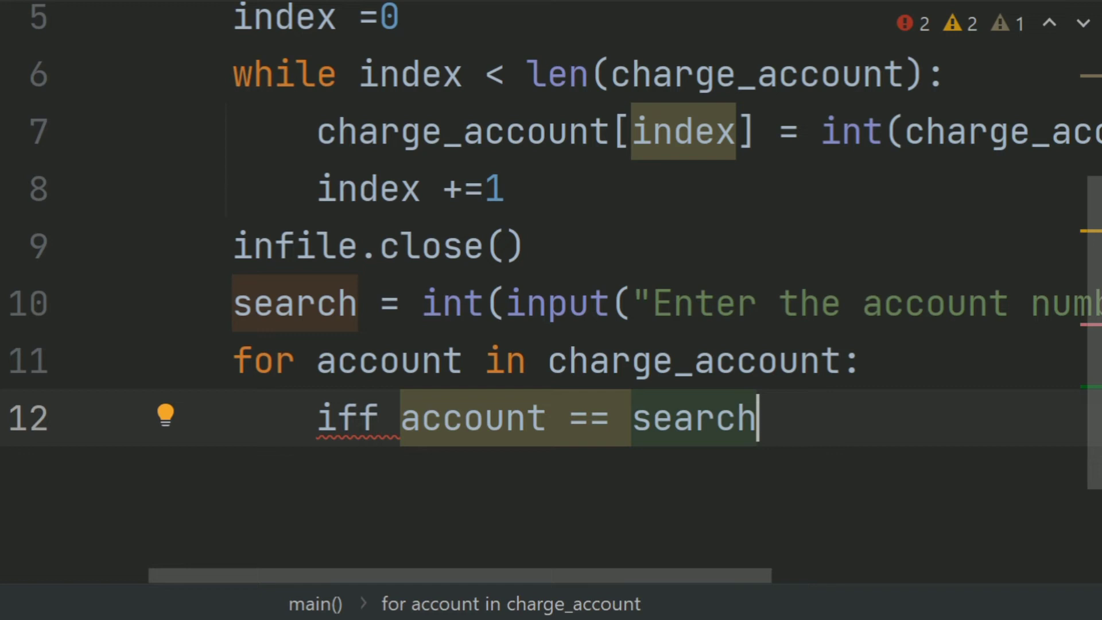
{"action": "mouse_move", "coordinate": [357, 432]}
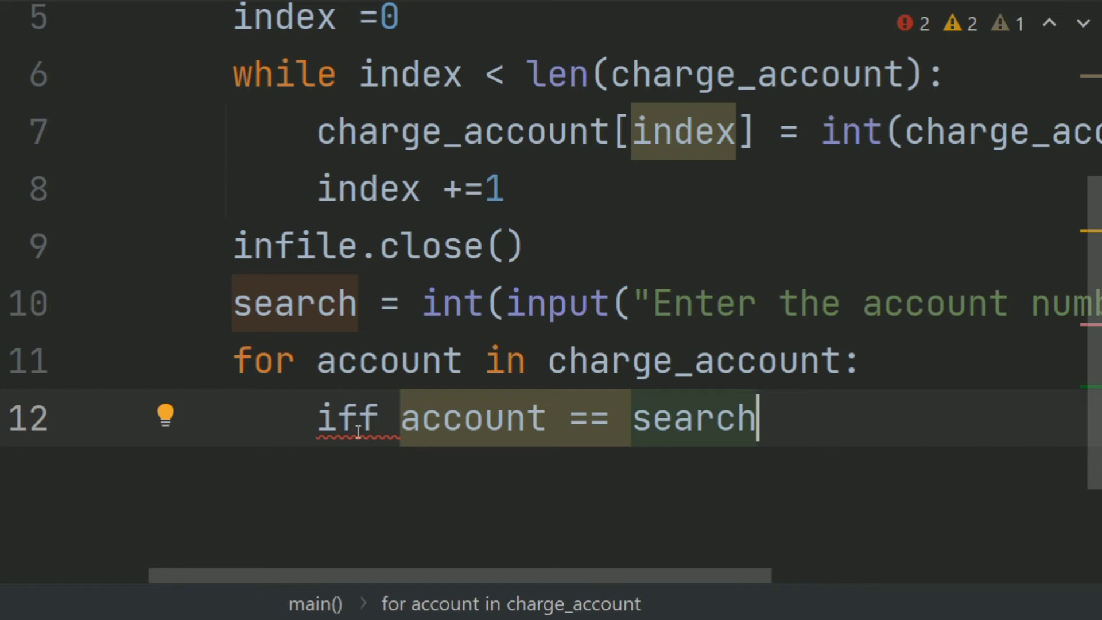
{"action": "key", "text": "Backspace"}
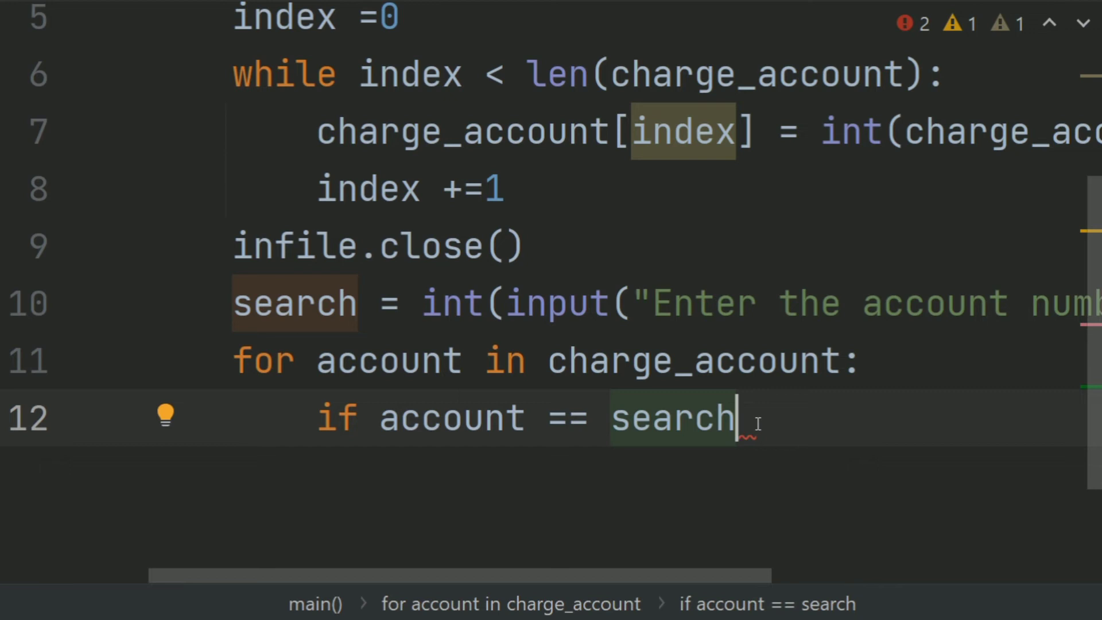
{"action": "type", "text": ":"}
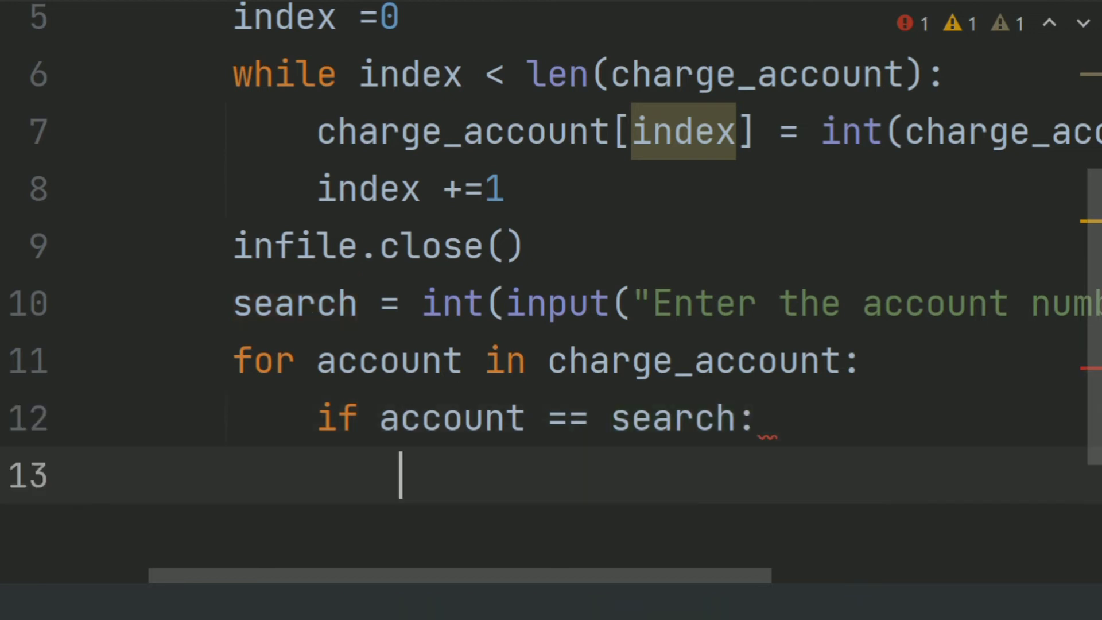
{"action": "type", "text": "found"}
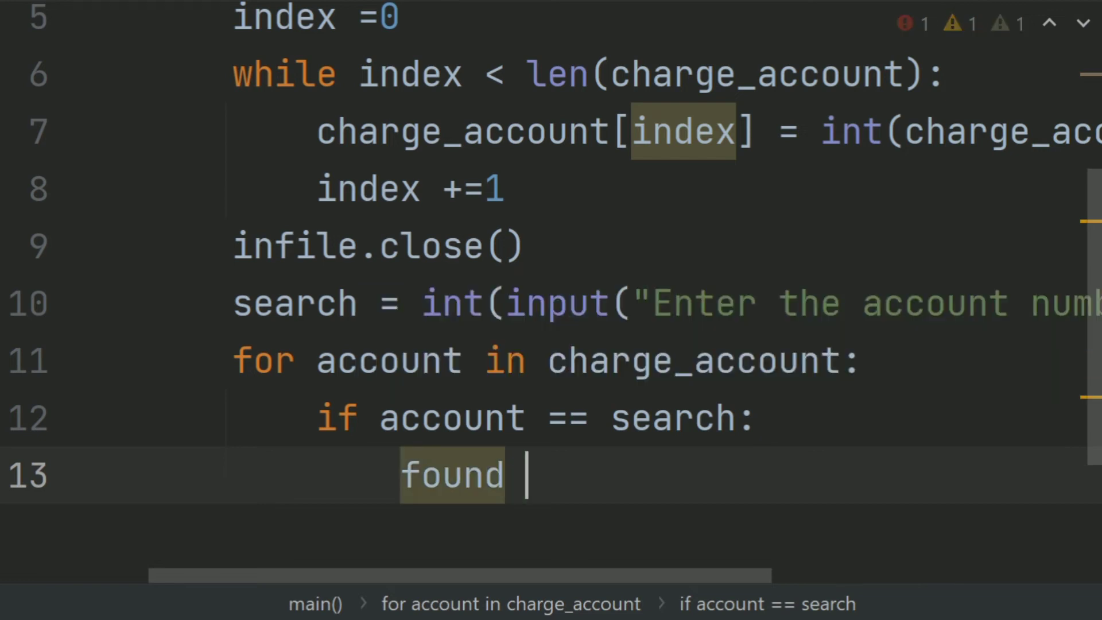
{"action": "type", "text": "= t"}
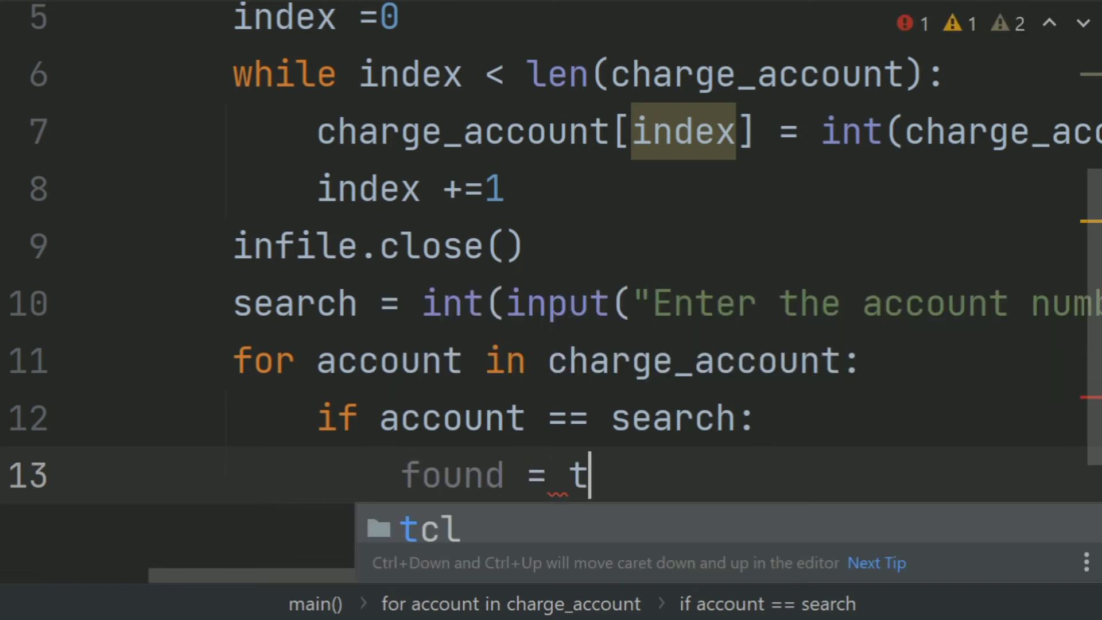
{"action": "type", "text": "True"}
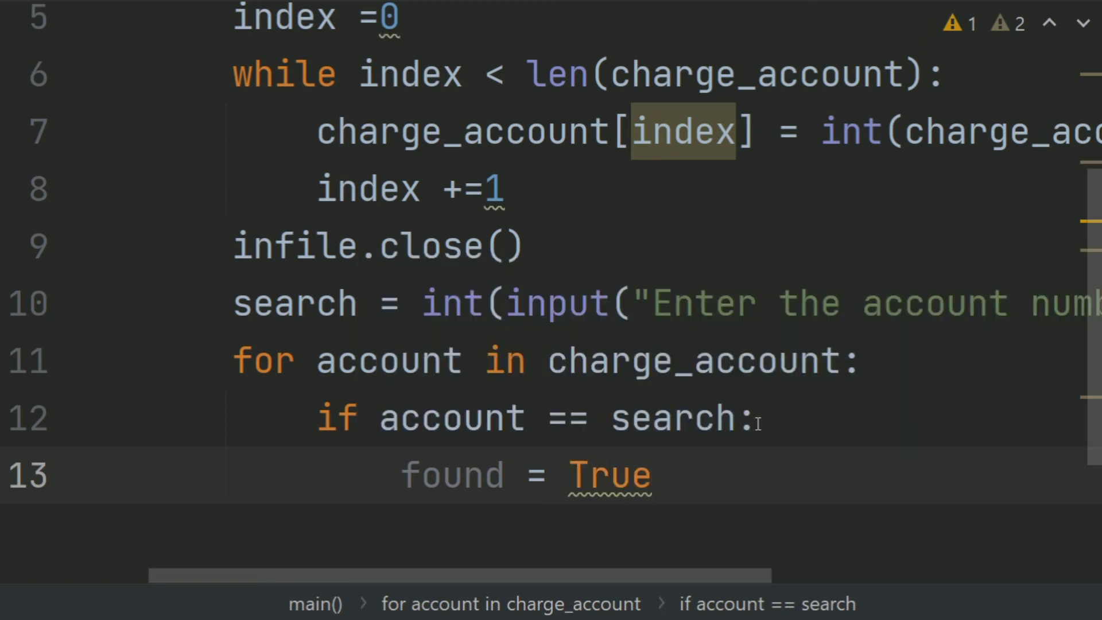
{"action": "scroll", "scroll_direction": "down", "scroll_amount": 3}
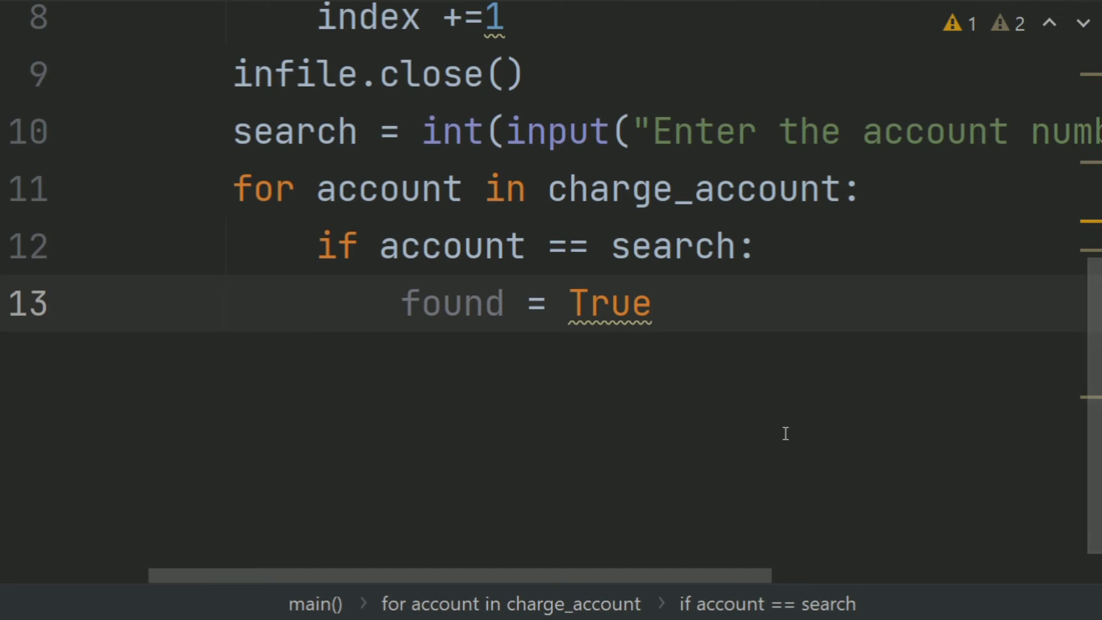
{"action": "key", "text": "enter"}
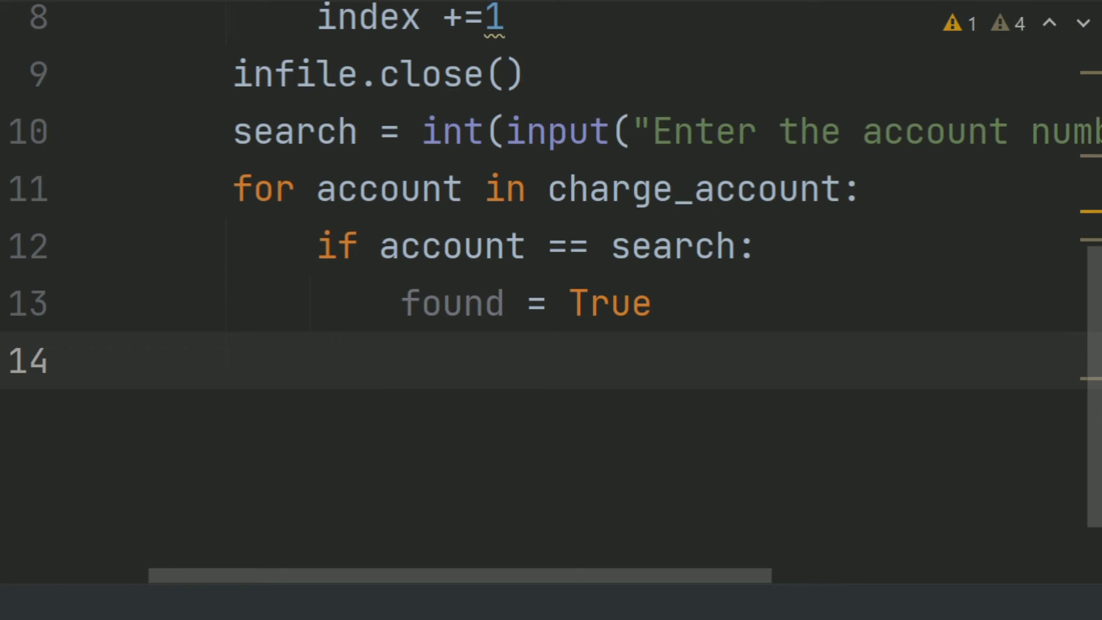
Step: Add if found: and start its print(search, ...) line
{"action": "type", "text": "if fou"}
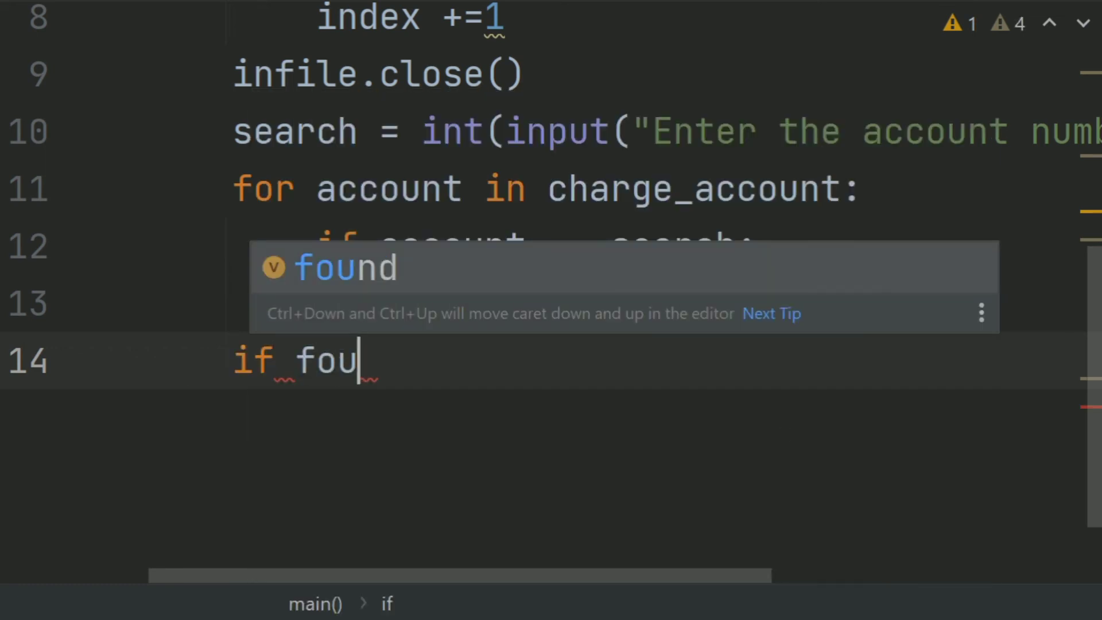
{"action": "key", "text": "Tab"}
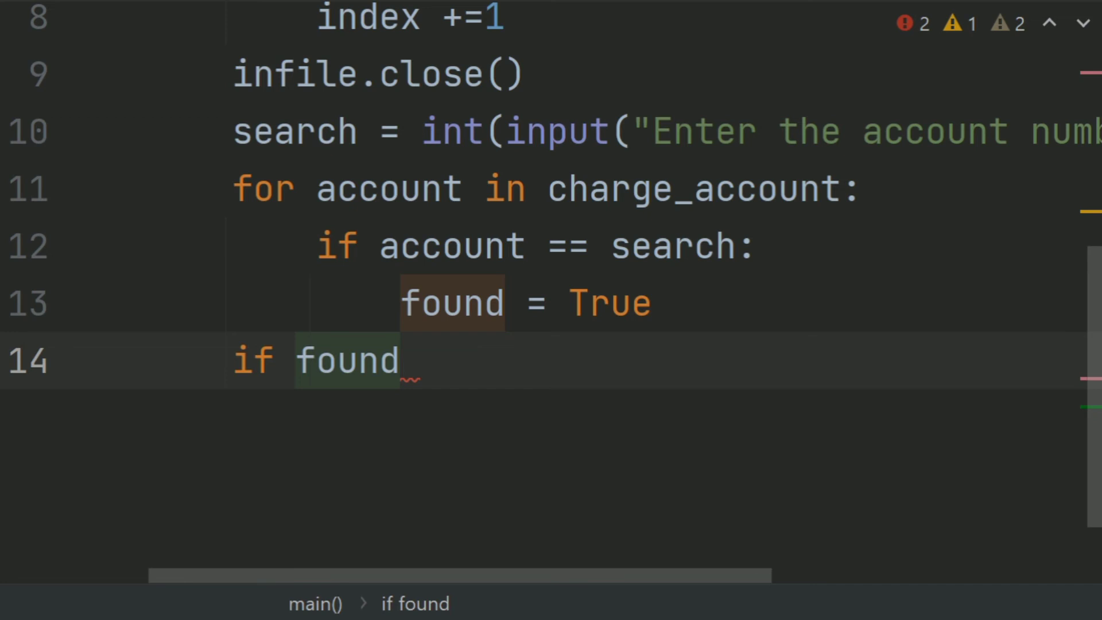
{"action": "type", "text": ":"}
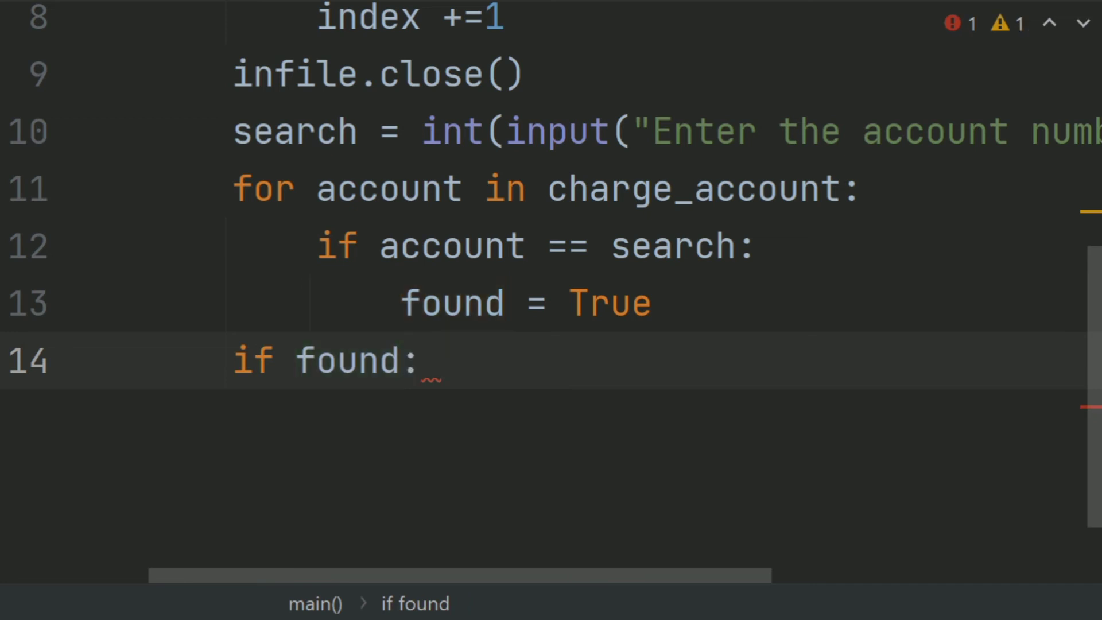
{"action": "key", "text": "enter"}
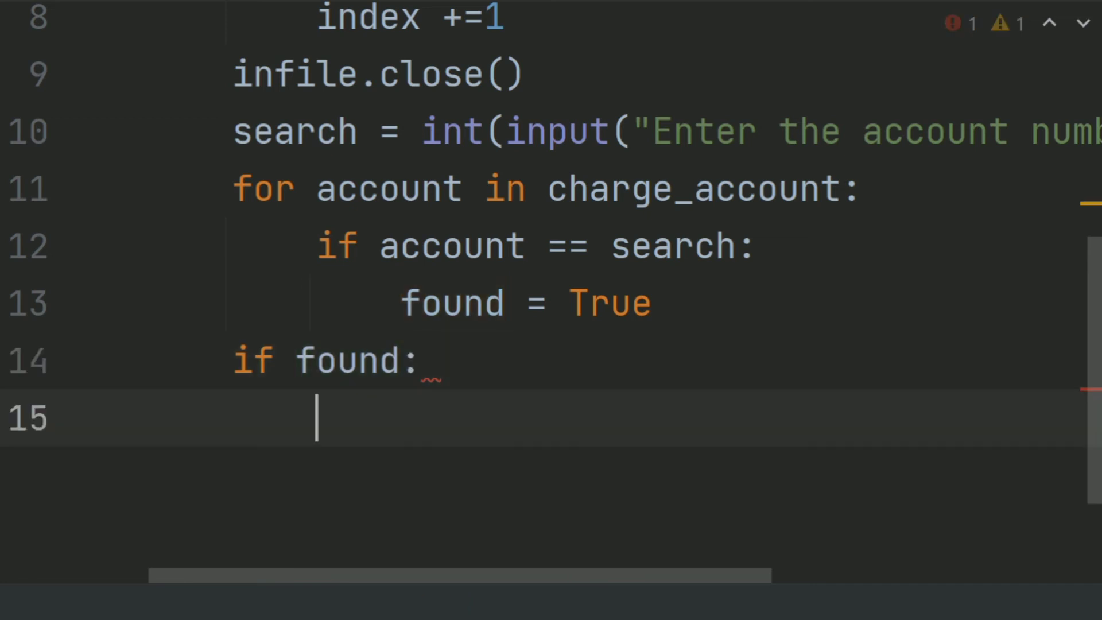
{"action": "type", "text": "print"}
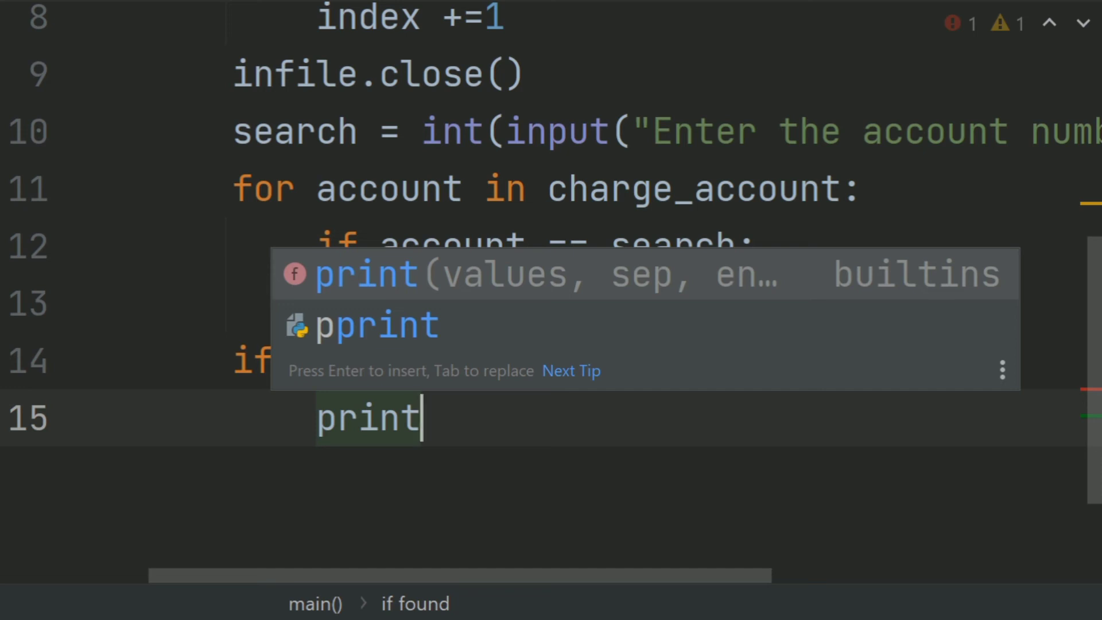
{"action": "type", "text": "(search"}
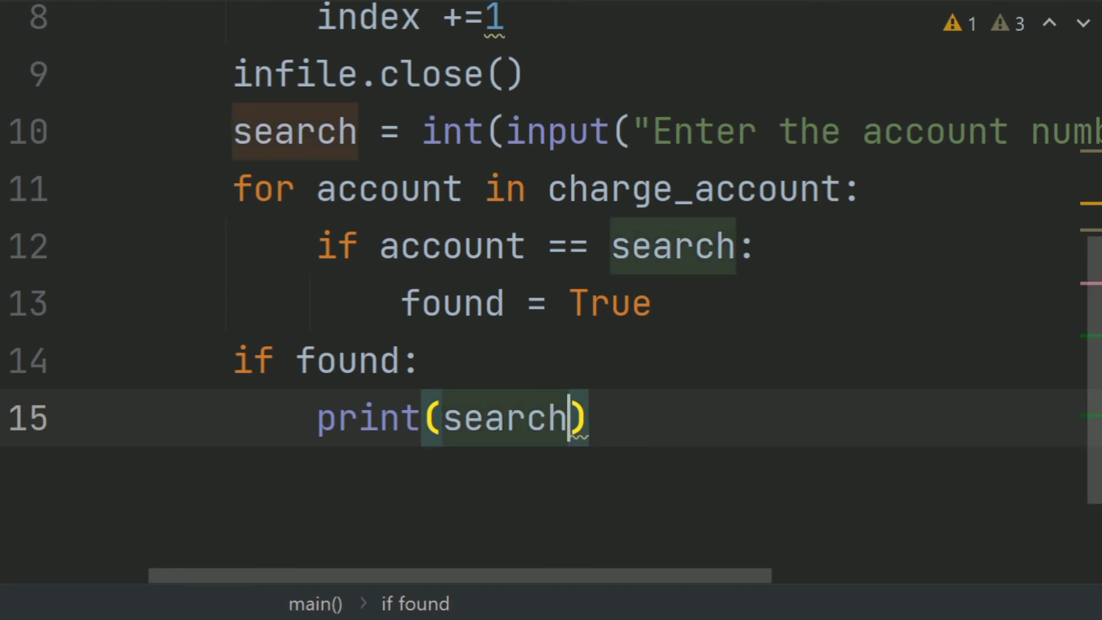
Step: Finish the message as "is a valid account number"
{"action": "type", "text": ","}
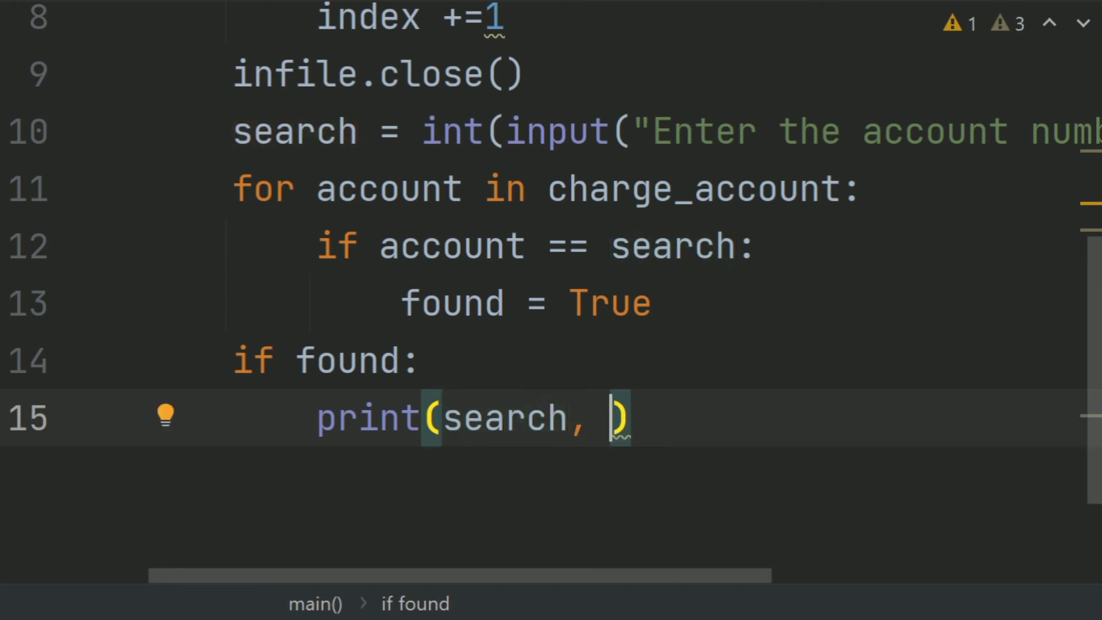
{"action": "type", "text": "\"i\""}
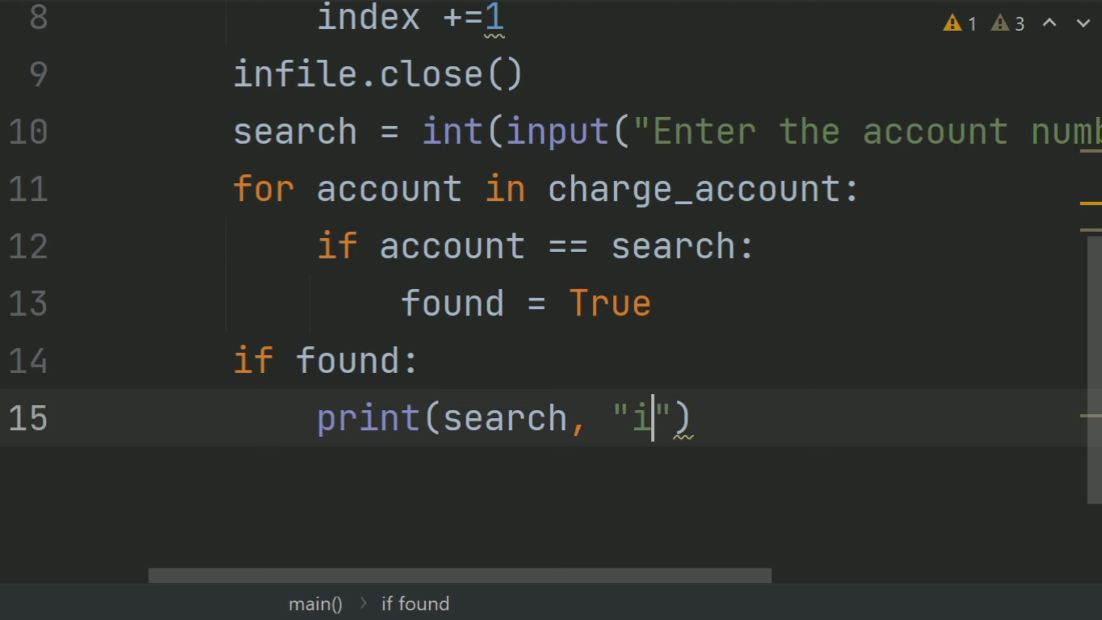
{"action": "type", "text": "s"}
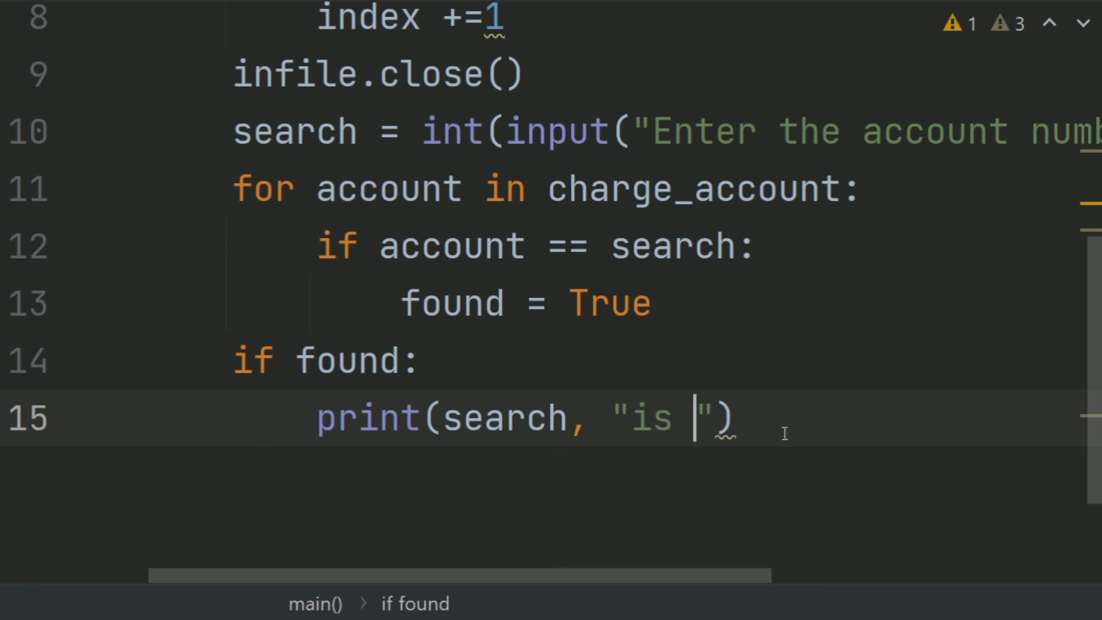
{"action": "type", "text": "a valid ac"}
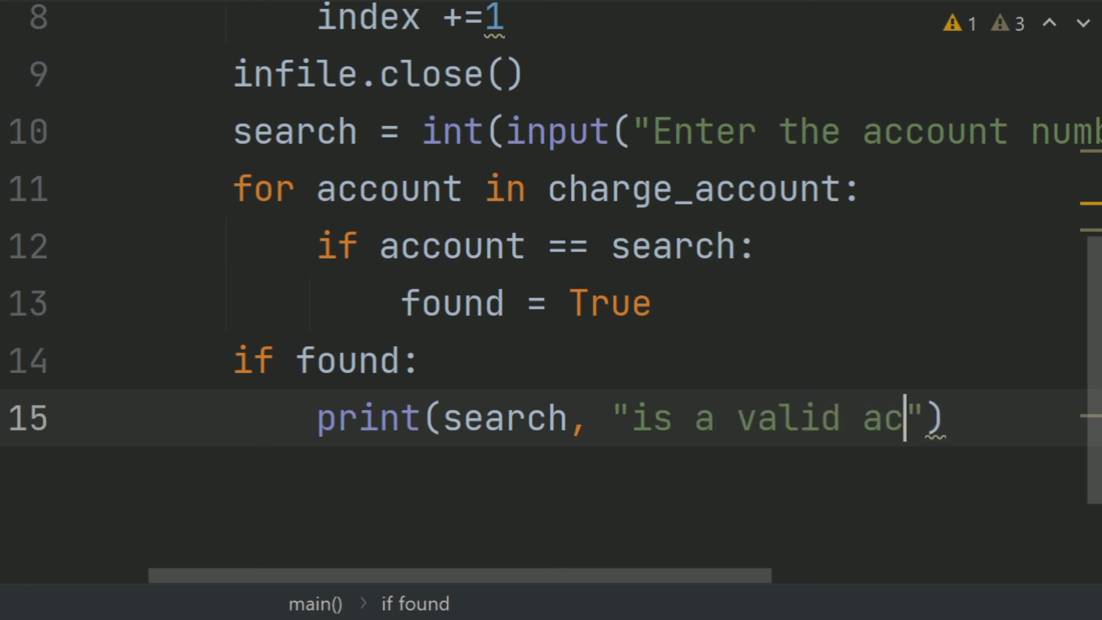
{"action": "type", "text": "count number"}
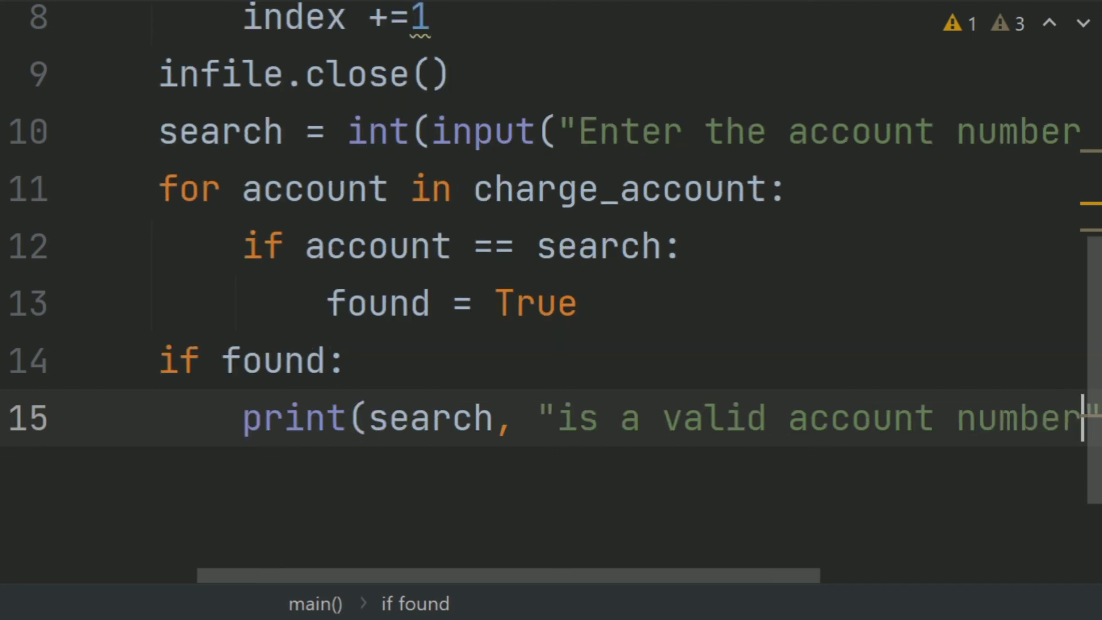
{"action": "type", "text": "e"}
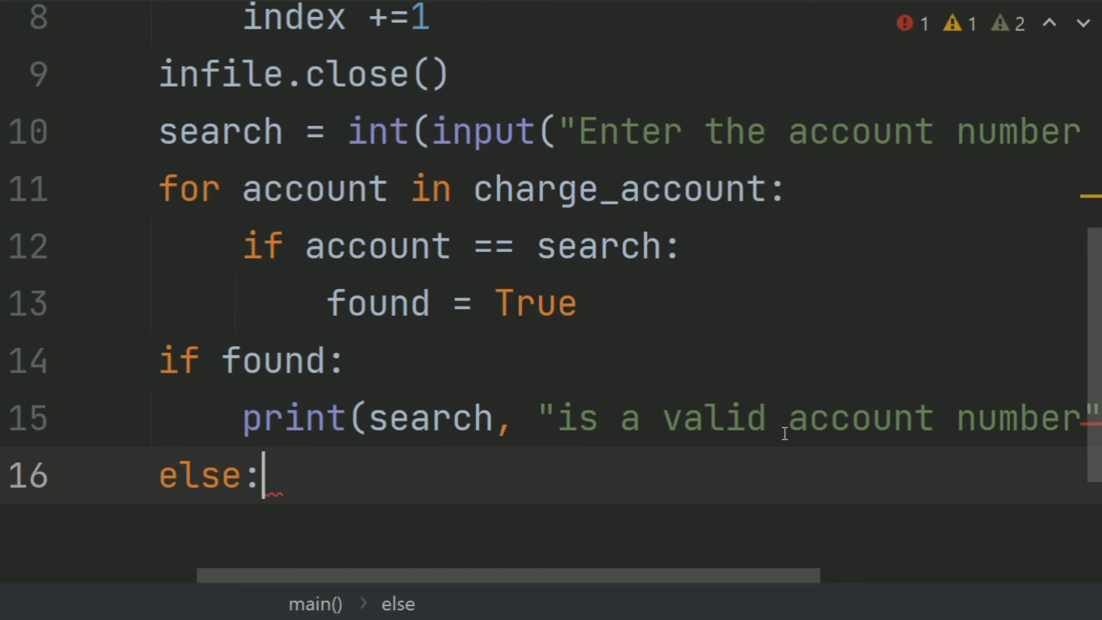
Step: Under else: print(search, "is an invalid account number")
{"action": "type", "text": "print("}
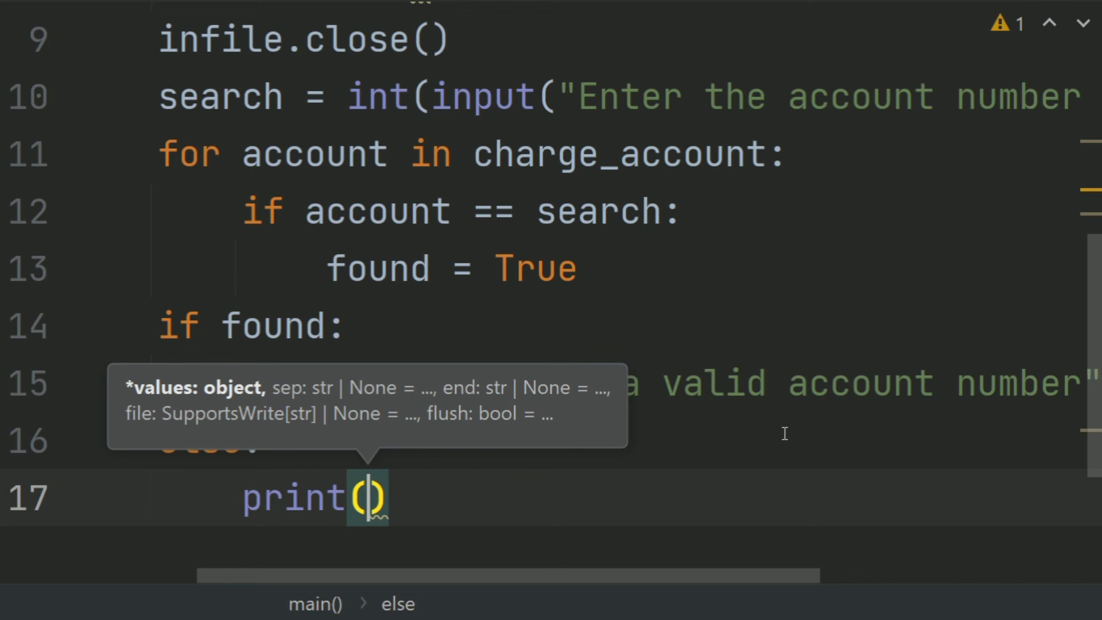
{"action": "type", "text": "se"}
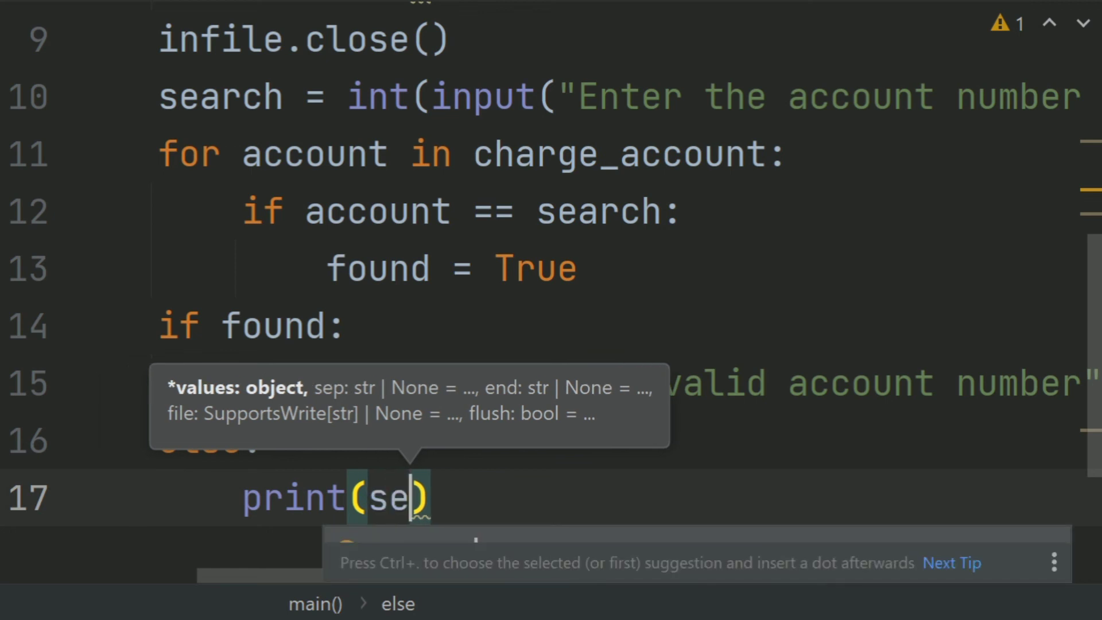
{"action": "type", "text": "arch, \""}
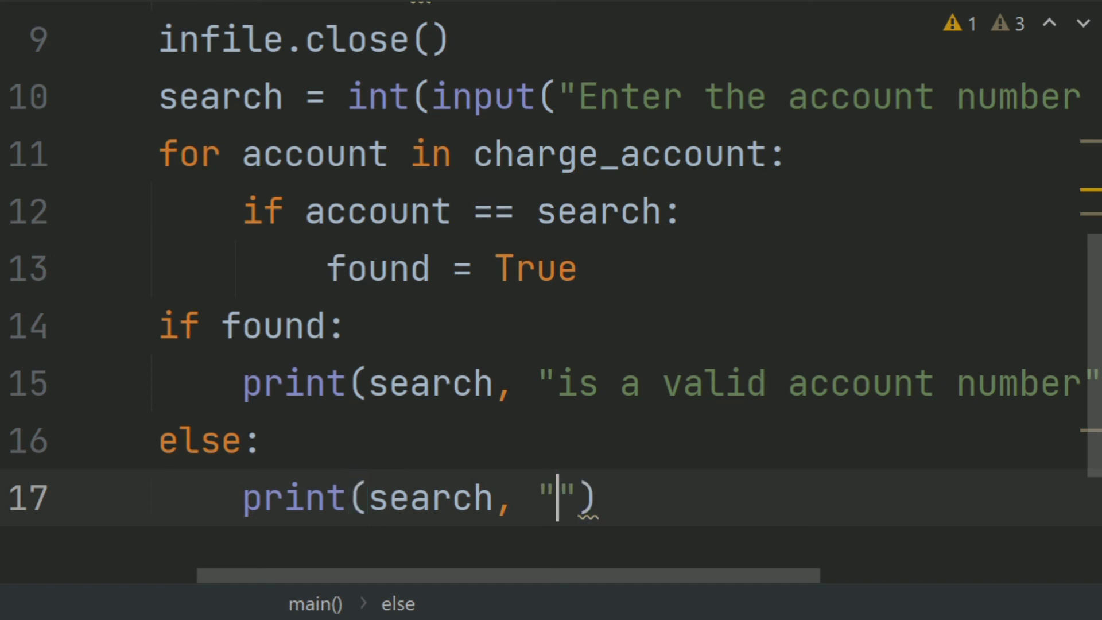
{"action": "type", "text": "is"}
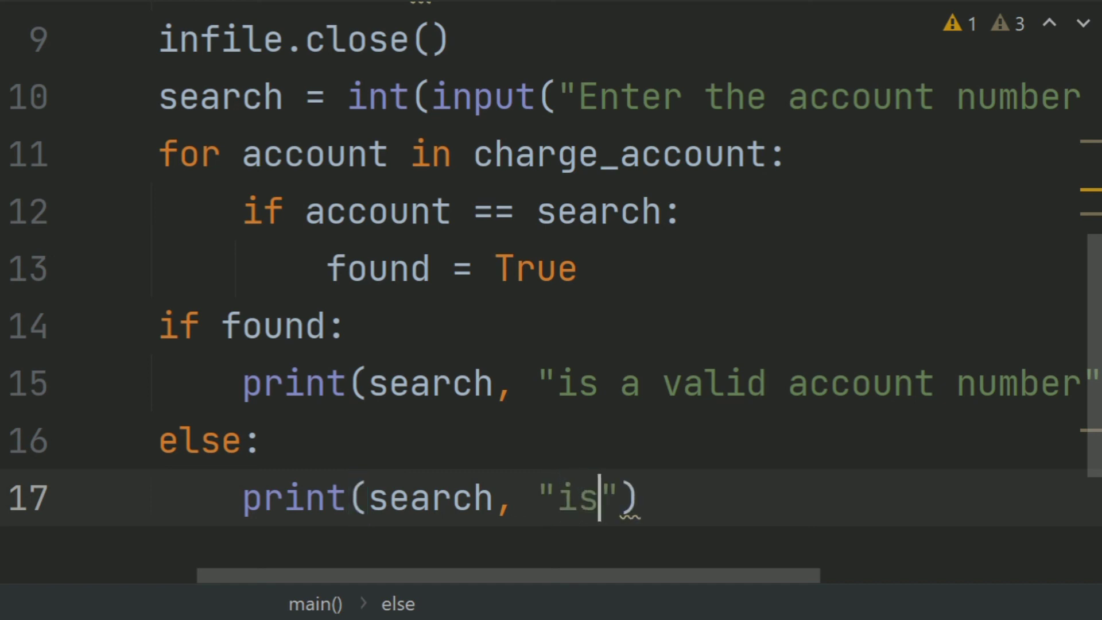
{"action": "type", "text": "a"}
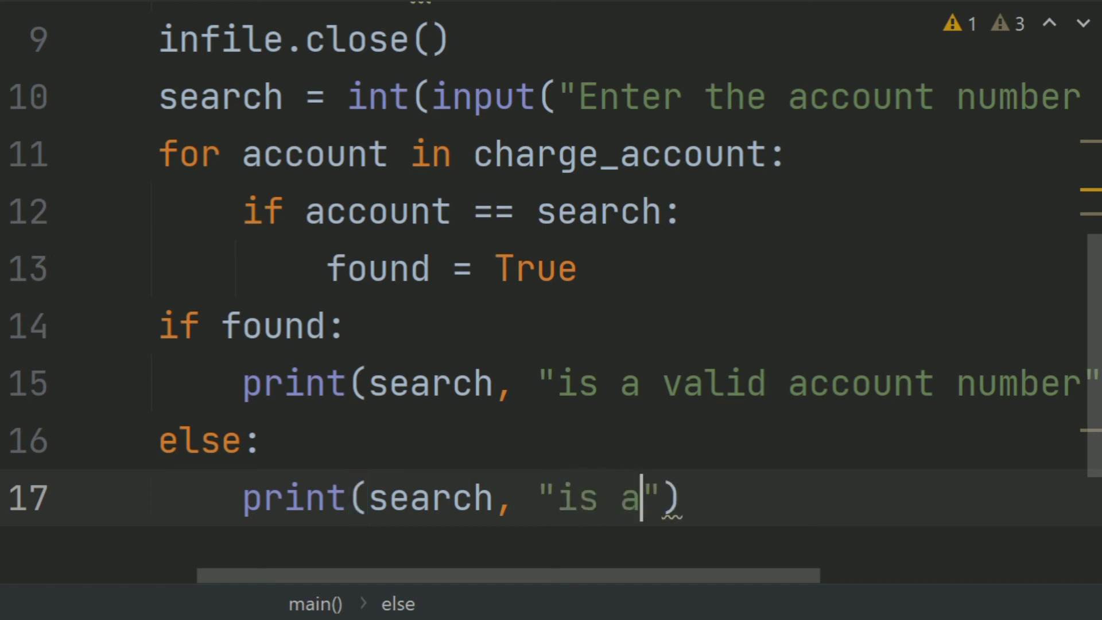
{"action": "type", "text": "an in"}
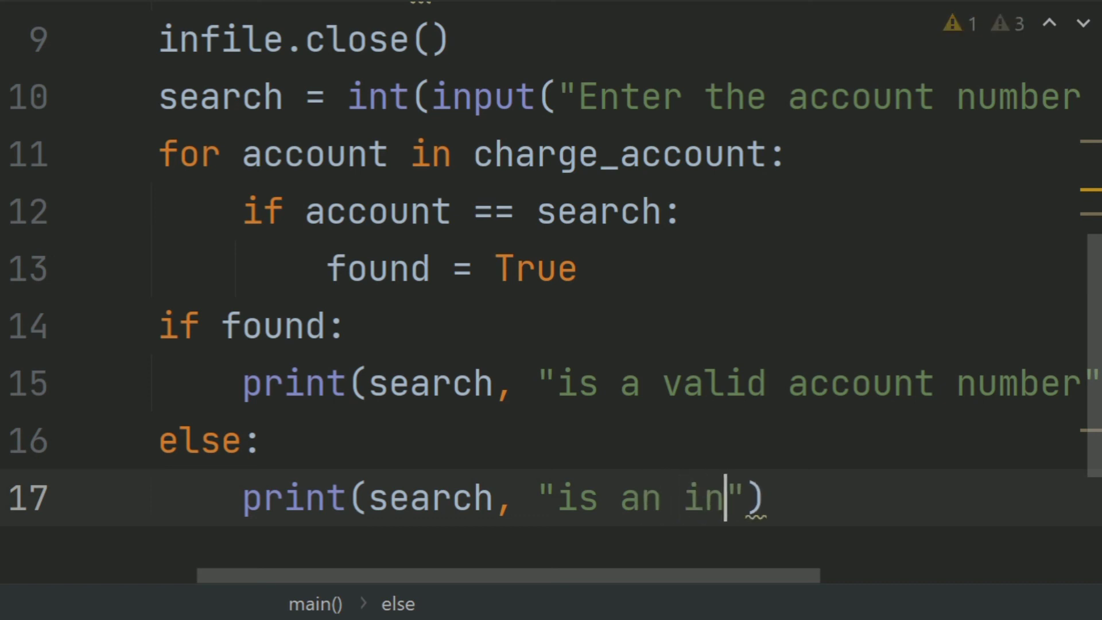
{"action": "type", "text": "valid account numb"}
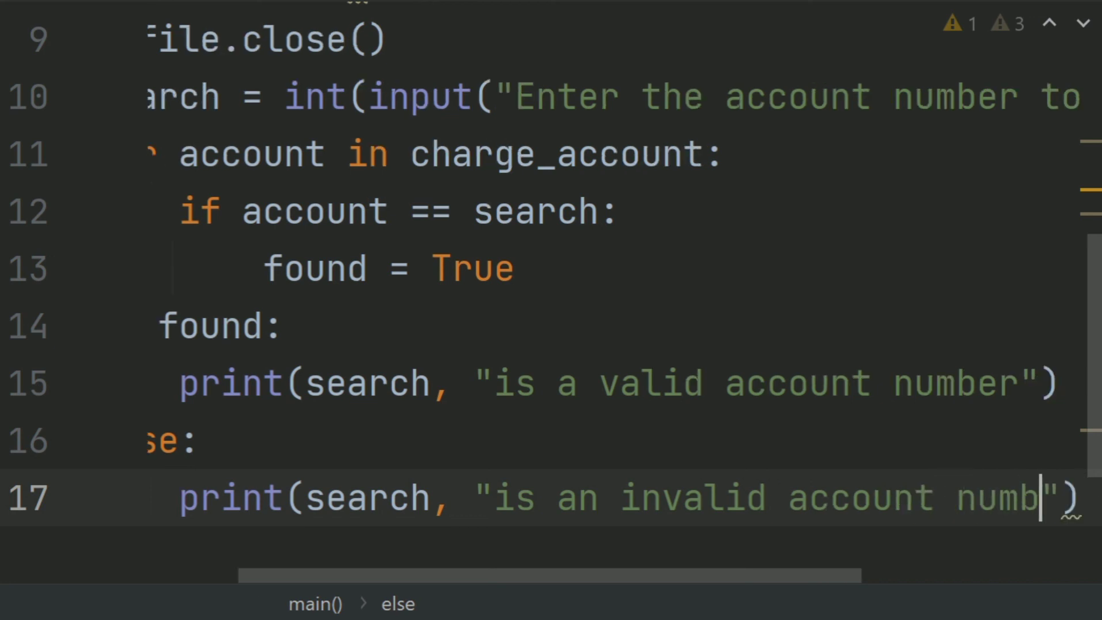
{"action": "type", "text": "er"}
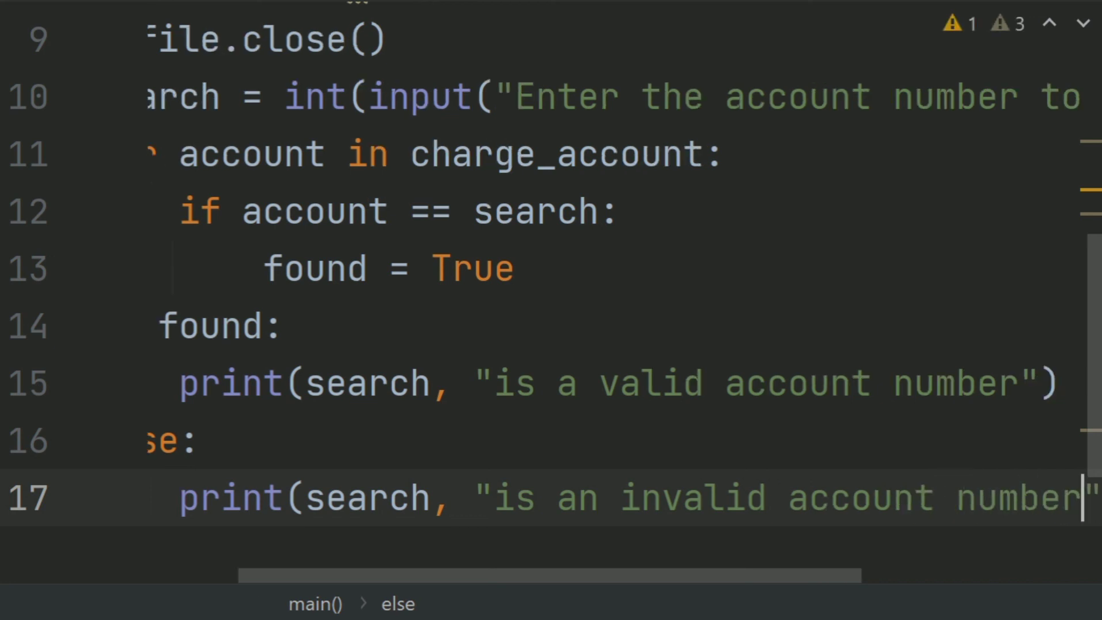
{"action": "key", "text": "enter"}
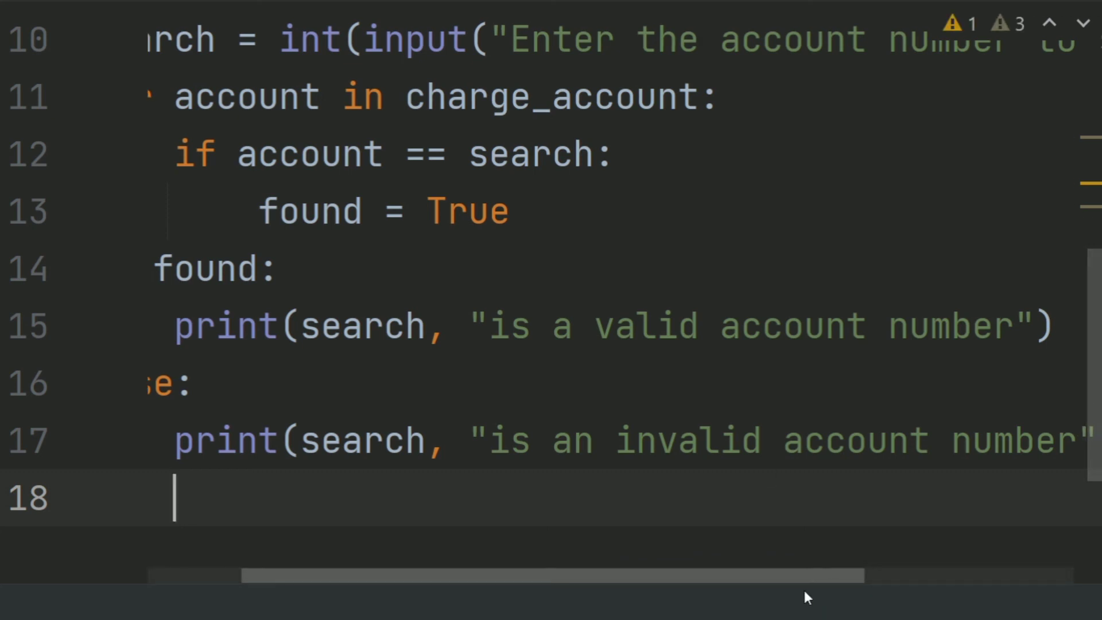
Step: End the file with an unindented main() call so the check runs
{"action": "scroll", "scroll_direction": "left", "scroll_amount": 3}
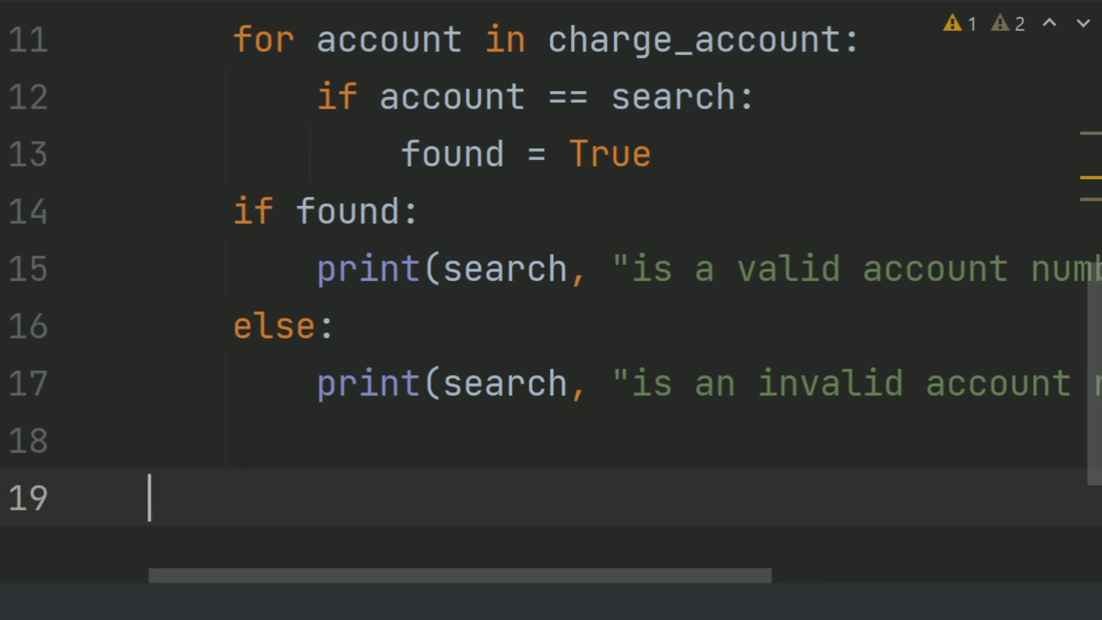
{"action": "type", "text": "mai"}
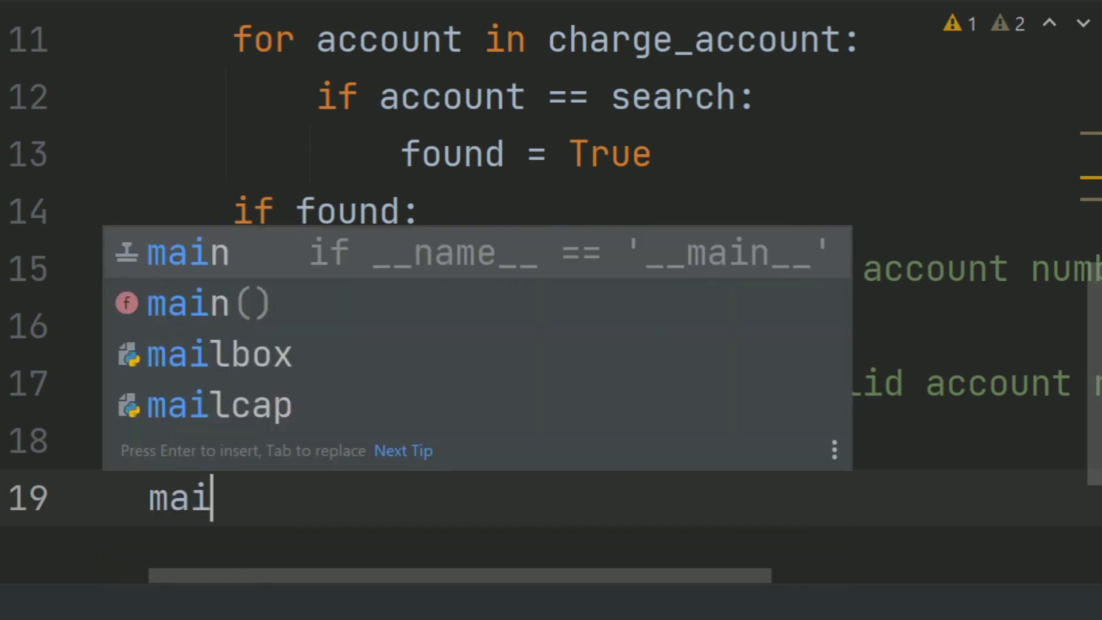
{"action": "type", "text": "n"}
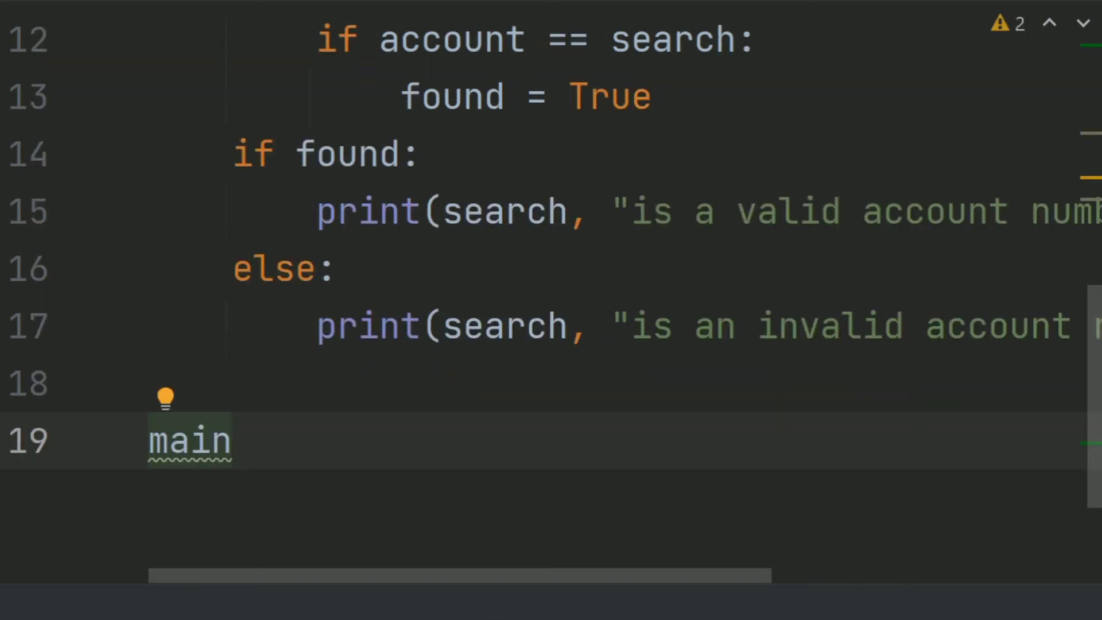
{"action": "type", "text": "()"}
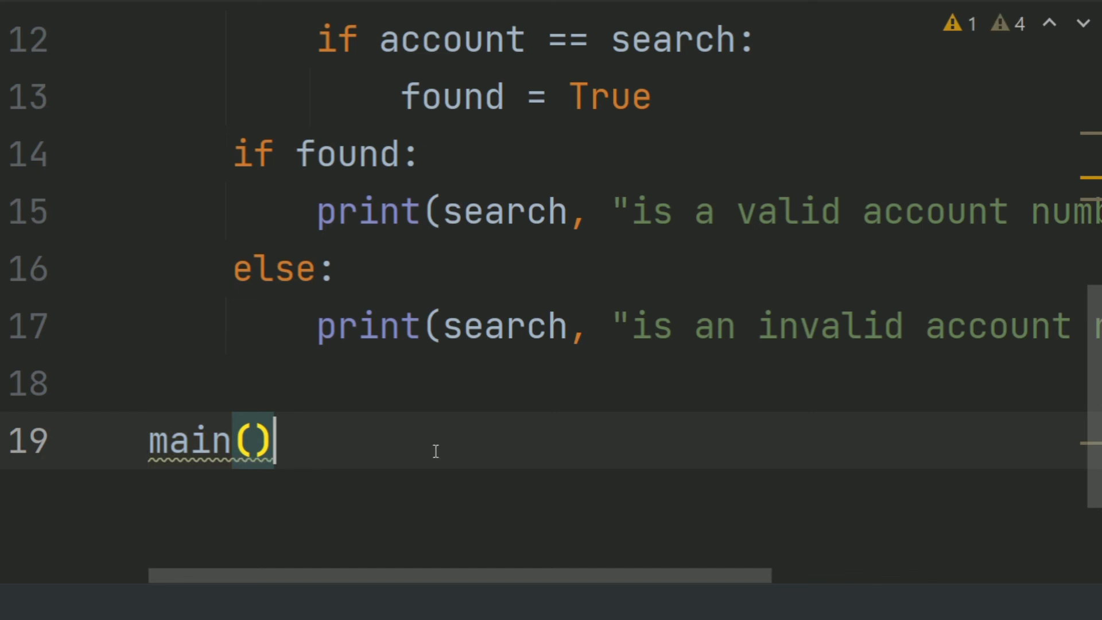